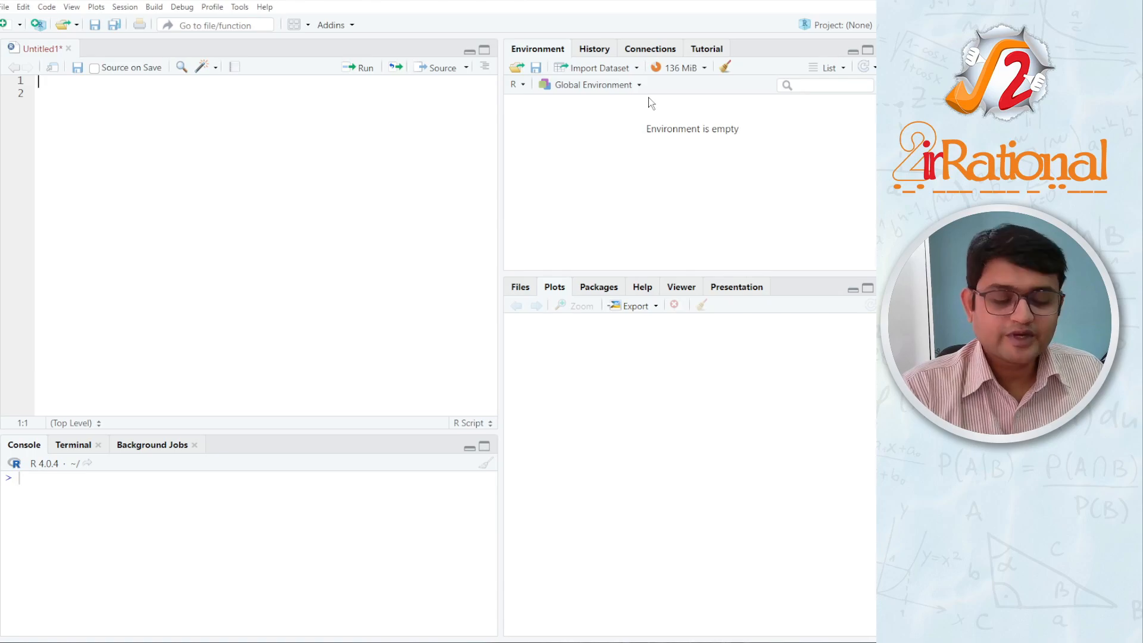
Step: Write the header comments '# Arithmatics on R' and '# Basic Arithmatics' at the top of the script
{"action": "type", "text": "#"}
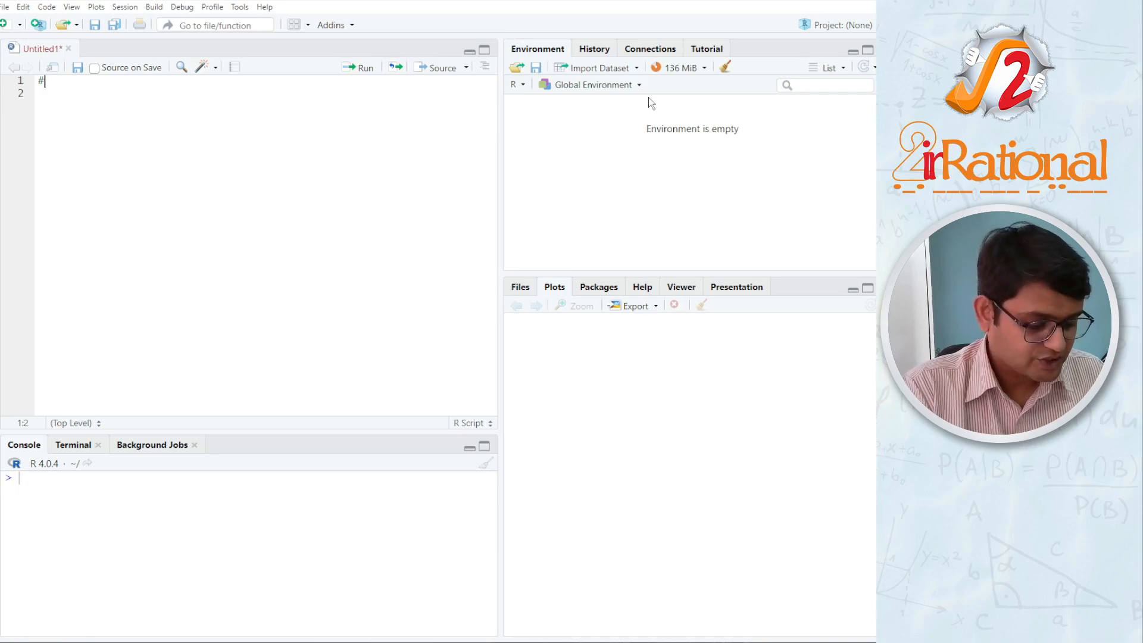
{"action": "type", "text": "Arith"}
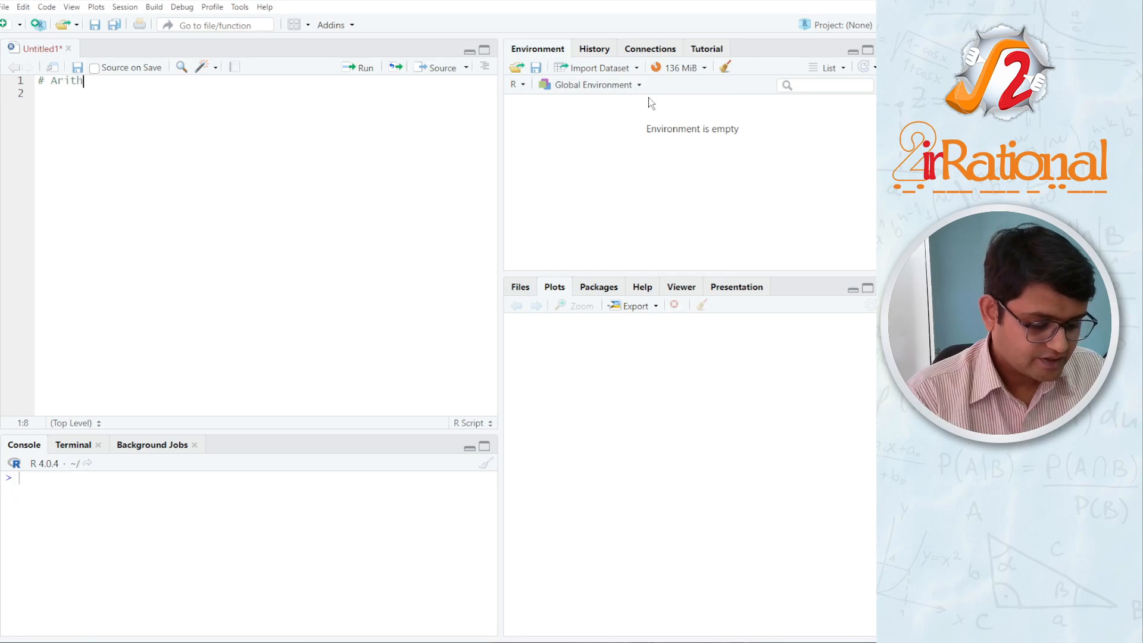
{"action": "type", "text": "matic"}
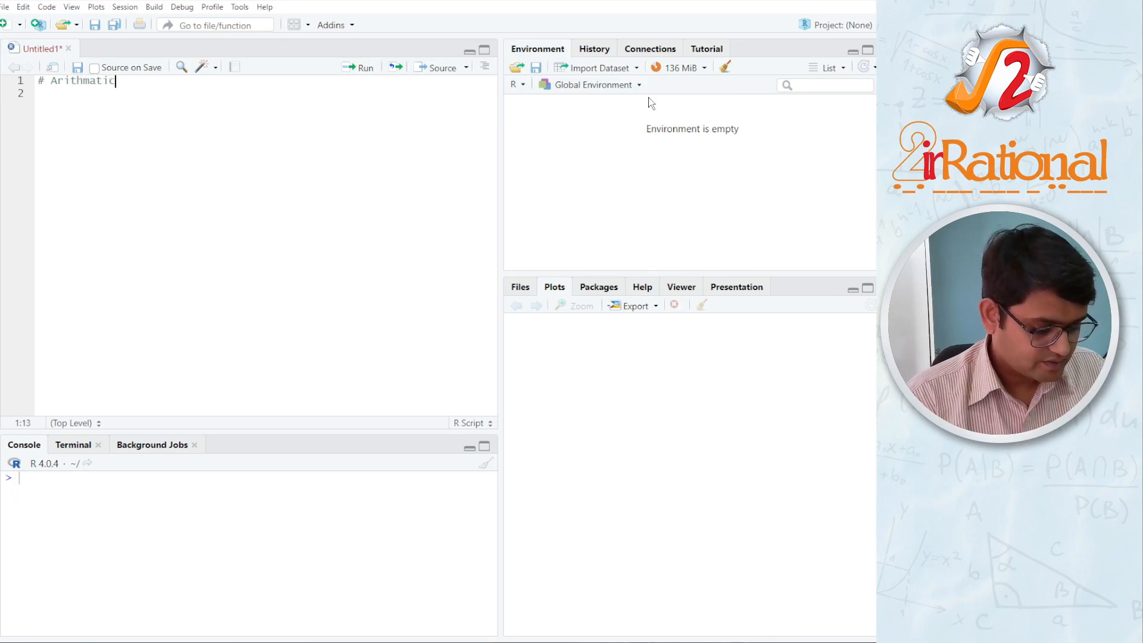
{"action": "type", "text": "s o"}
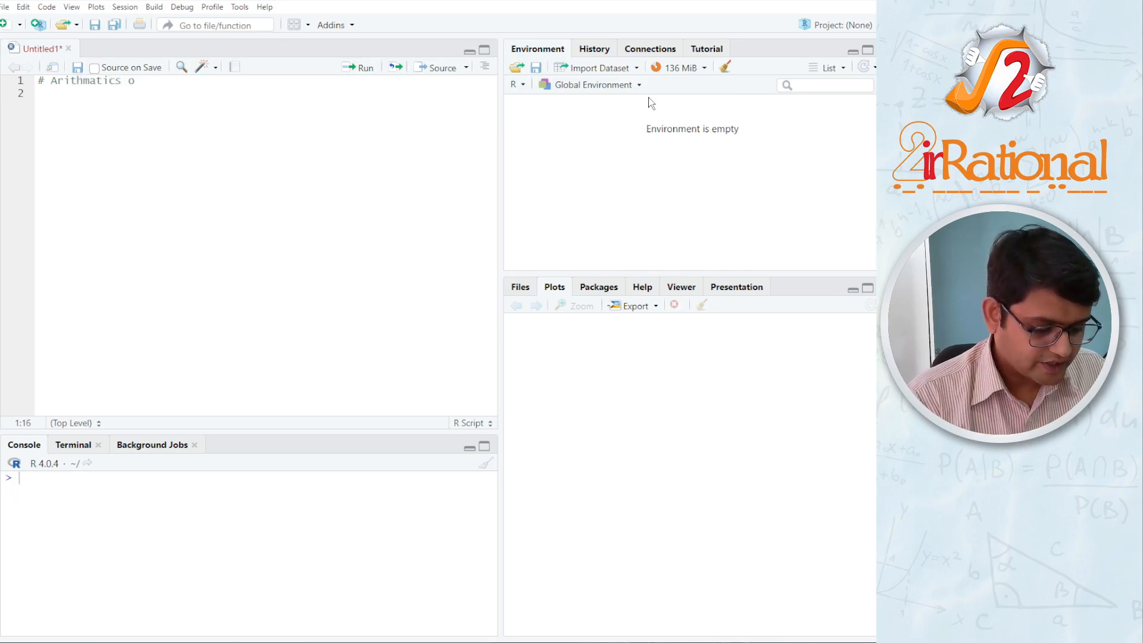
{"action": "type", "text": "n R"}
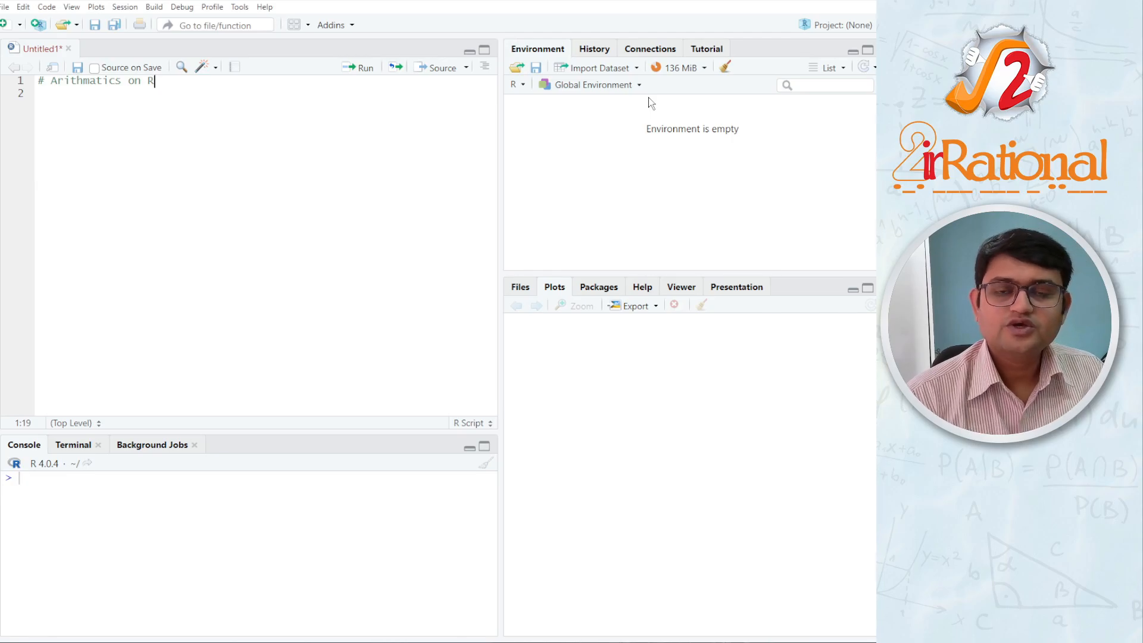
{"action": "type", "text": "# Basi"}
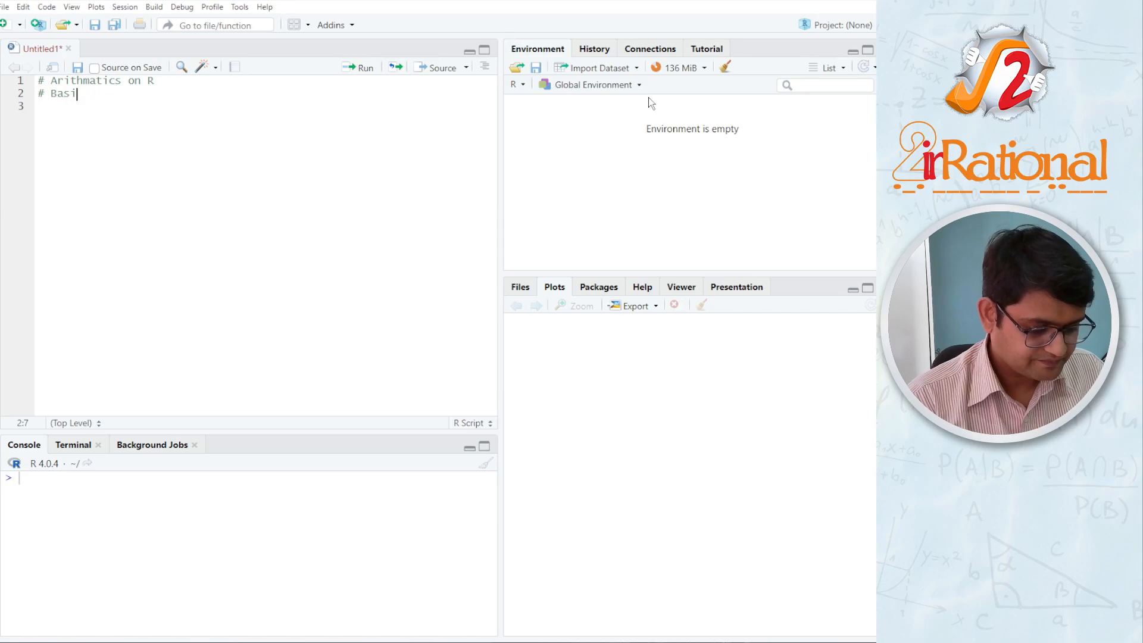
{"action": "type", "text": "c Arithmatics"}
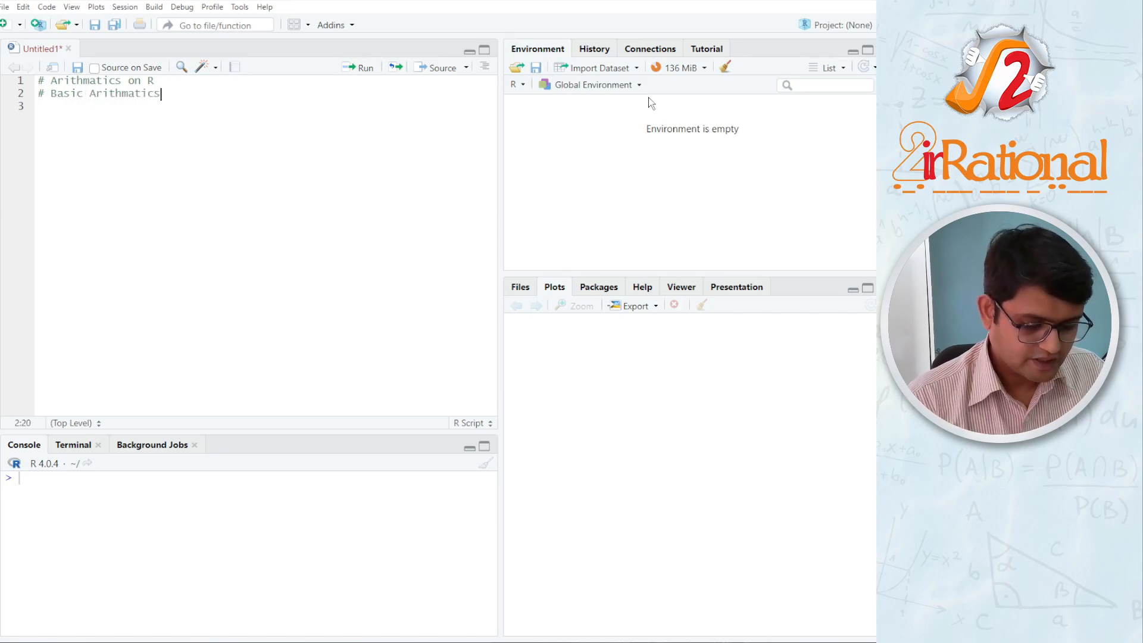
{"action": "key", "text": "Return"}
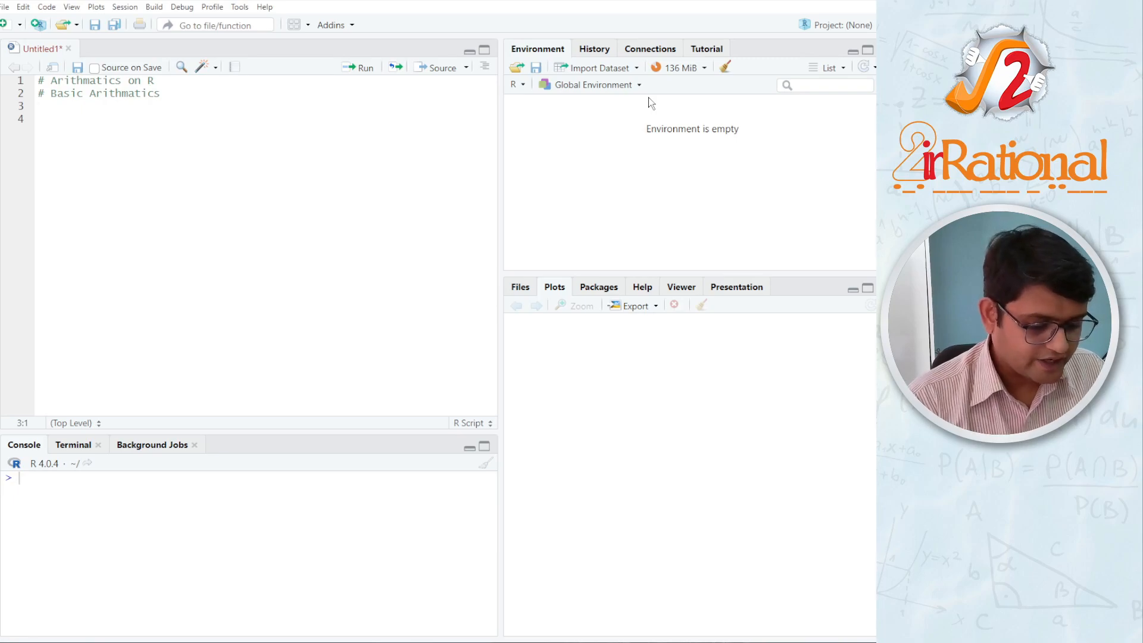
Step: Enter and run 2+5, 54-27, 4*23 and 23/5, getting 7, 27, 92 and 4.6
{"action": "type", "text": "2+"}
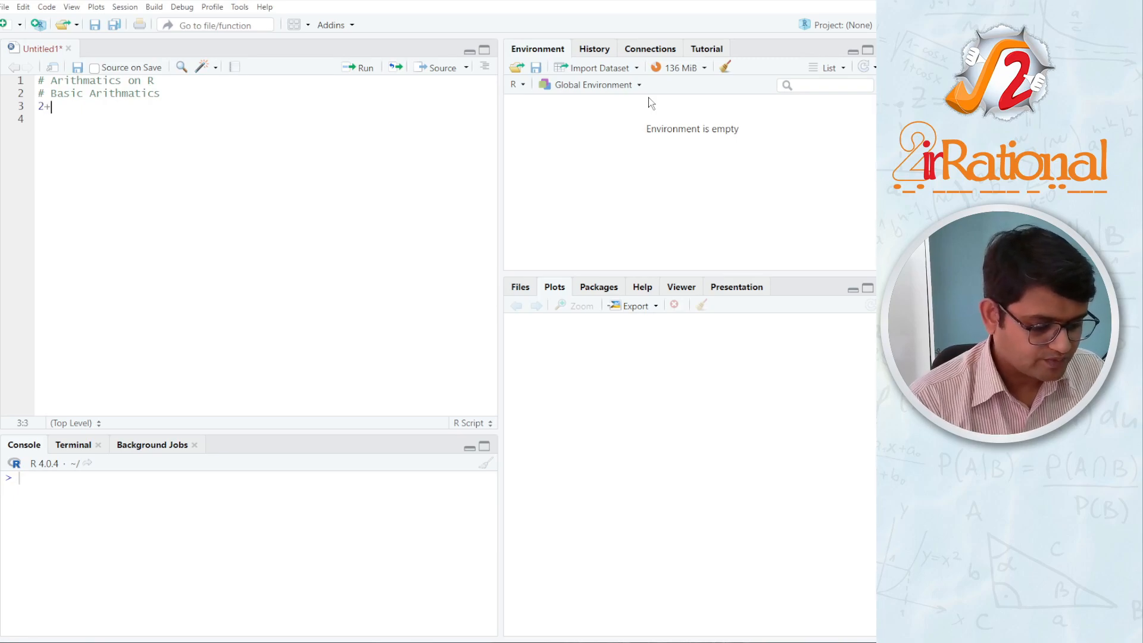
{"action": "left_click", "coordinate": [365, 68]}
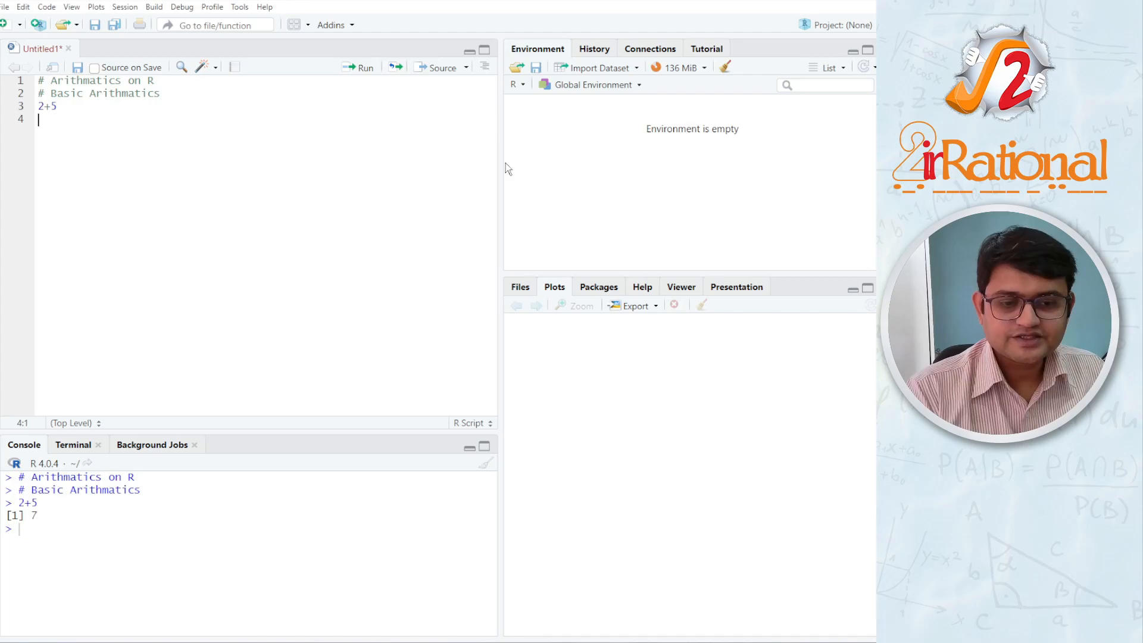
{"action": "key", "text": "ctrl+enter"}
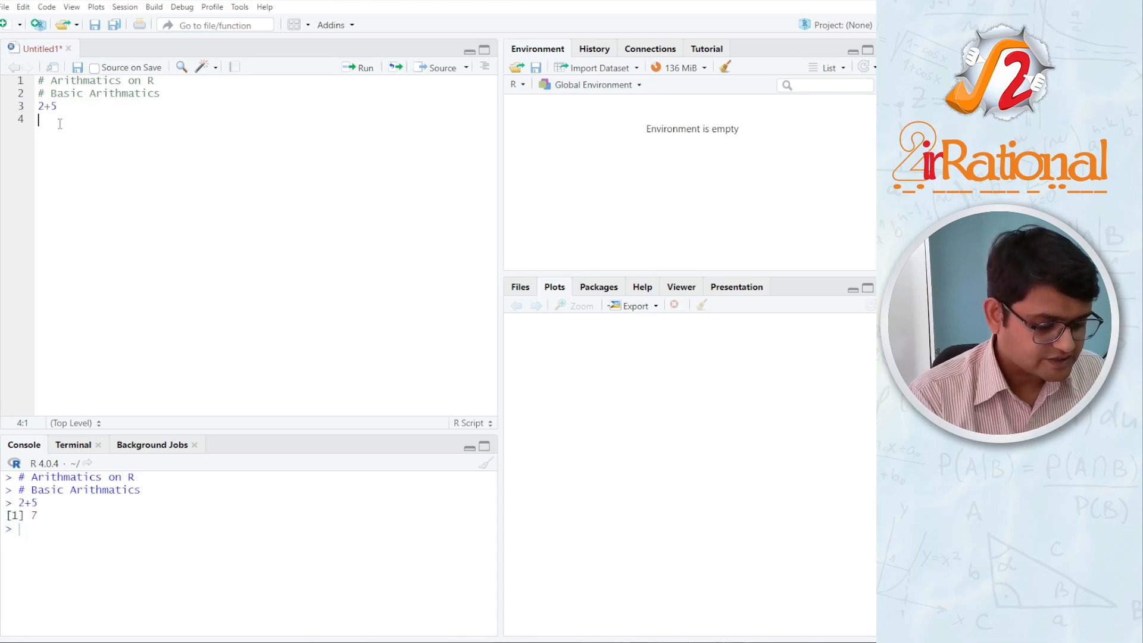
{"action": "type", "text": "54-27"}
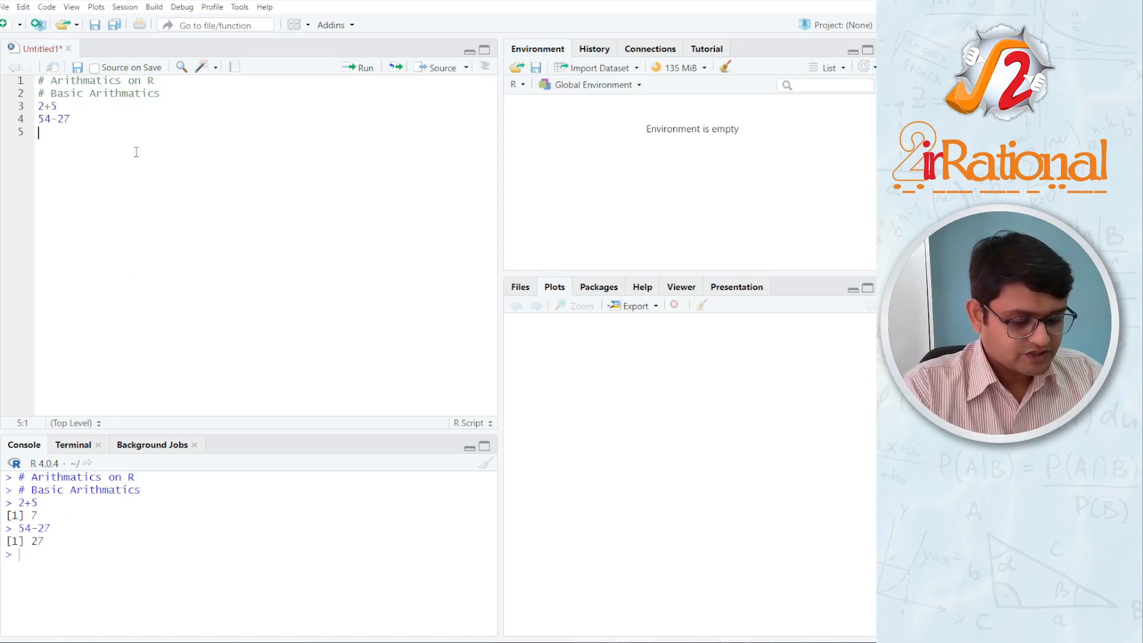
{"action": "type", "text": "4*"}
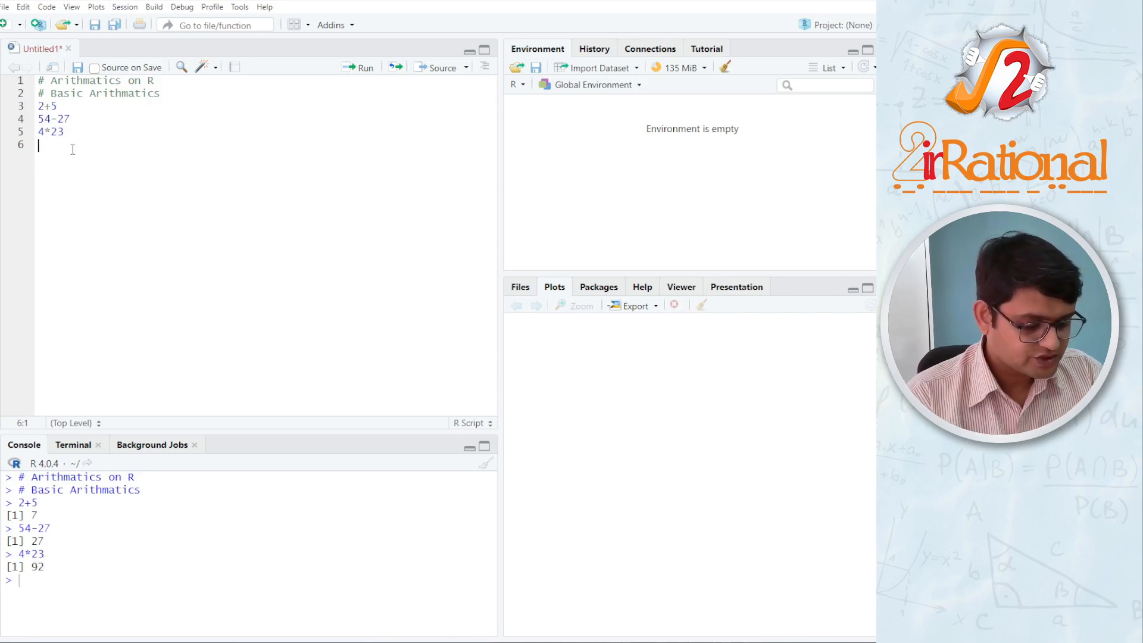
{"action": "type", "text": "2"}
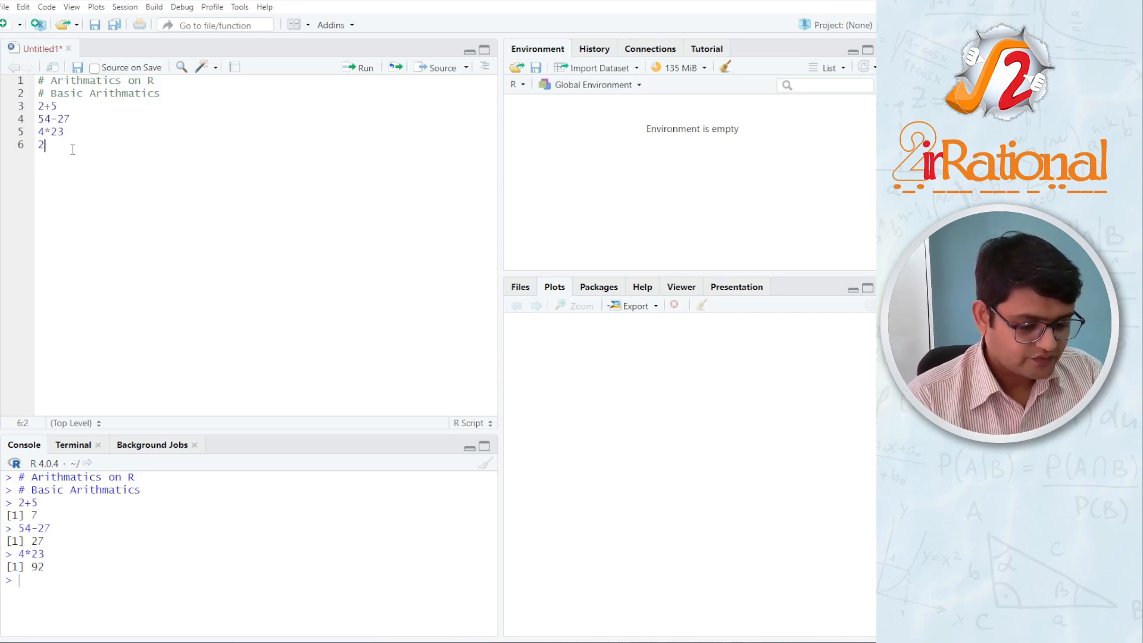
{"action": "type", "text": "3/"}
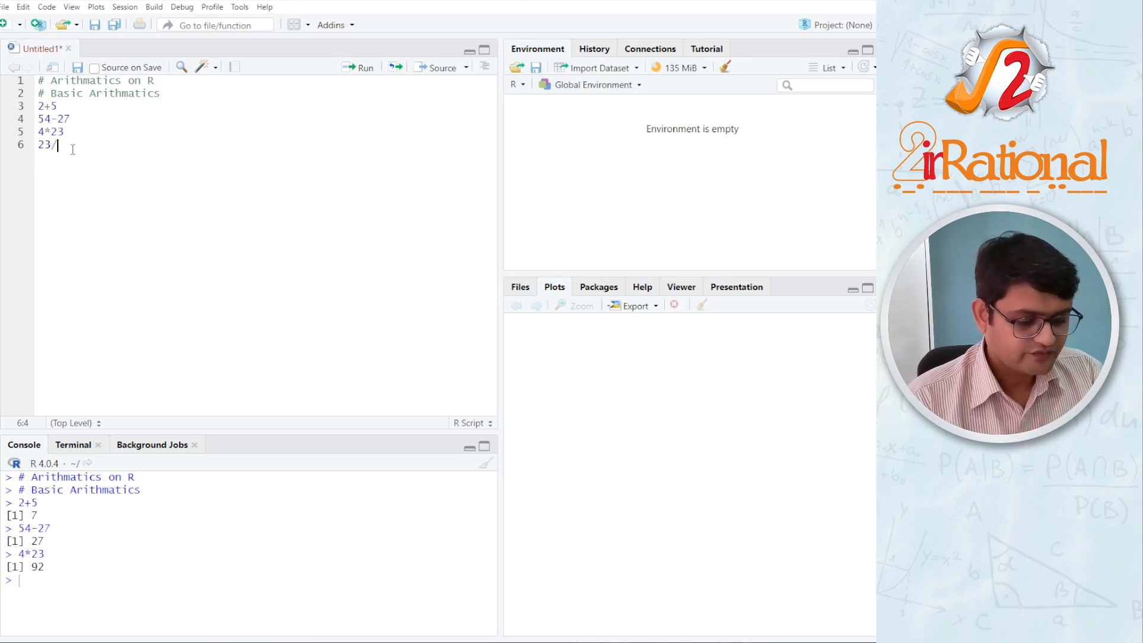
{"action": "key", "text": "Return"}
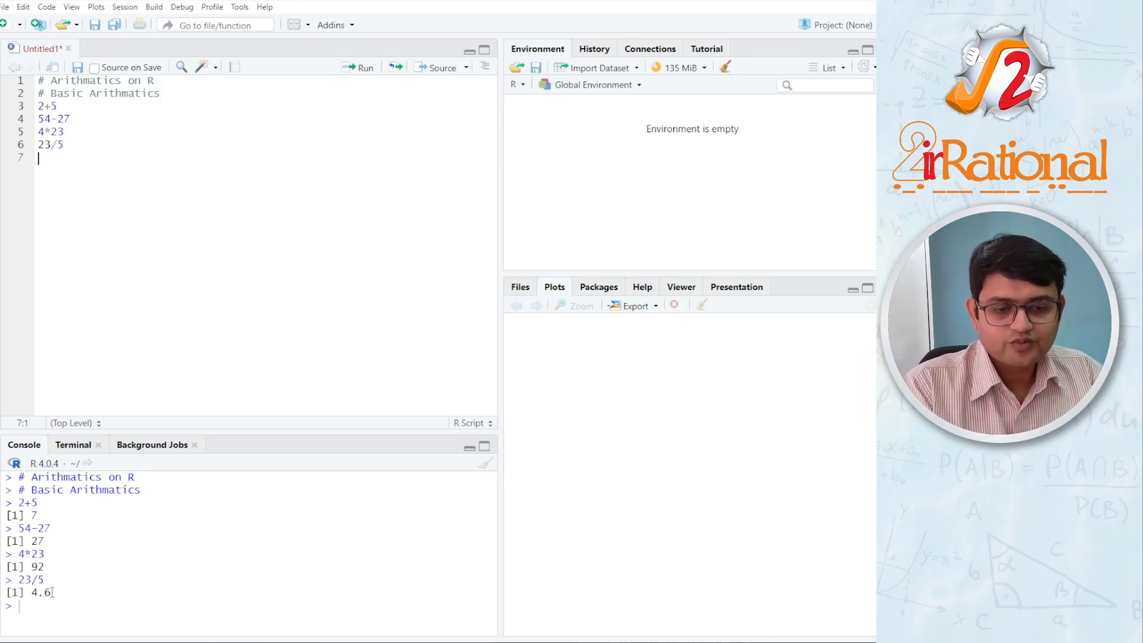
{"action": "left_click", "coordinate": [66, 144]}
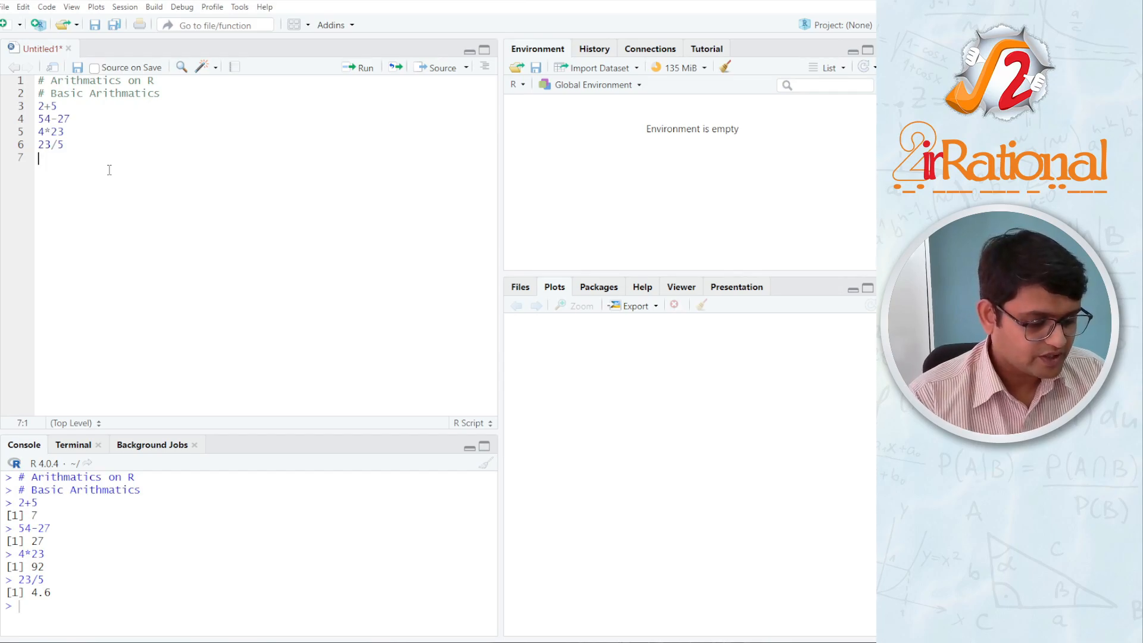
Step: Type 3-(23+5/2)*2 on line 7 and run it, returning -48
{"action": "type", "text": "3"}
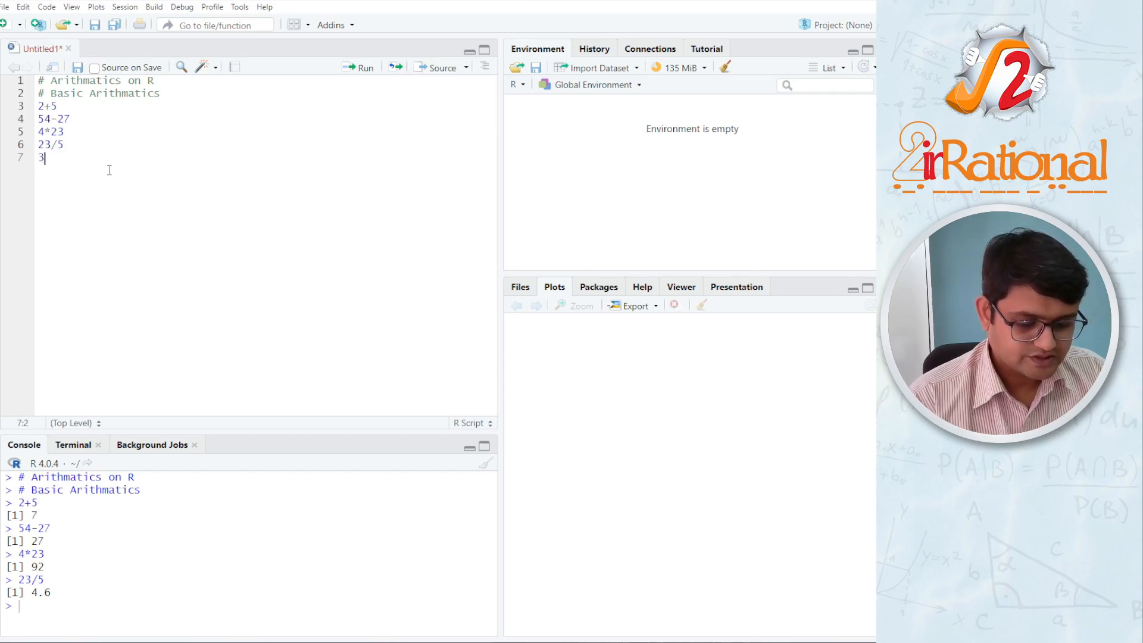
{"action": "type", "text": "-"}
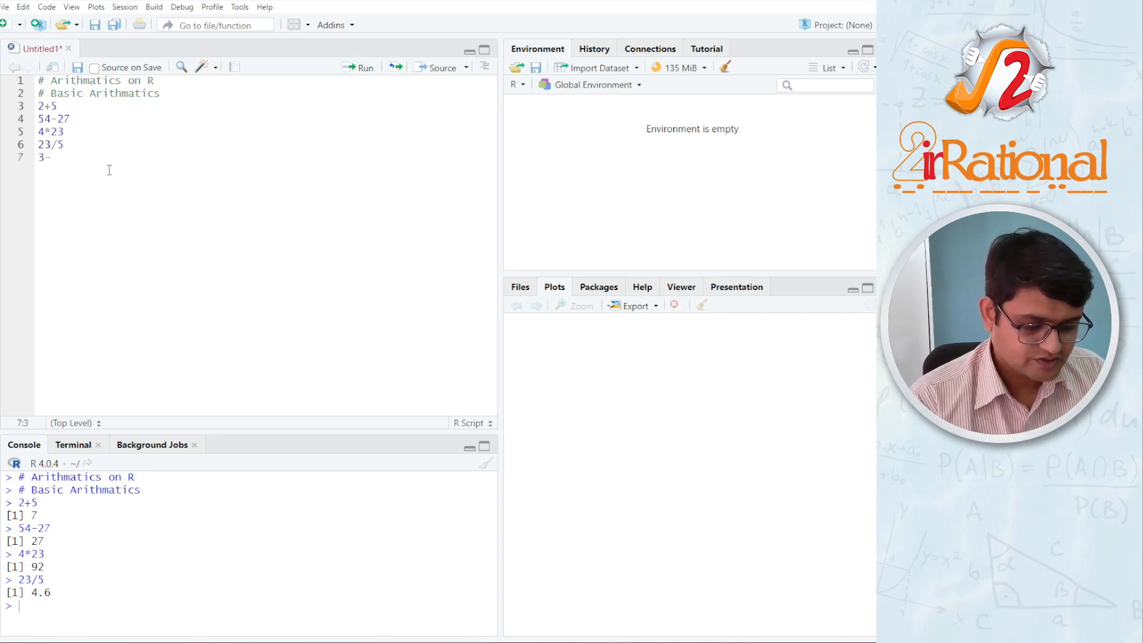
{"action": "type", "text": "("}
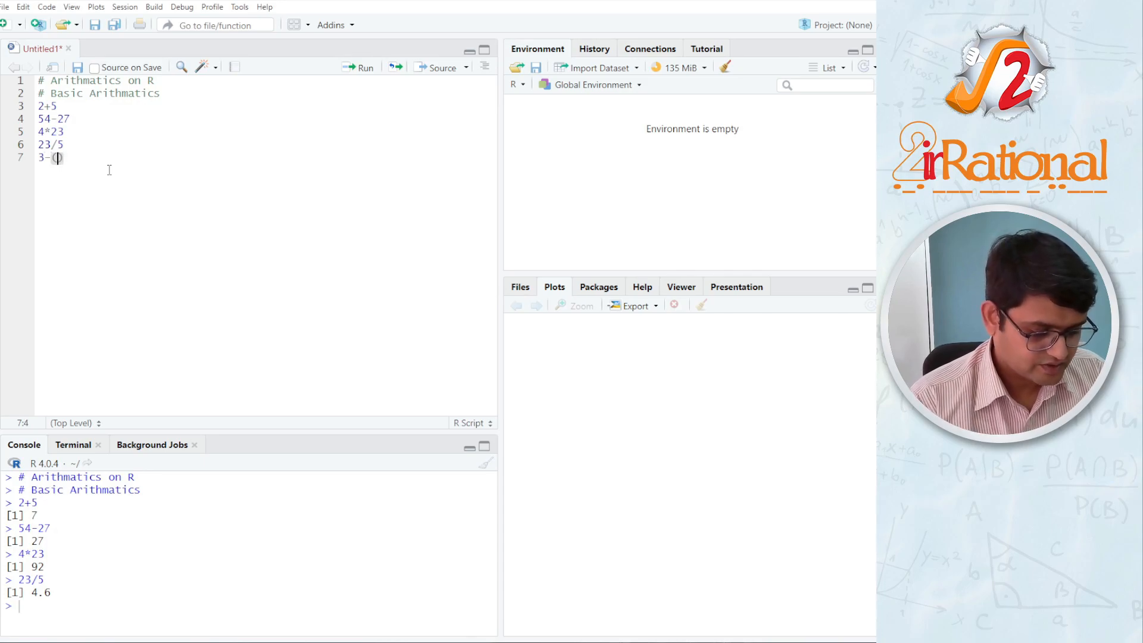
{"action": "type", "text": "23"}
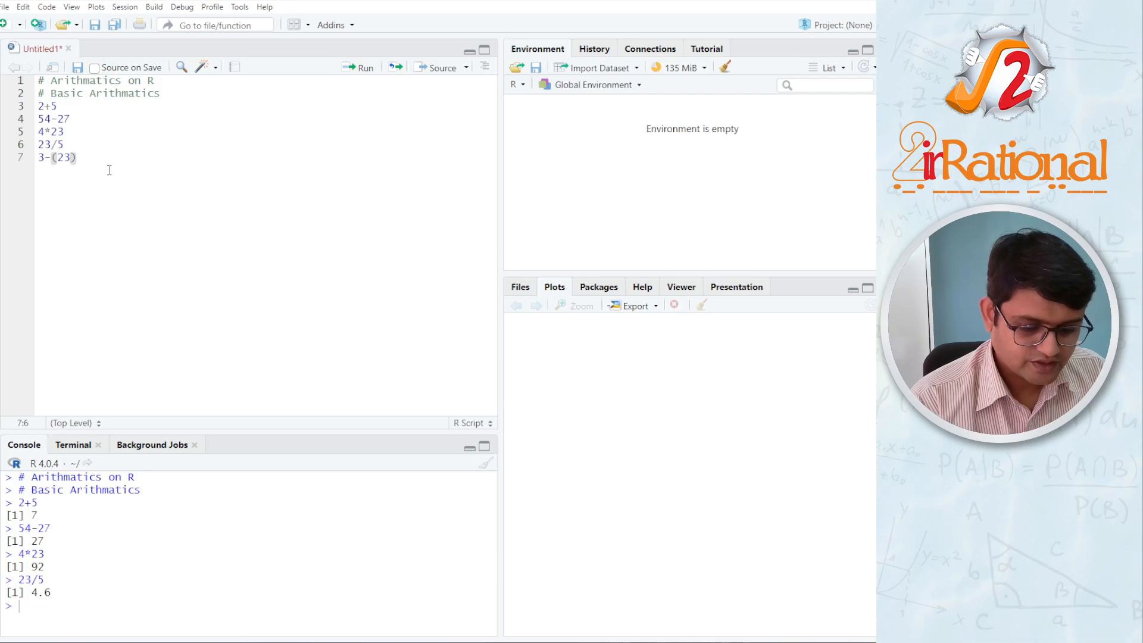
{"action": "type", "text": "+5"}
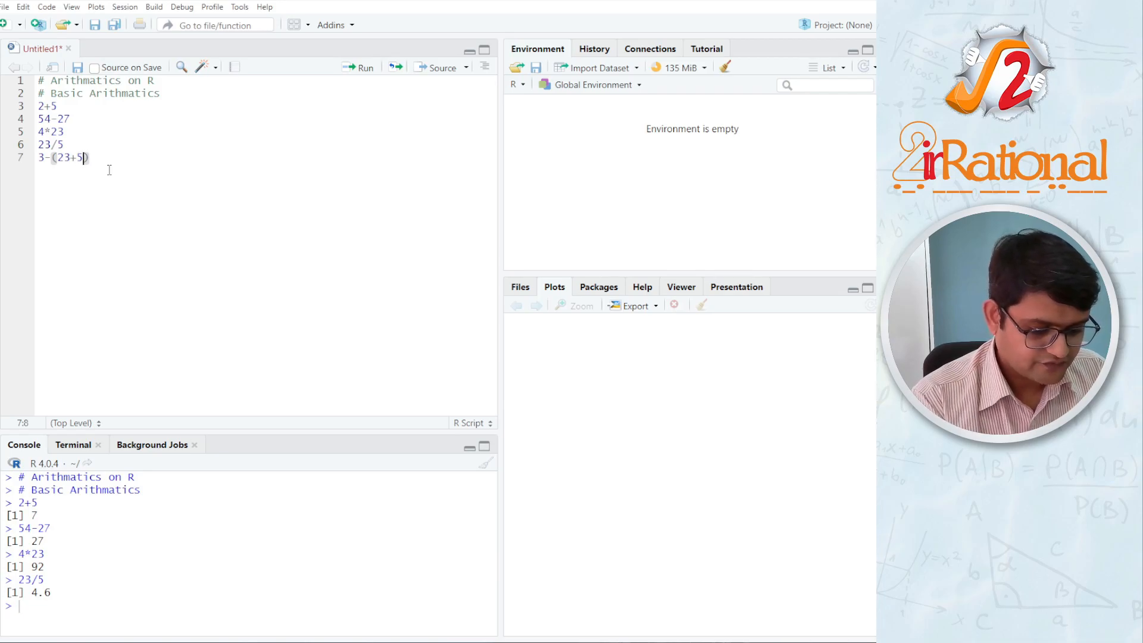
{"action": "type", "text": "/"}
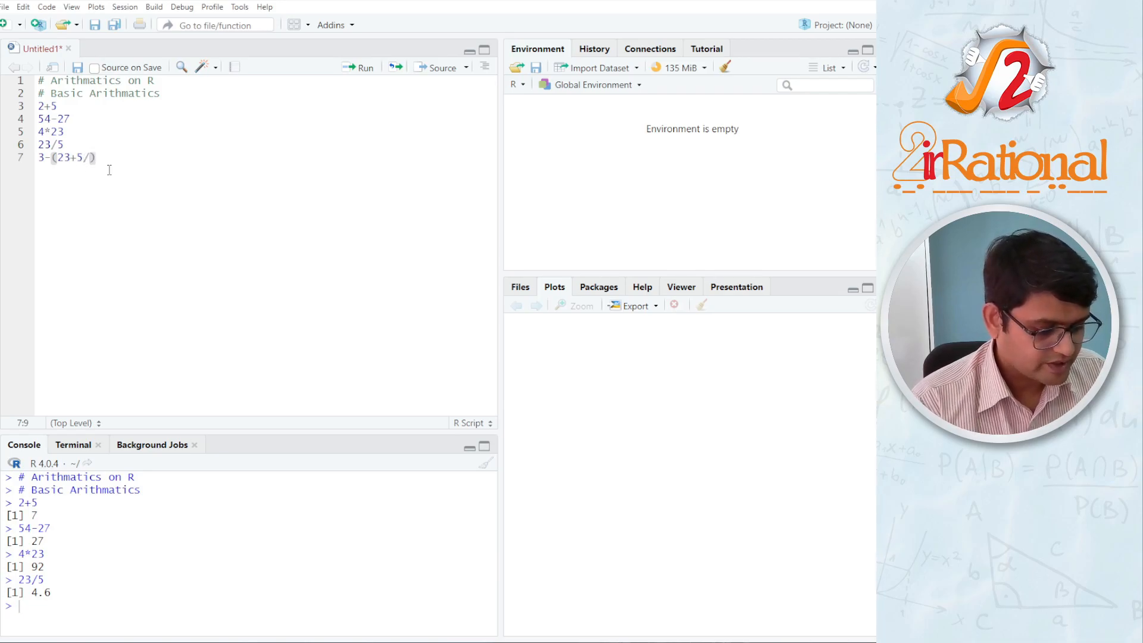
{"action": "type", "text": "2"}
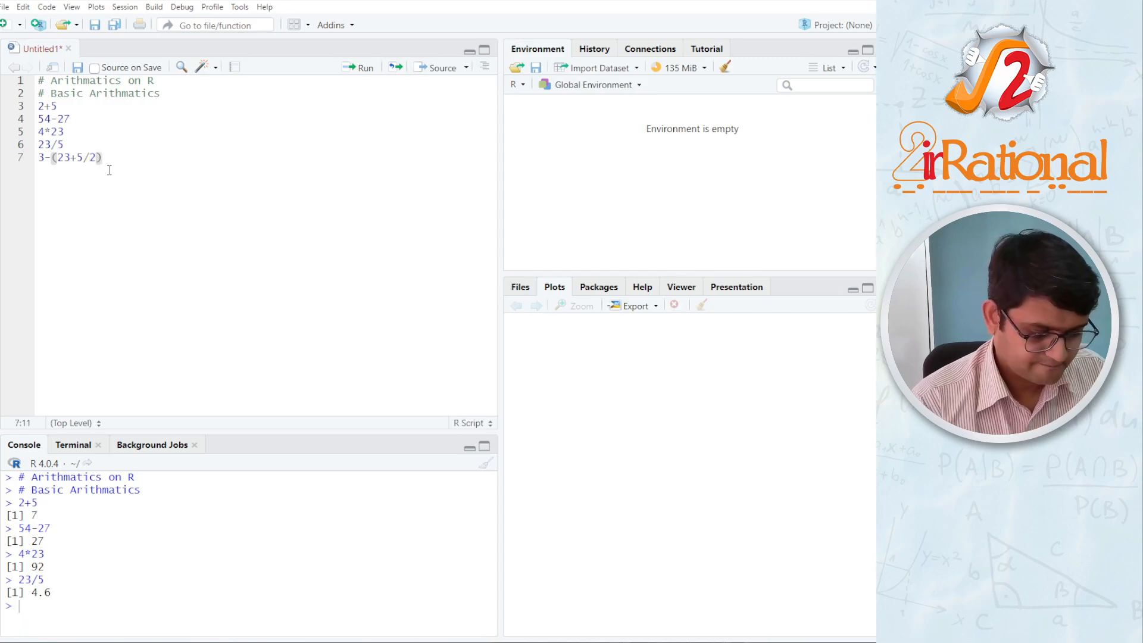
{"action": "type", "text": "*2"}
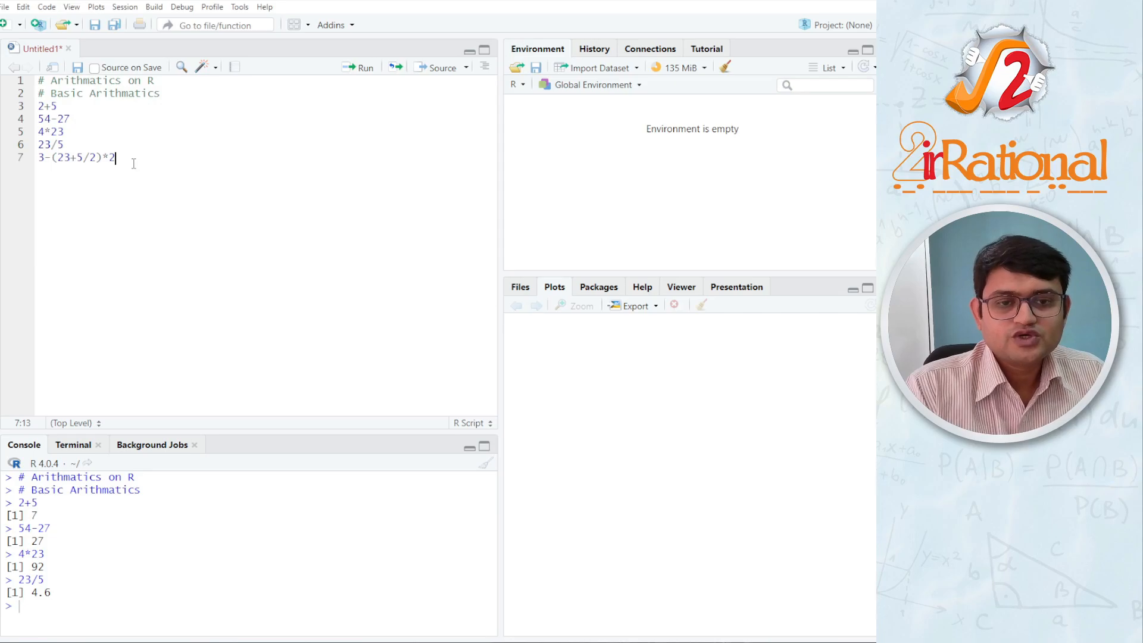
{"action": "left_click", "coordinate": [81, 157]}
{"action": "type", "text": "# P"}
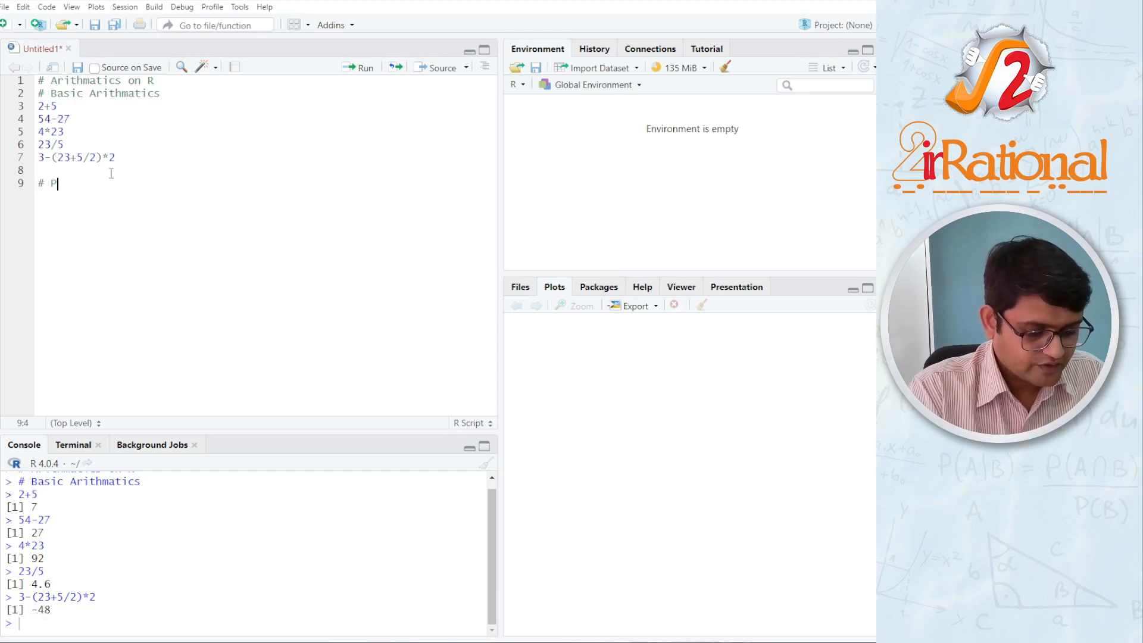
Step: Add a '# Power' comment and run 8^3, returning 512
{"action": "type", "text": "ower"}
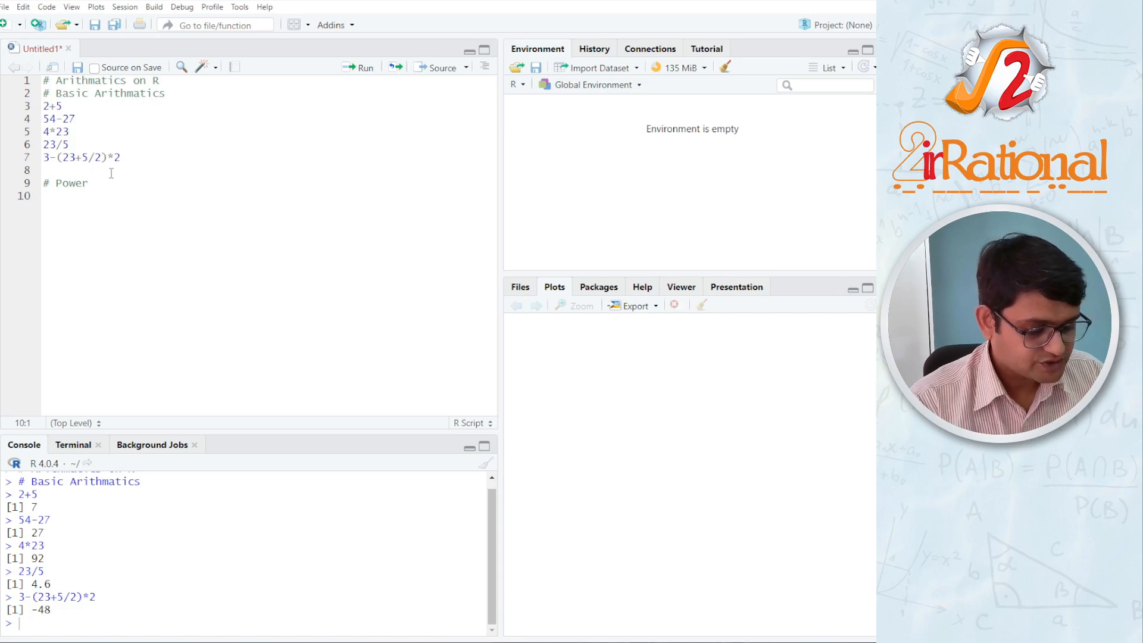
{"action": "type", "text": "8"}
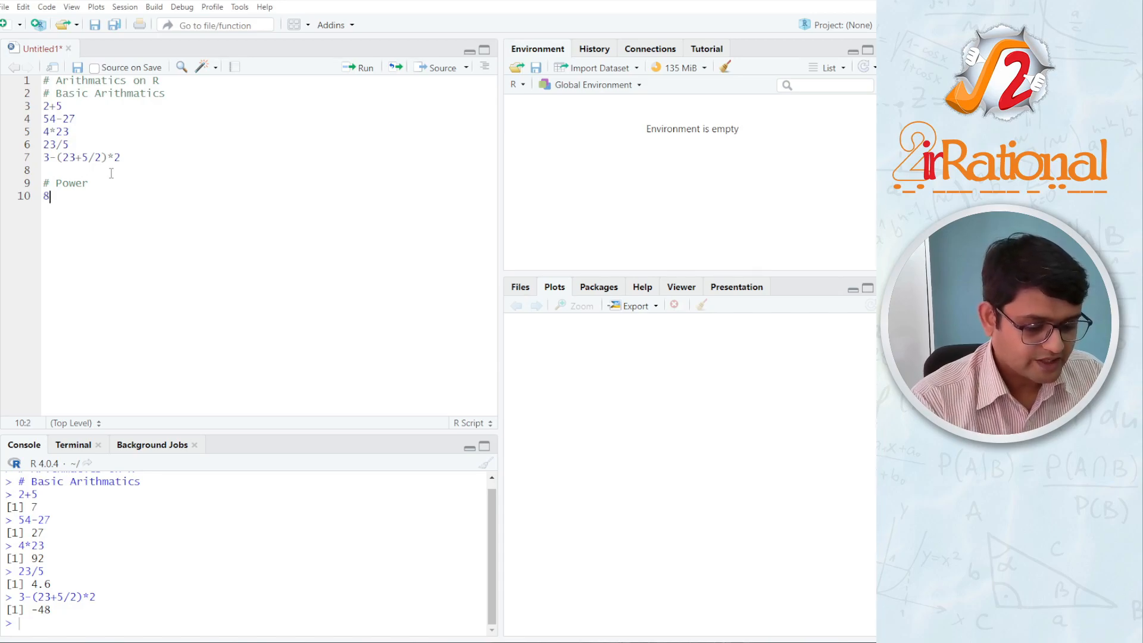
{"action": "type", "text": "^3"}
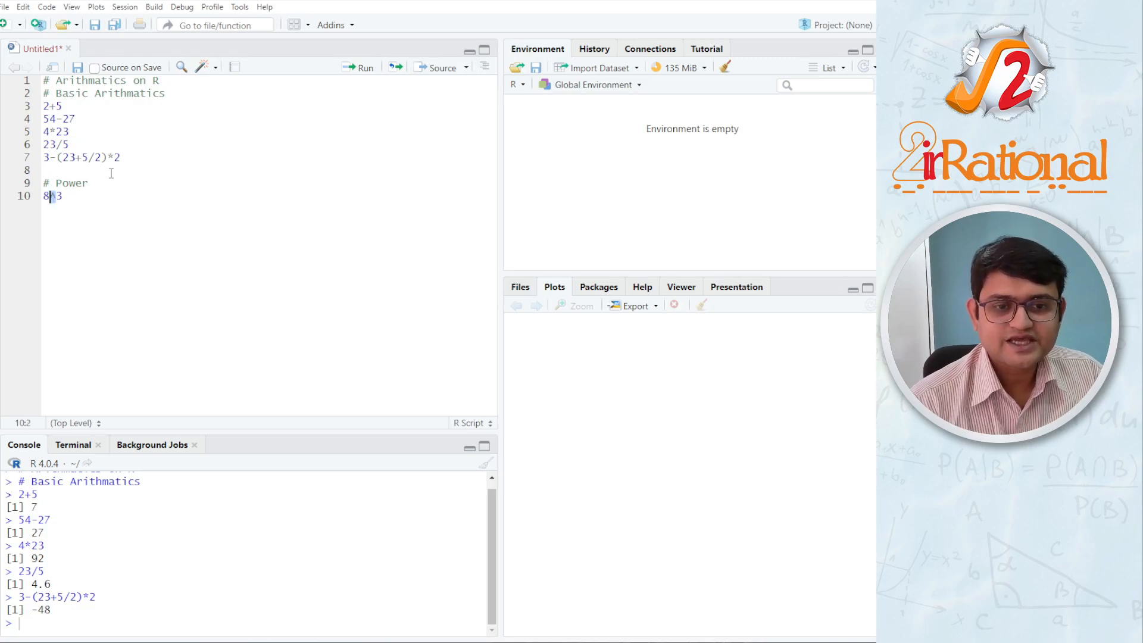
{"action": "type", "text": "^3"}
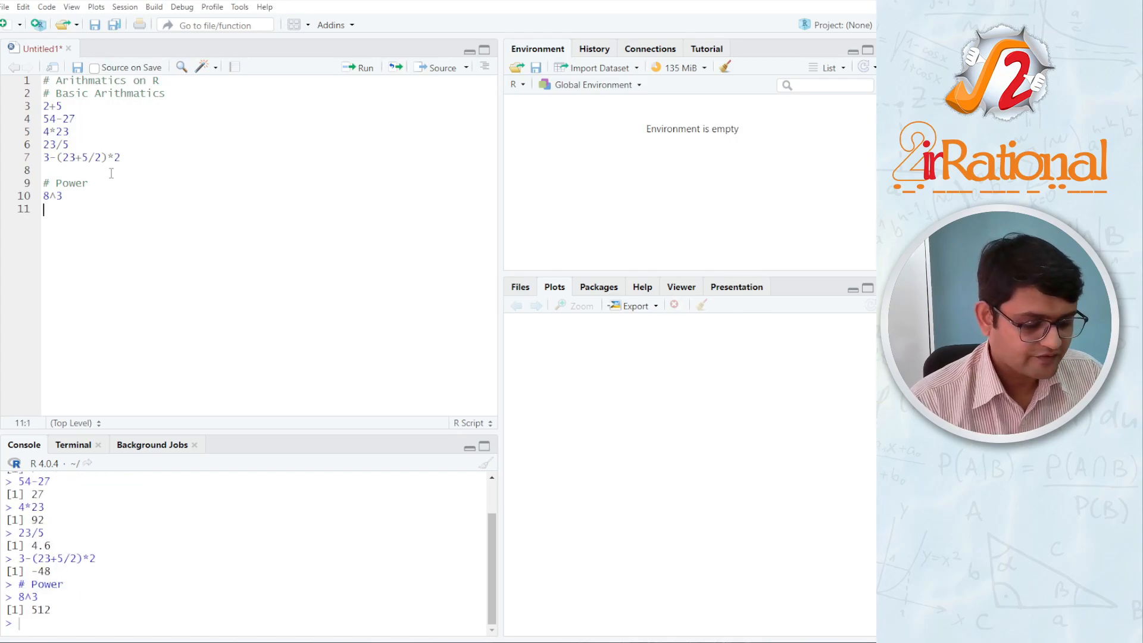
Step: Run 8**3 for the same 512 result, then begin another comment
{"action": "type", "text": "8"}
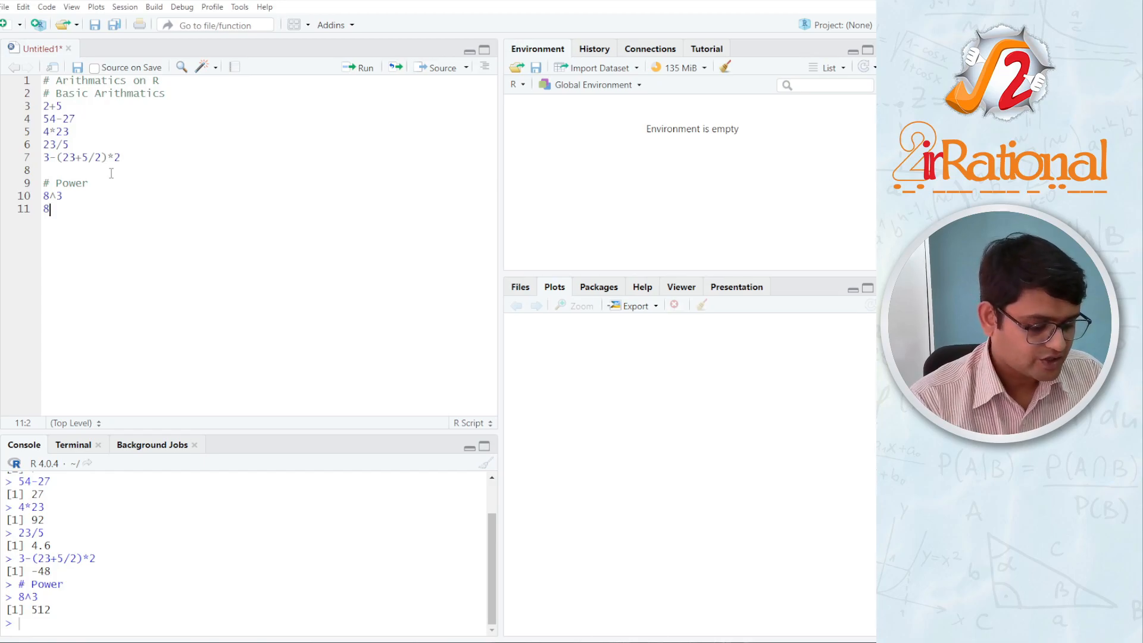
{"action": "type", "text": "**"}
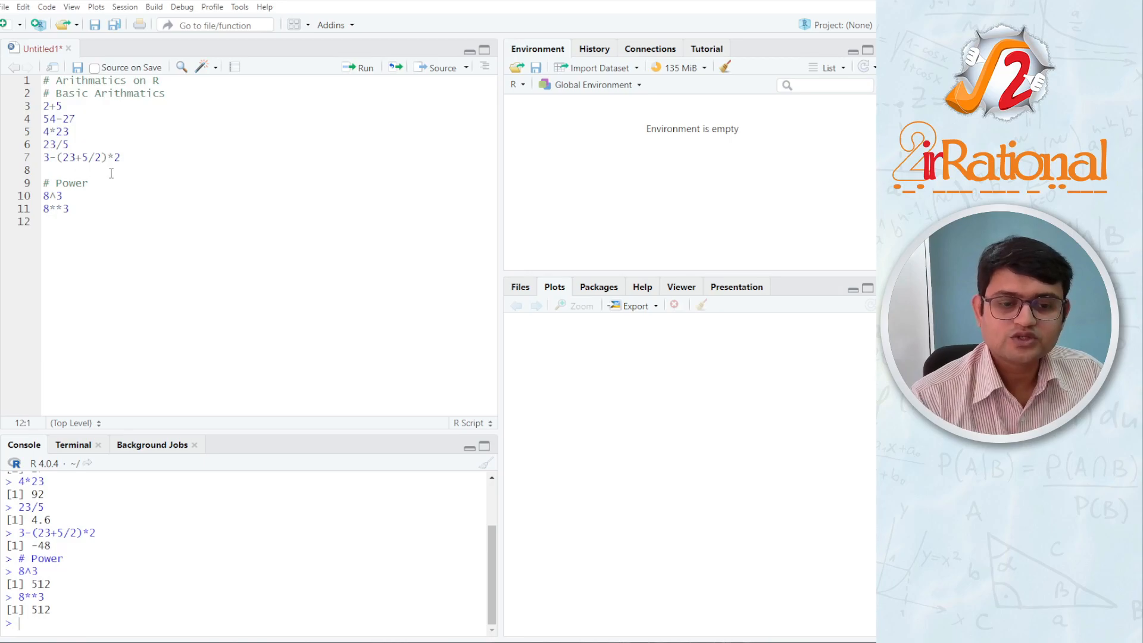
{"action": "mouse_move", "coordinate": [89, 280]}
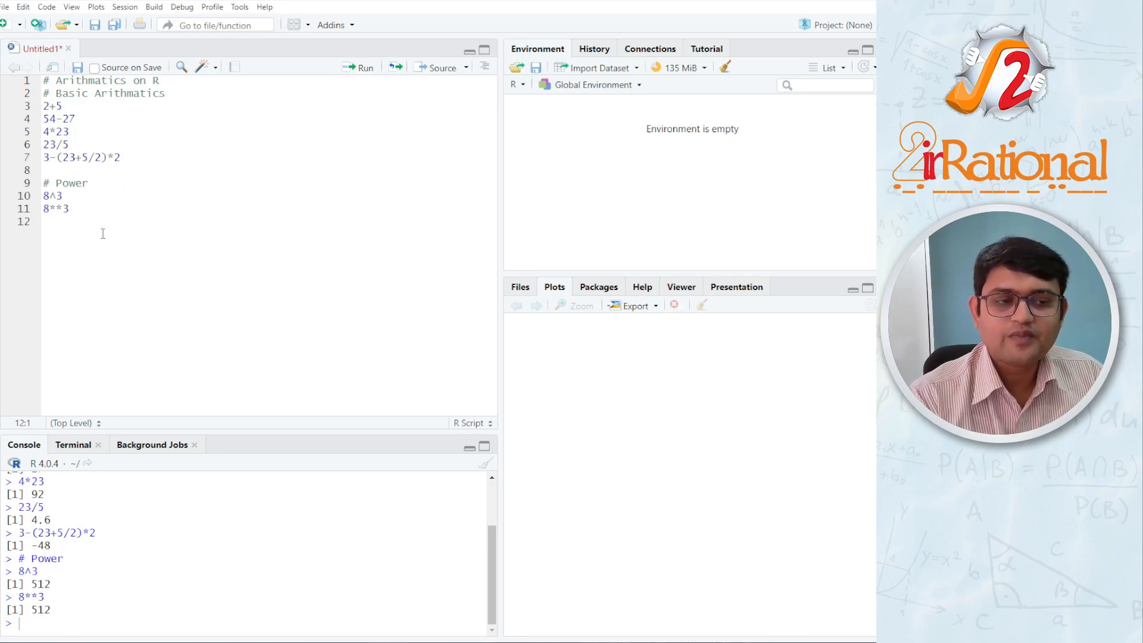
{"action": "type", "text": "#"}
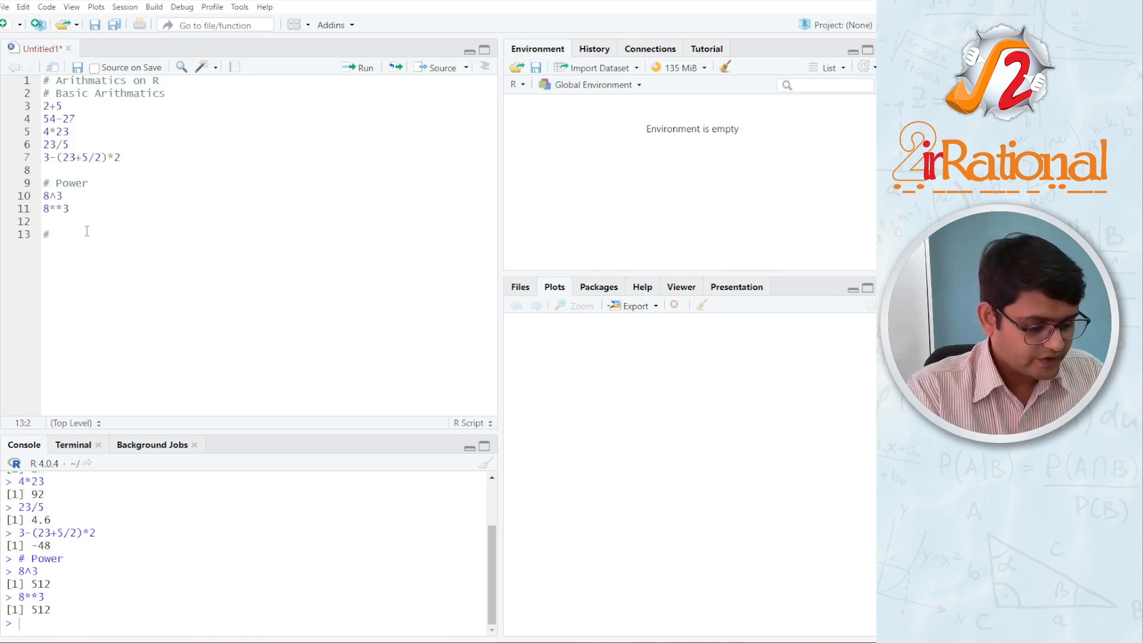
Step: Add a '# Square root' comment and compute 8^(1/2), giving 2.828427
{"action": "type", "text": "Squ"}
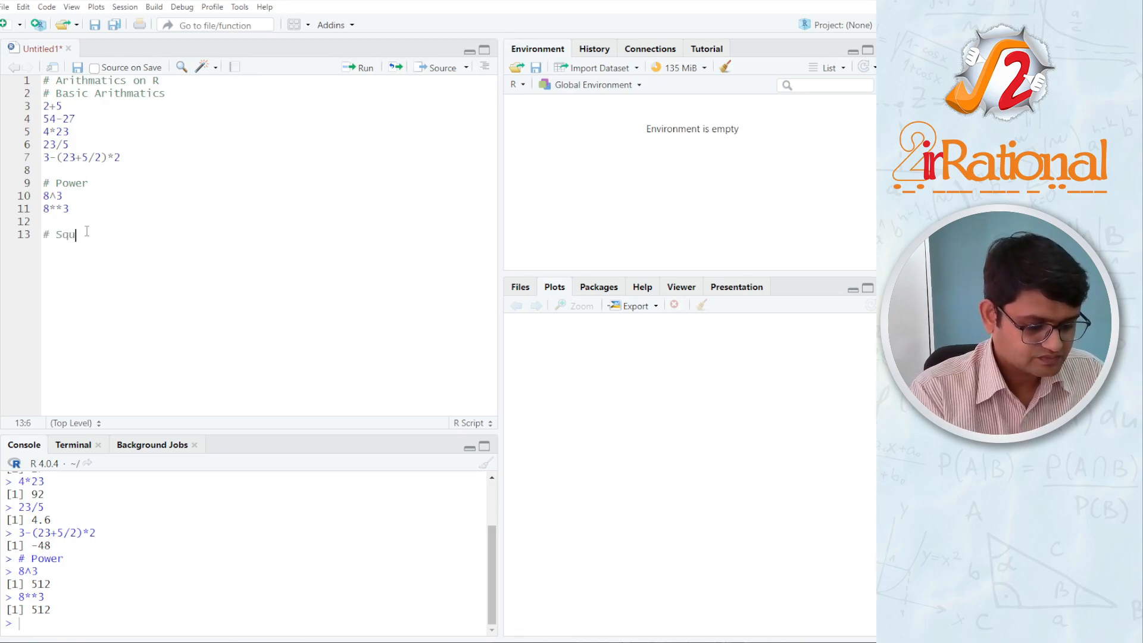
{"action": "type", "text": "are roo"}
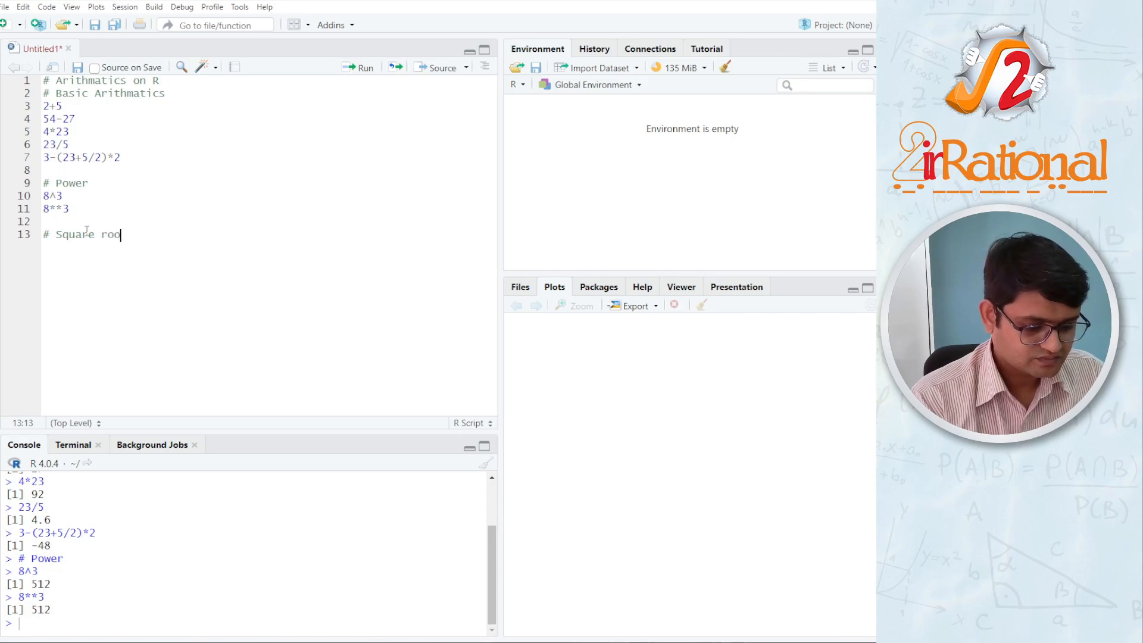
{"action": "key", "text": "enter"}
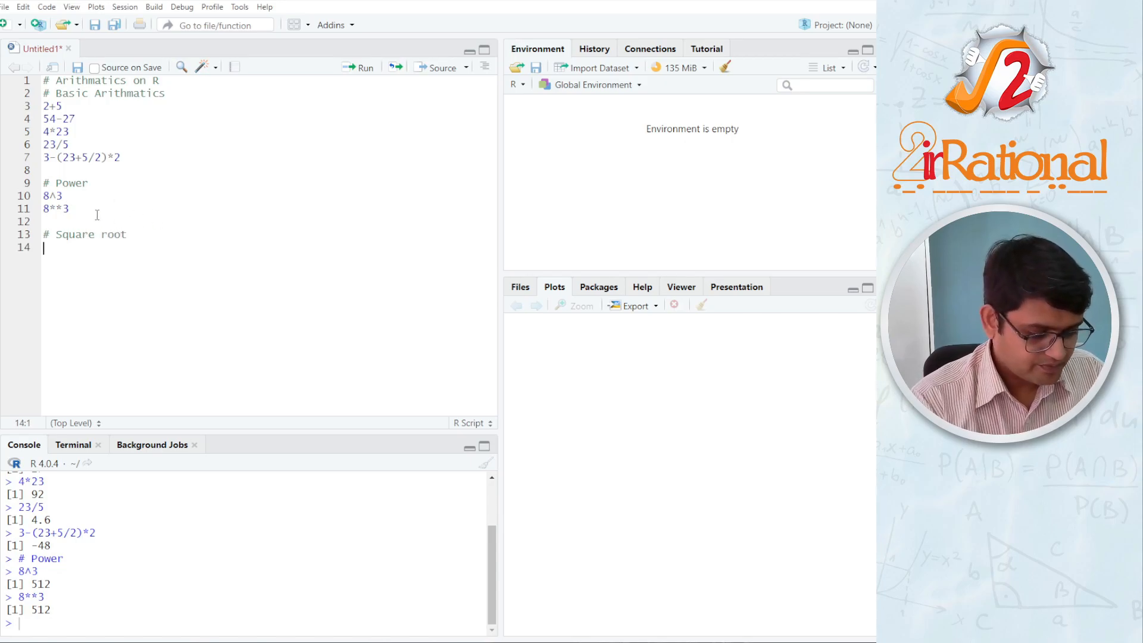
{"action": "type", "text": "8^"}
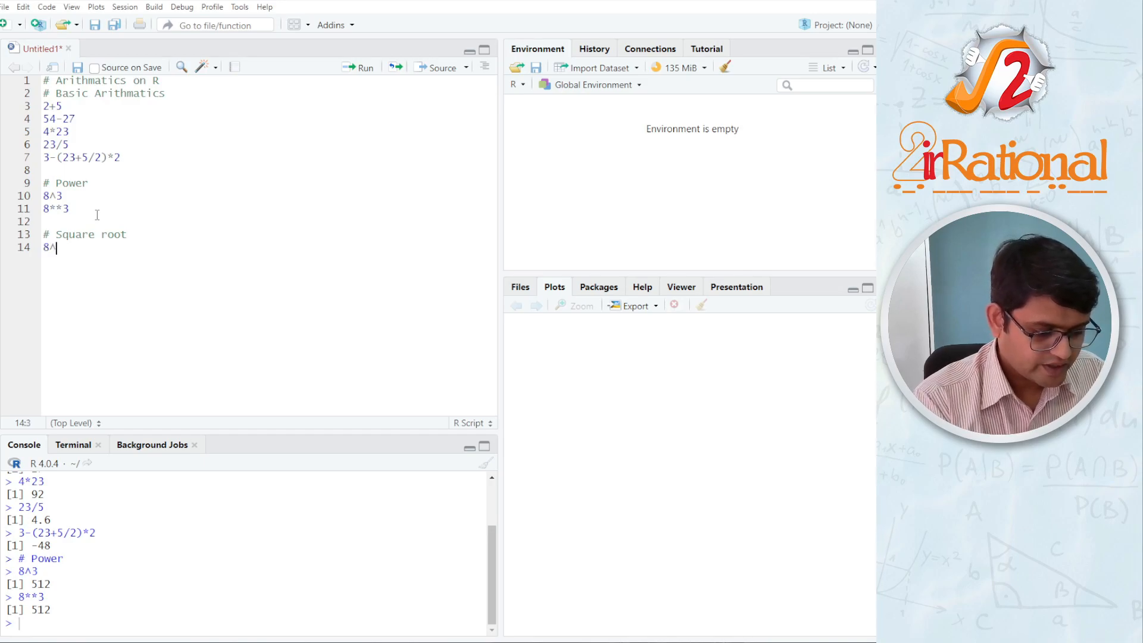
{"action": "type", "text": "(1/2"}
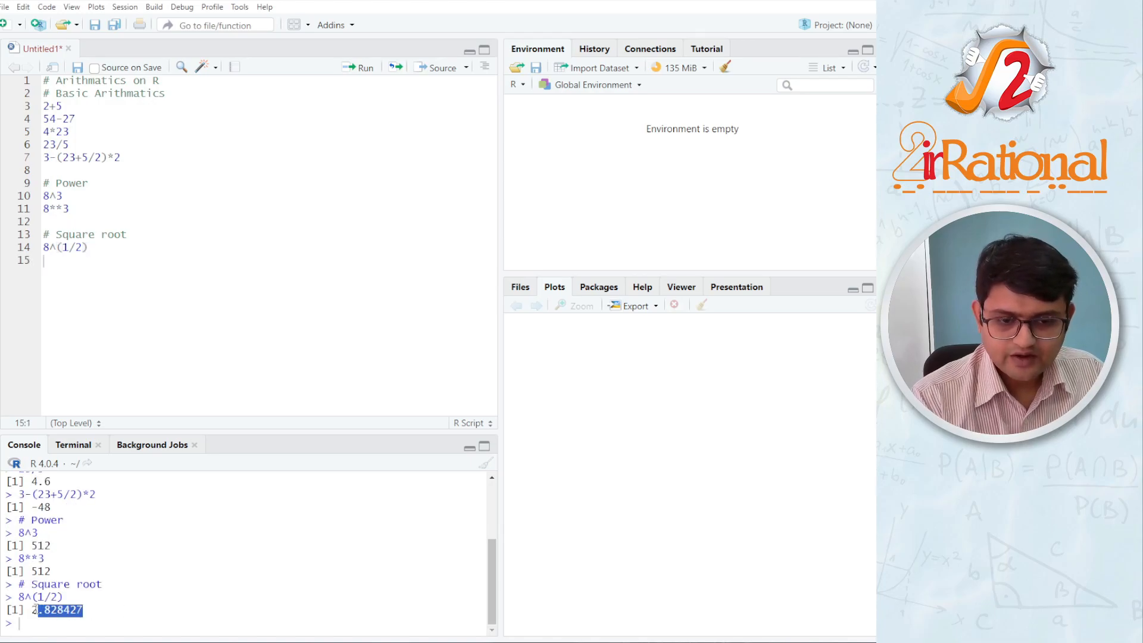
Step: Compute sqrt(8), also 2.828427, and highlight the 1/2 exponent
{"action": "left_click", "coordinate": [128, 262]}
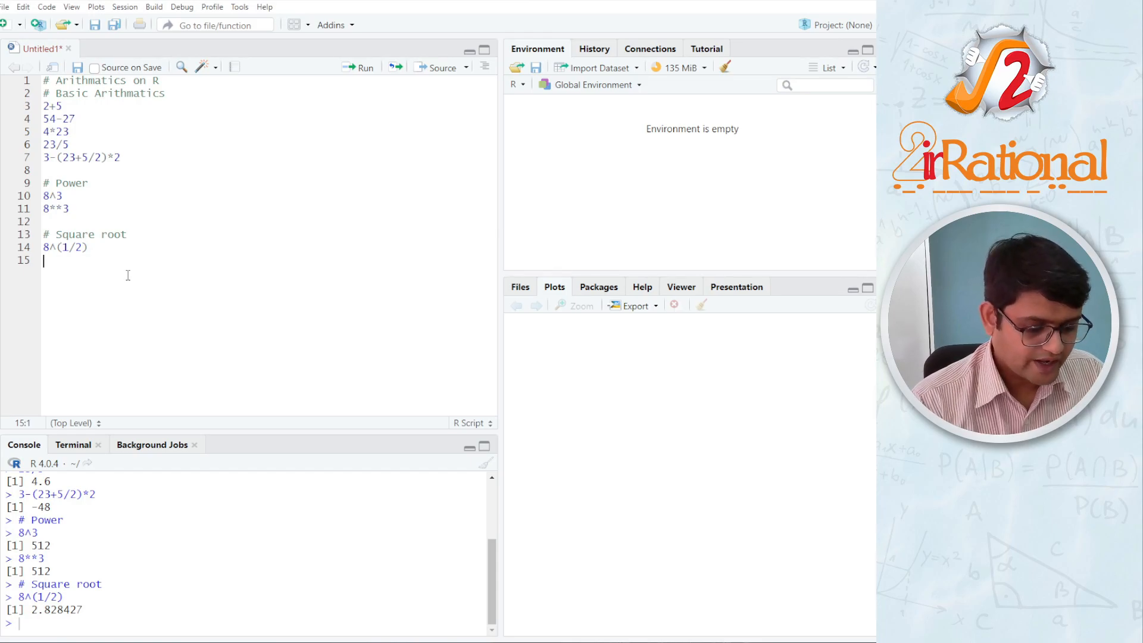
{"action": "type", "text": "sqrt"}
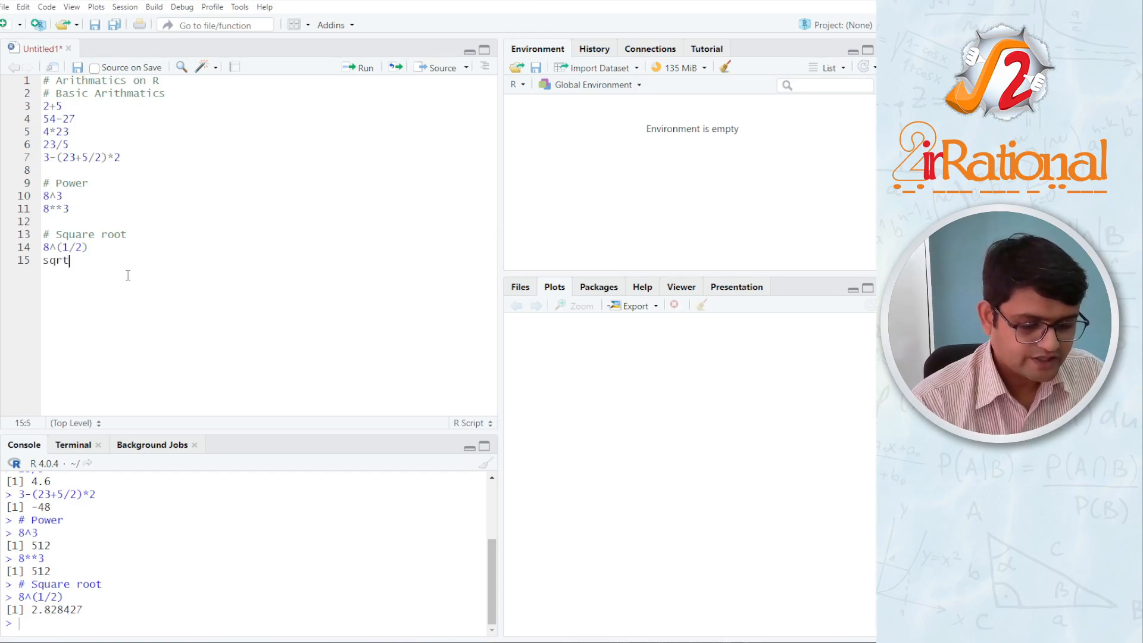
{"action": "type", "text": "(8"}
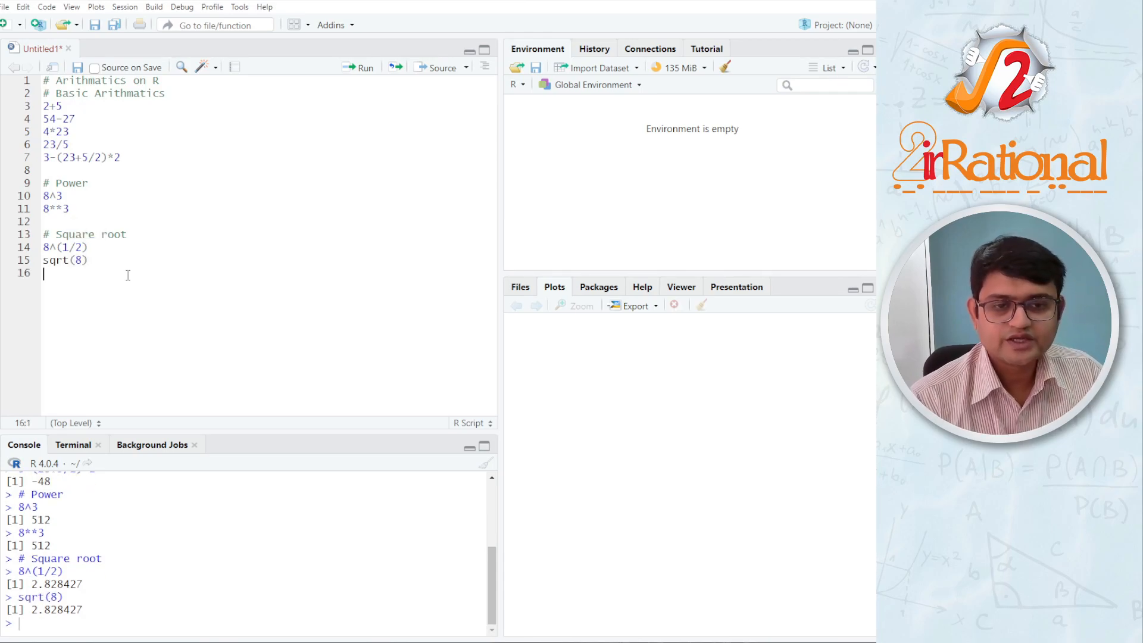
{"action": "double_click", "coordinate": [57, 610]}
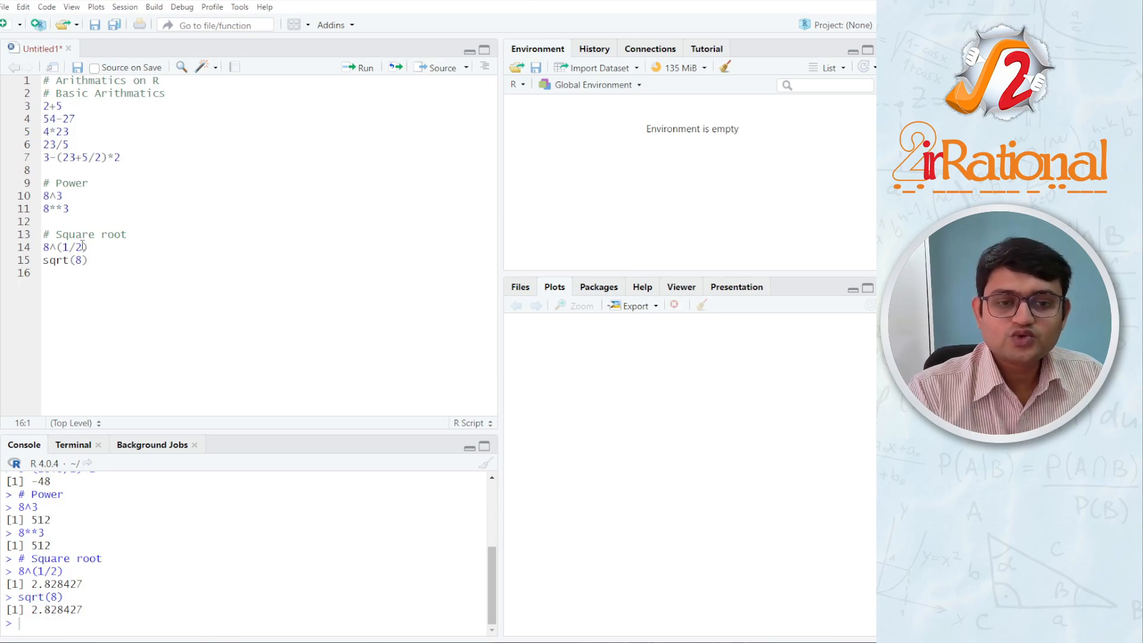
{"action": "double_click", "coordinate": [73, 247]}
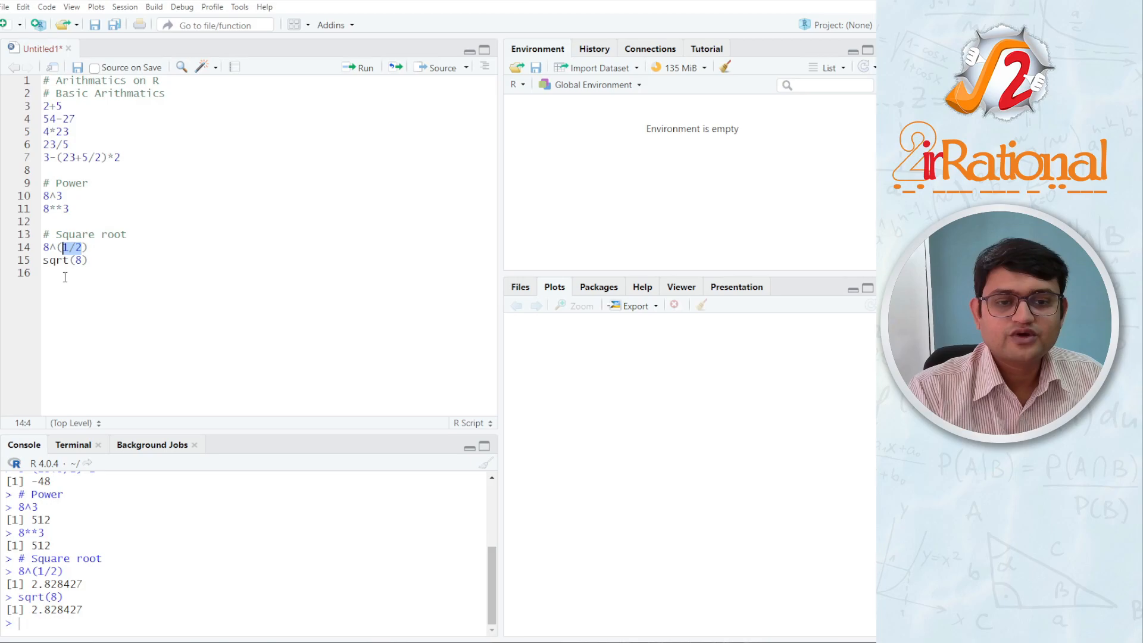
{"action": "left_click", "coordinate": [128, 284]}
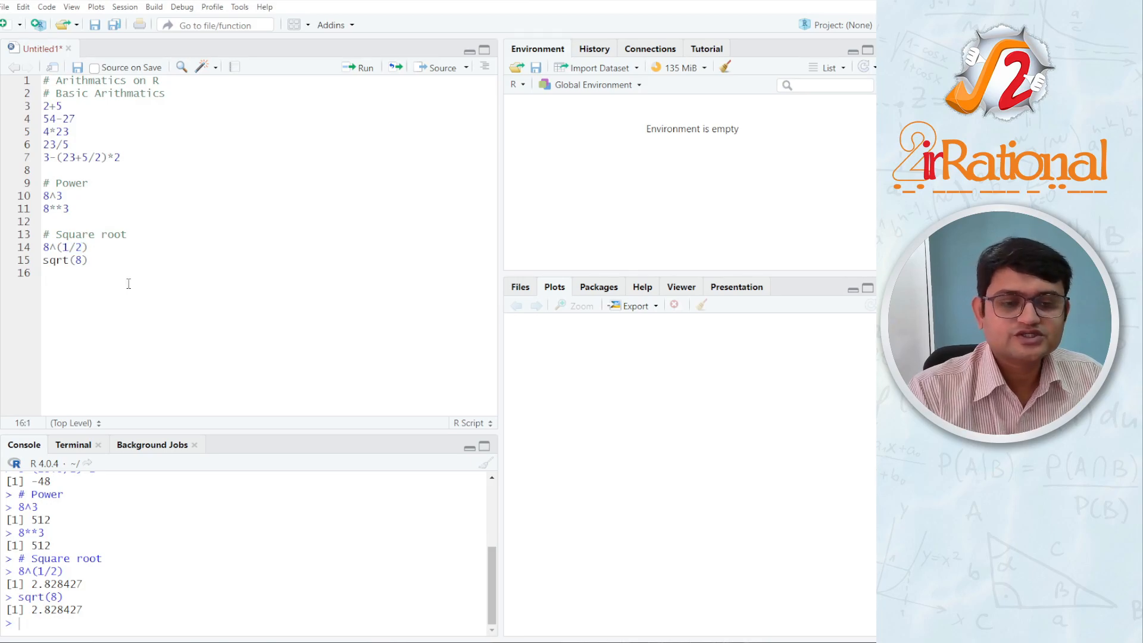
Step: Write the comment '# Modulus - remainder of any division'
{"action": "type", "text": "#"}
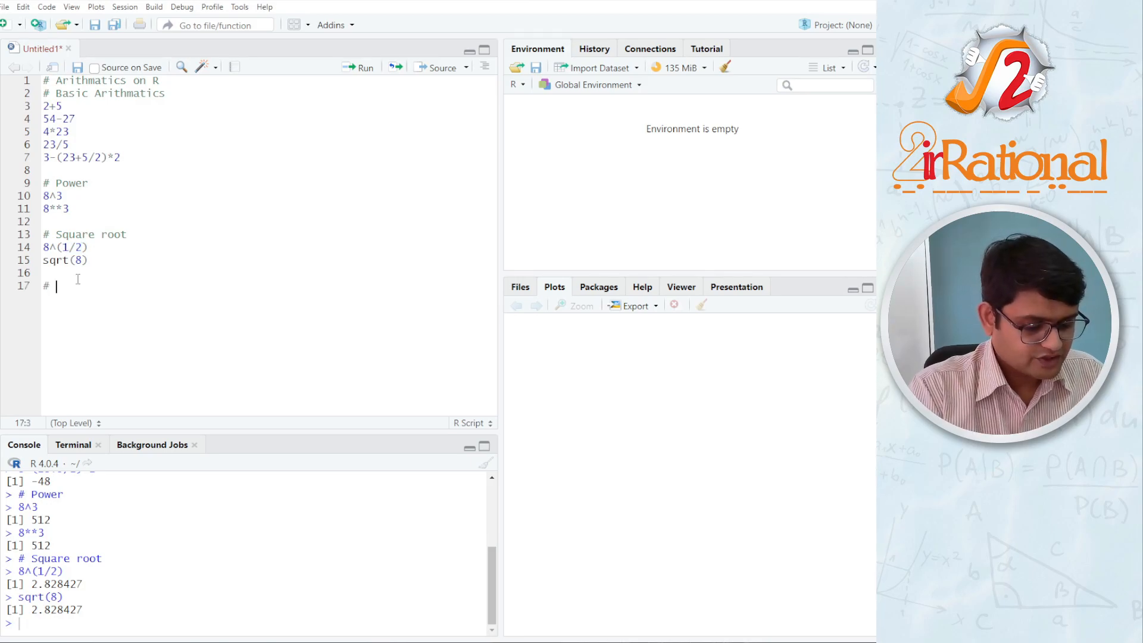
{"action": "type", "text": "Modu"}
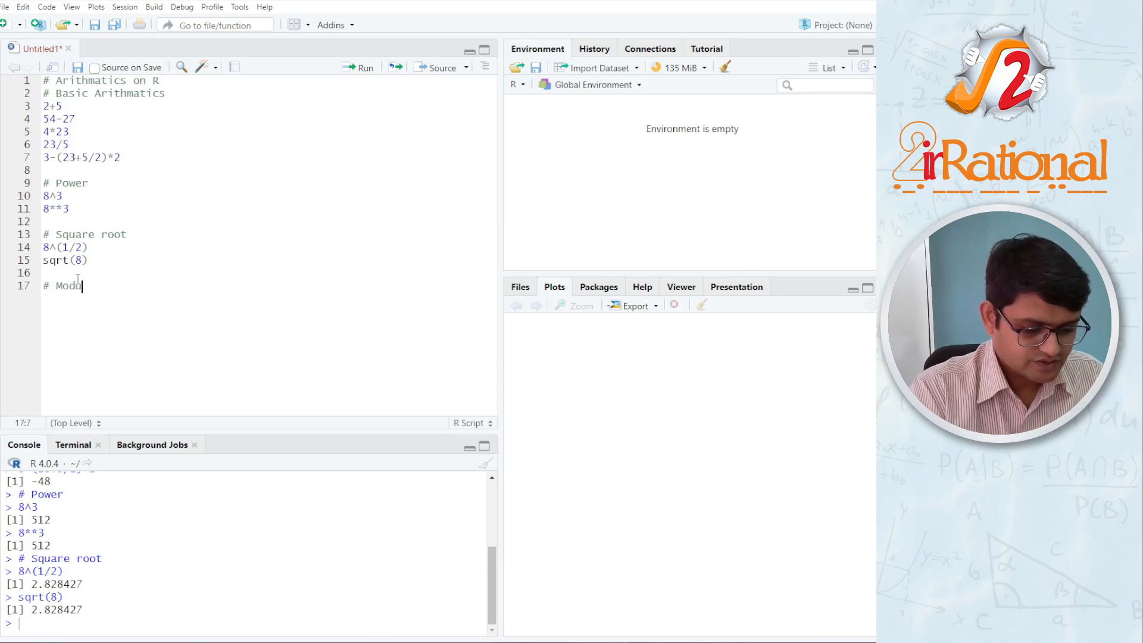
{"action": "type", "text": "lus -"}
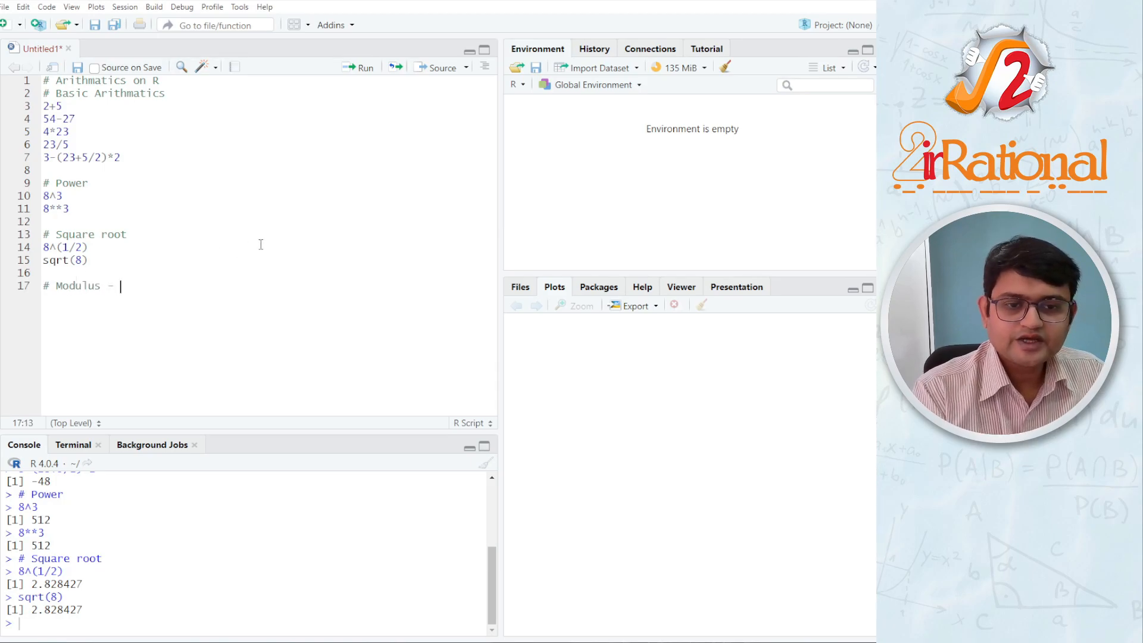
{"action": "type", "text": "r"}
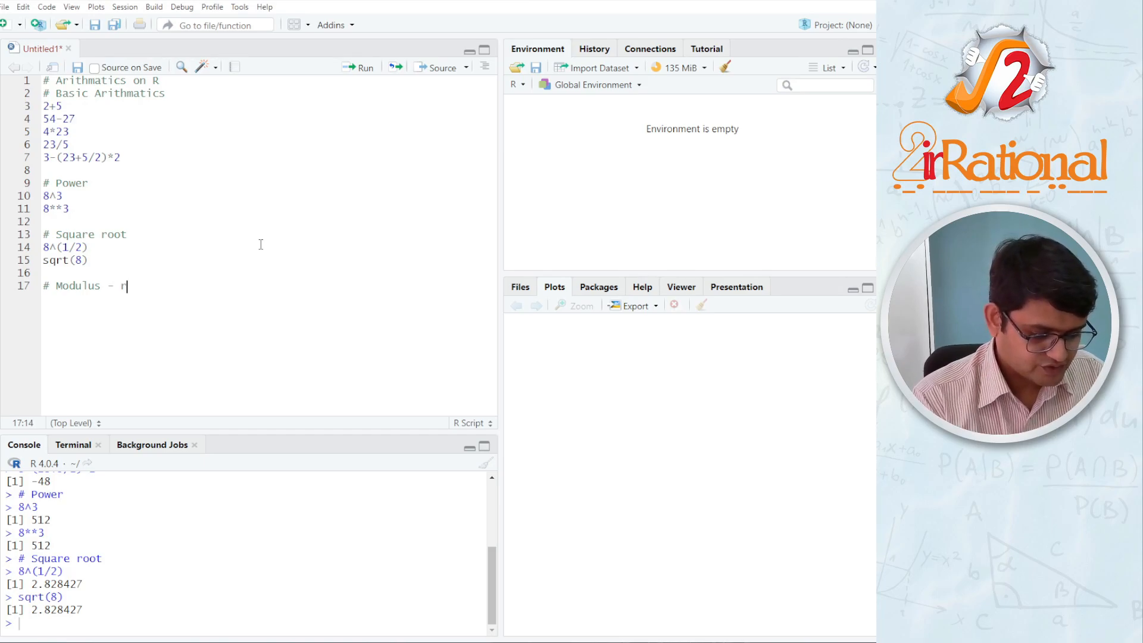
{"action": "type", "text": "emai"}
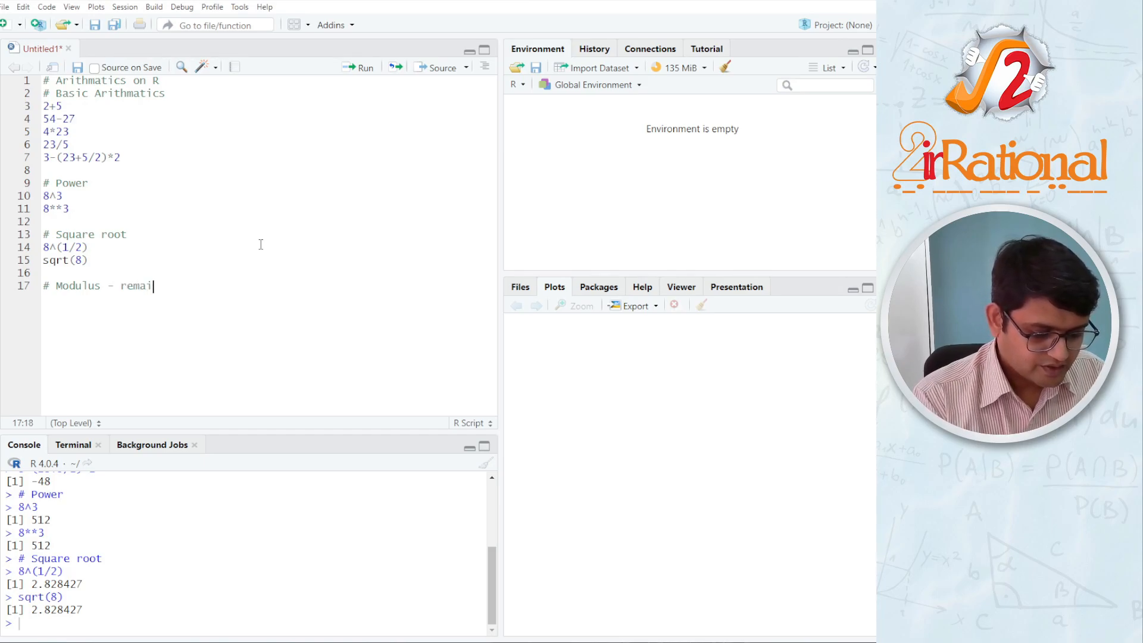
{"action": "type", "text": "nder"}
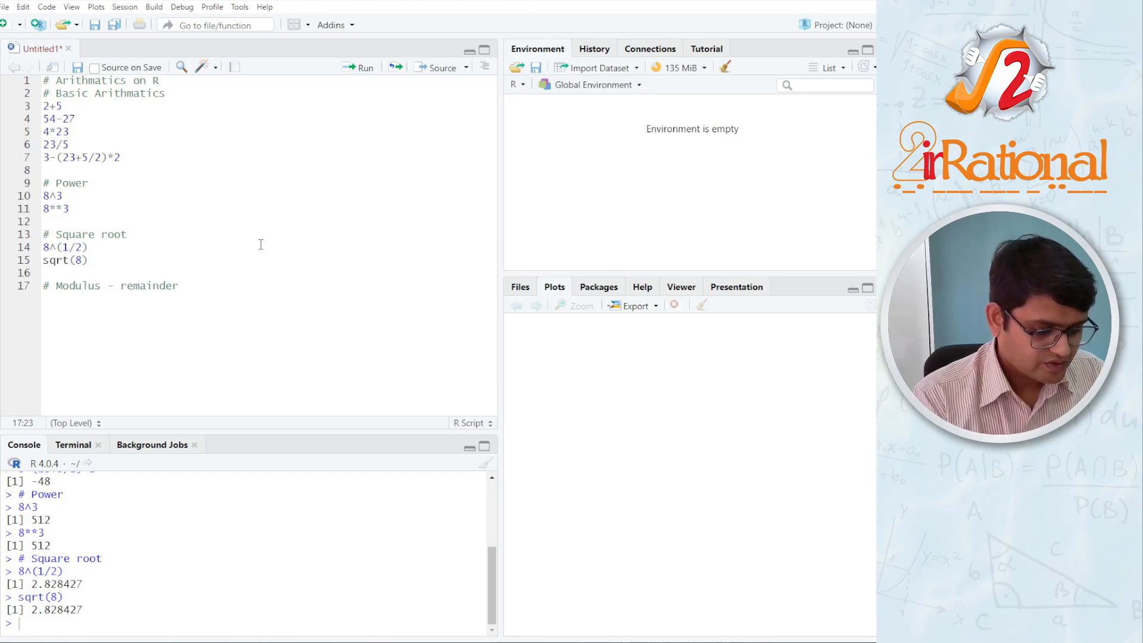
{"action": "type", "text": "of an"}
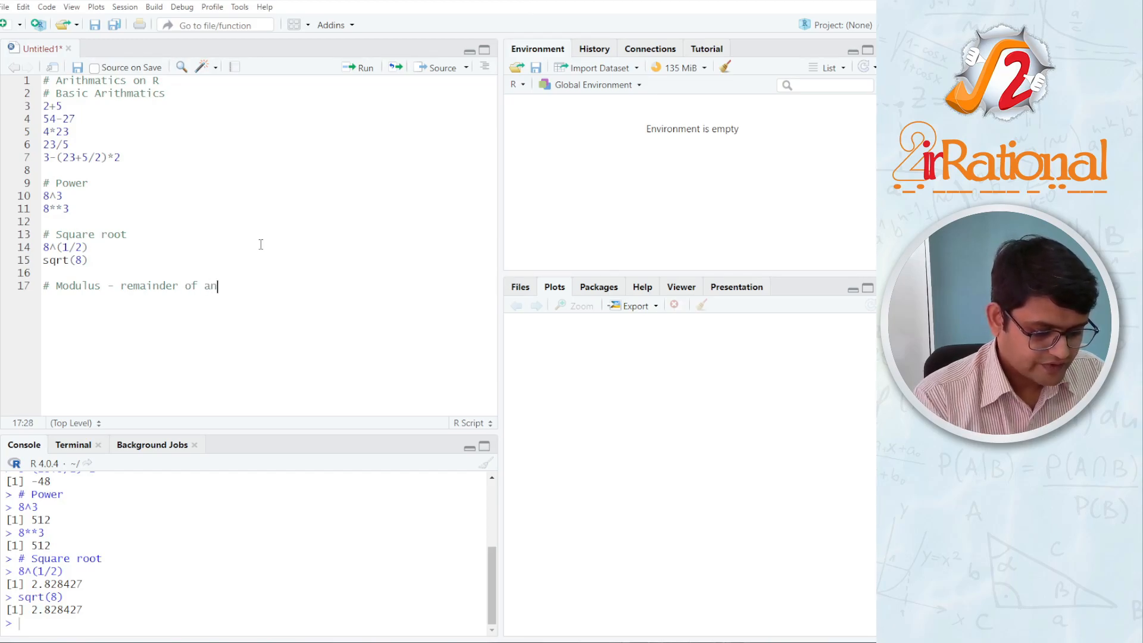
{"action": "type", "text": "y divis"}
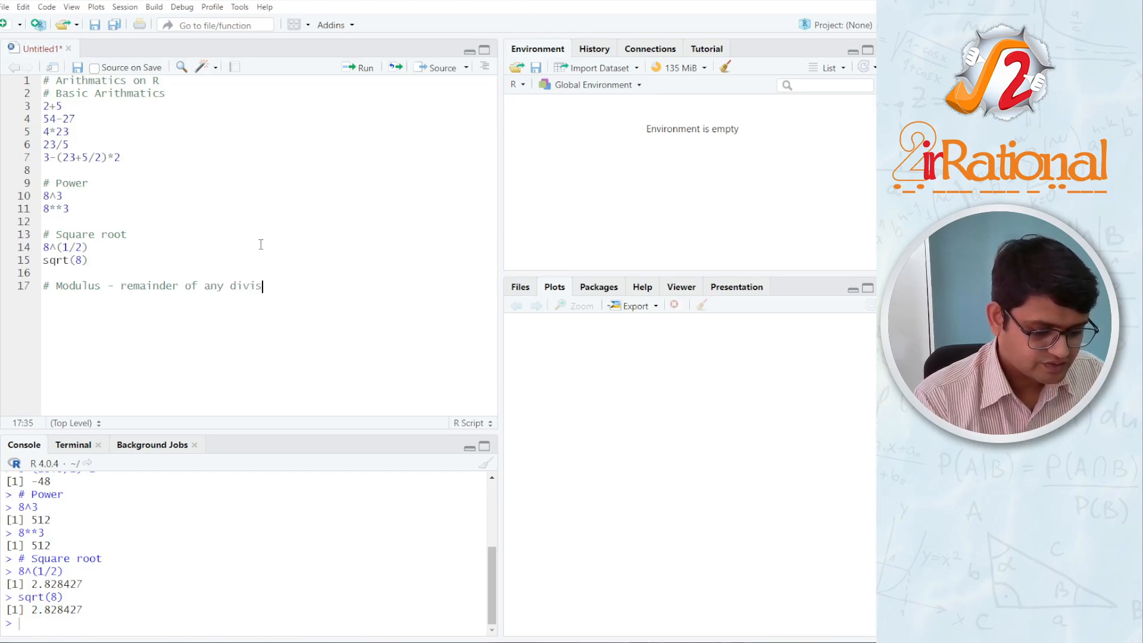
{"action": "type", "text": "ion"}
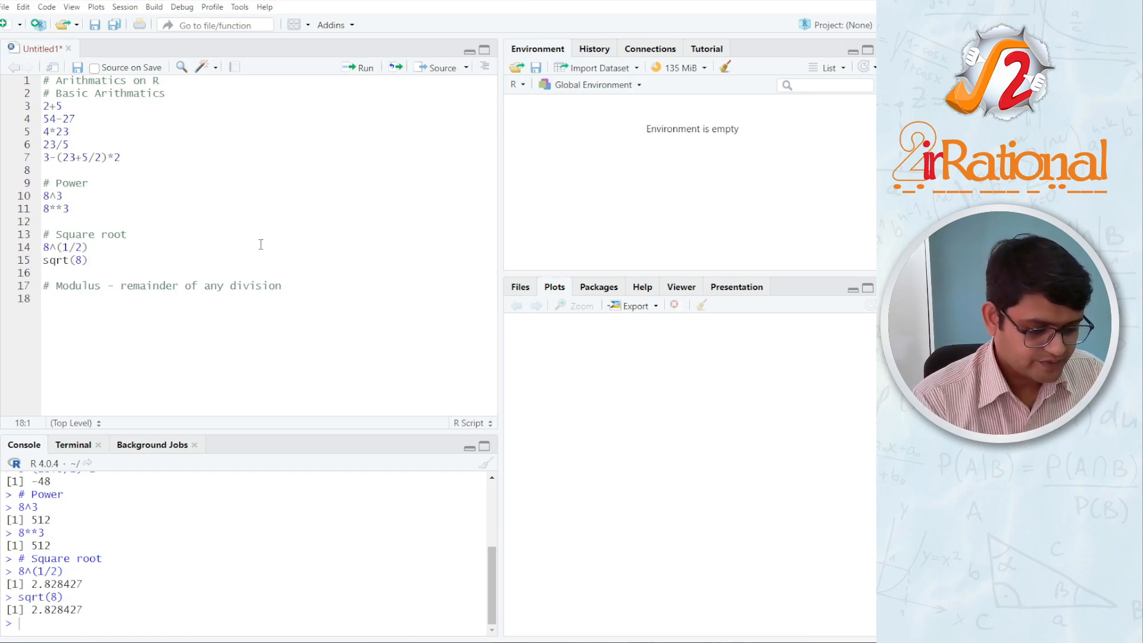
Step: Run 25%%3, which returns 1
{"action": "type", "text": "25"}
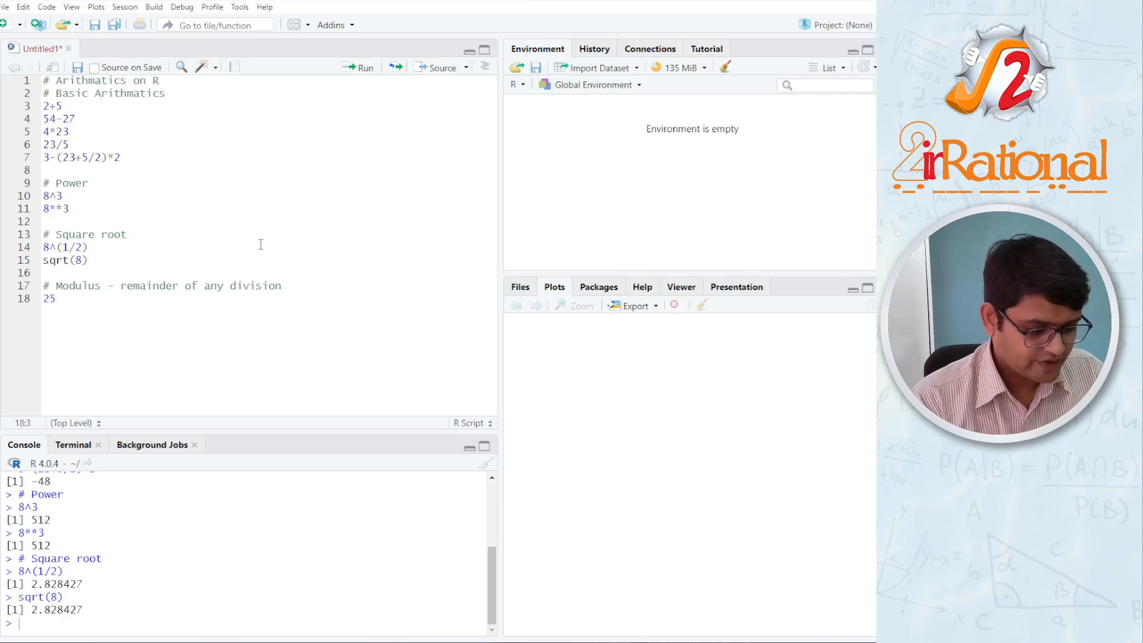
{"action": "type", "text": "%%"}
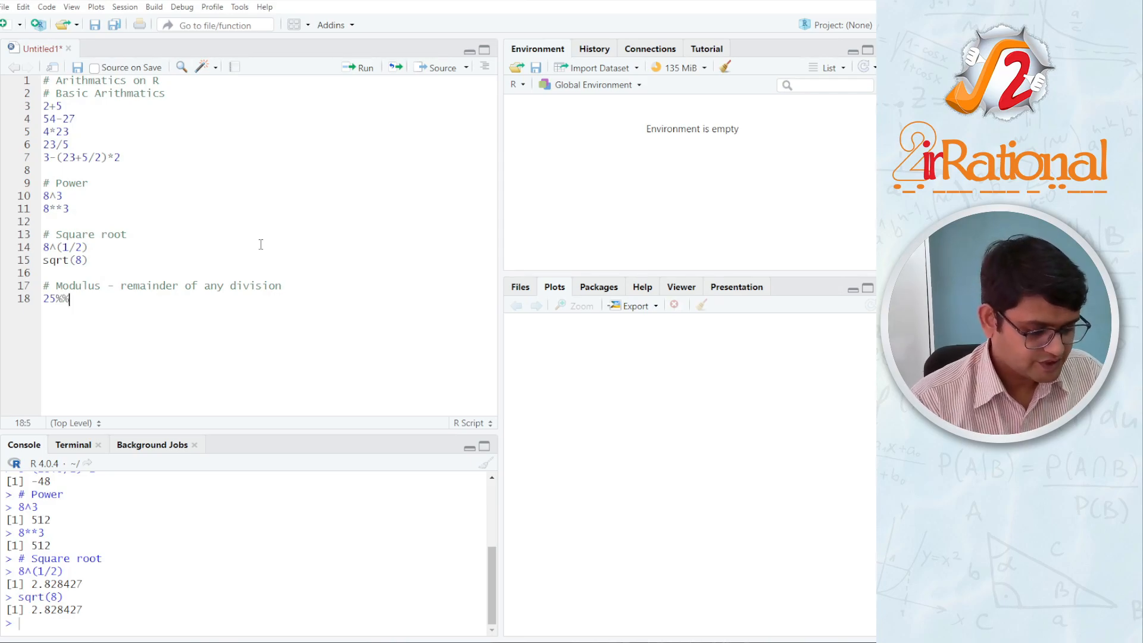
{"action": "type", "text": "3"}
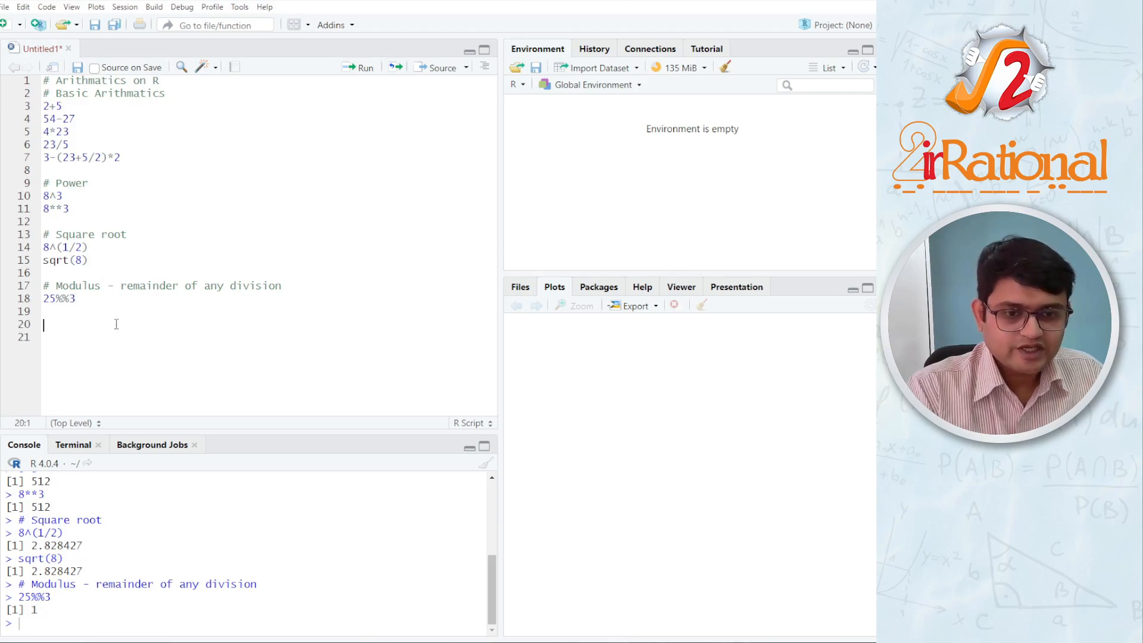
Step: Write an '# Integer division' comment explaining it gives the integer part of a division
{"action": "type", "text": "#"}
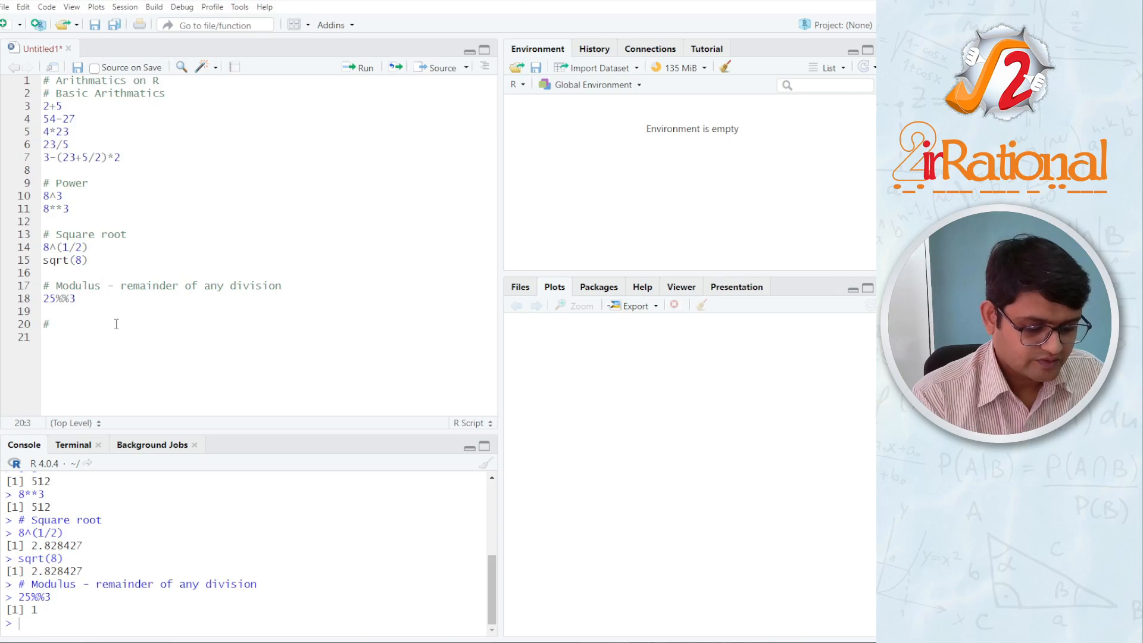
{"action": "type", "text": "Integer d"}
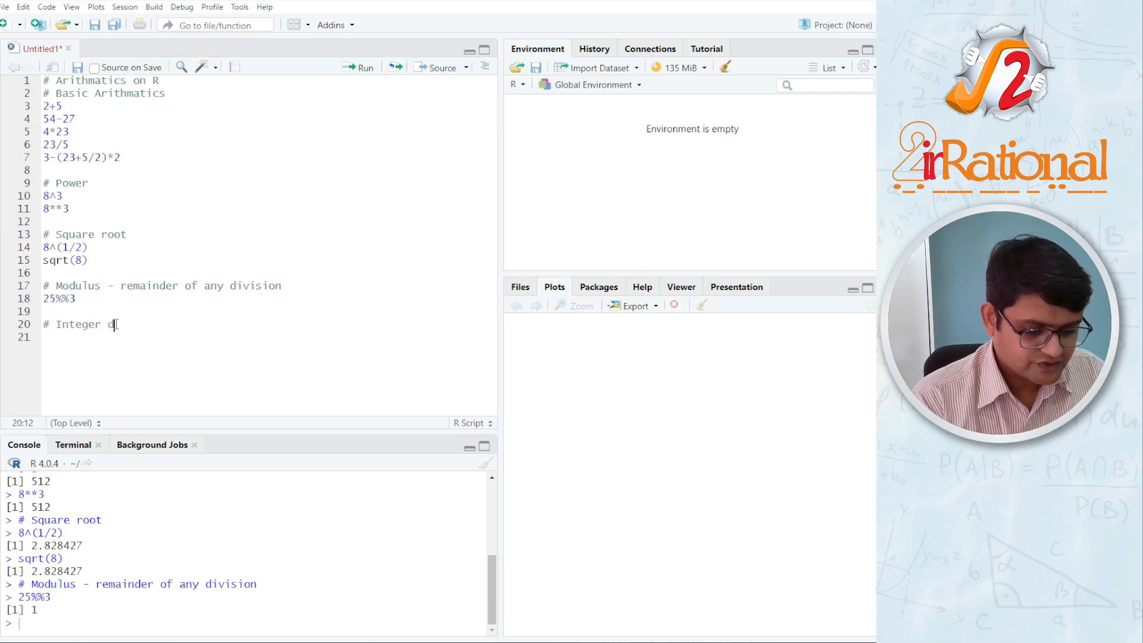
{"action": "type", "text": "ivisi"}
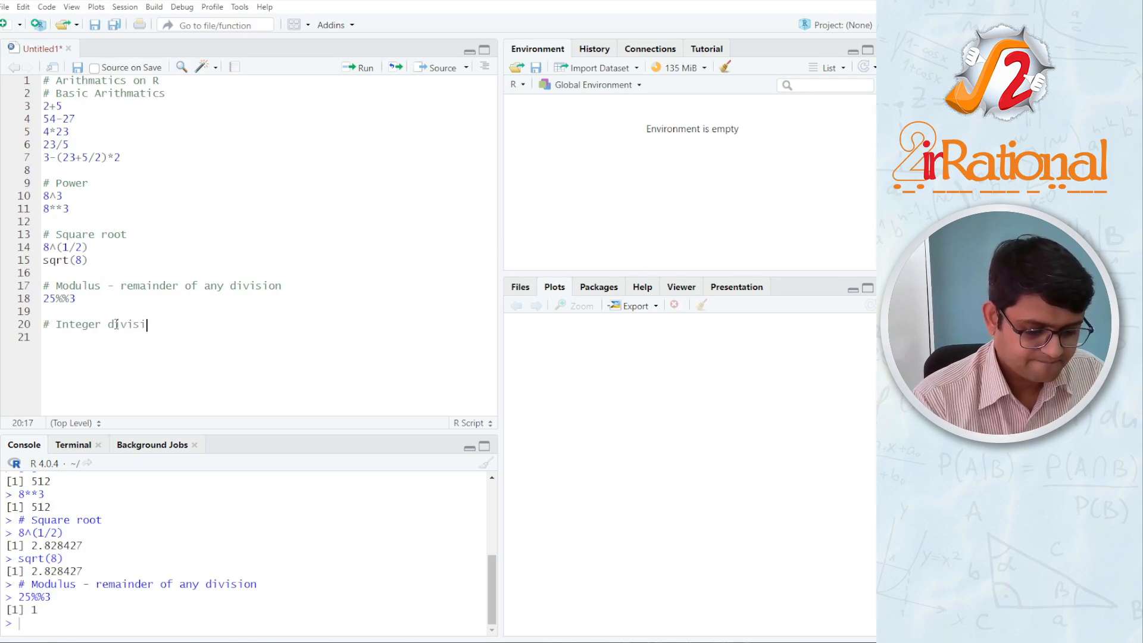
{"action": "type", "text": "on -"}
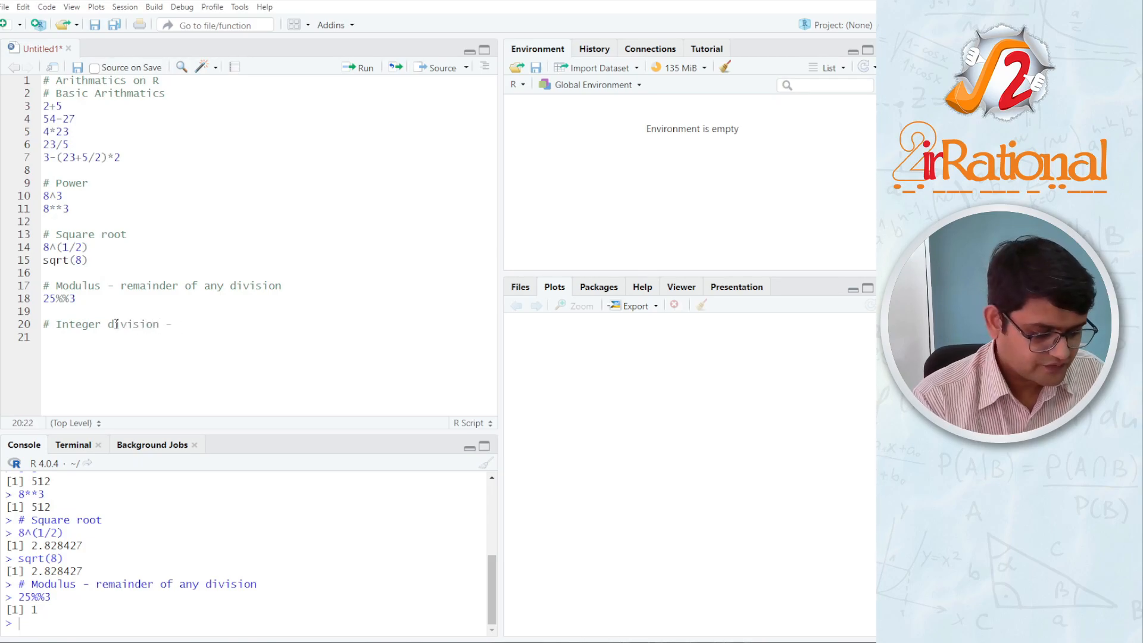
{"action": "type", "text": "integ"}
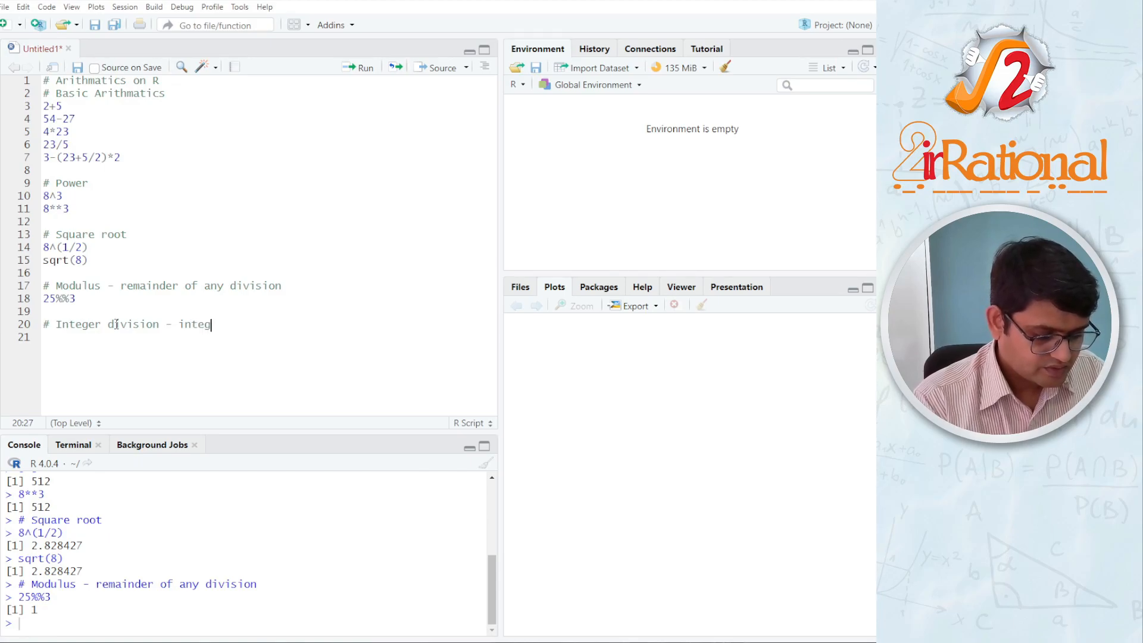
{"action": "type", "text": "er part of"}
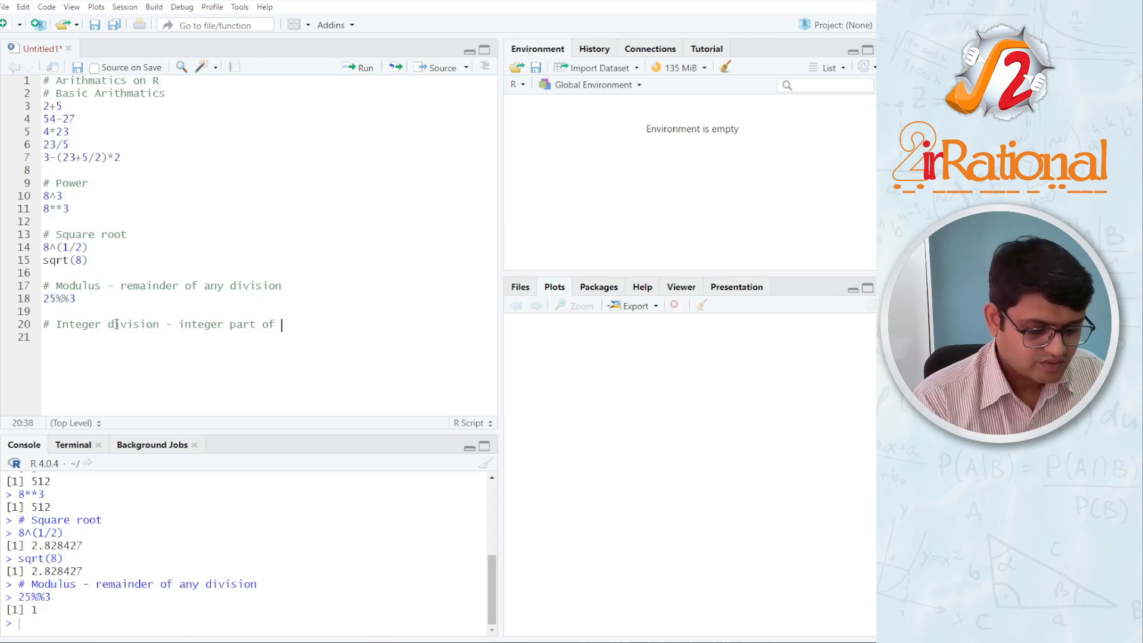
{"action": "type", "text": "any di"}
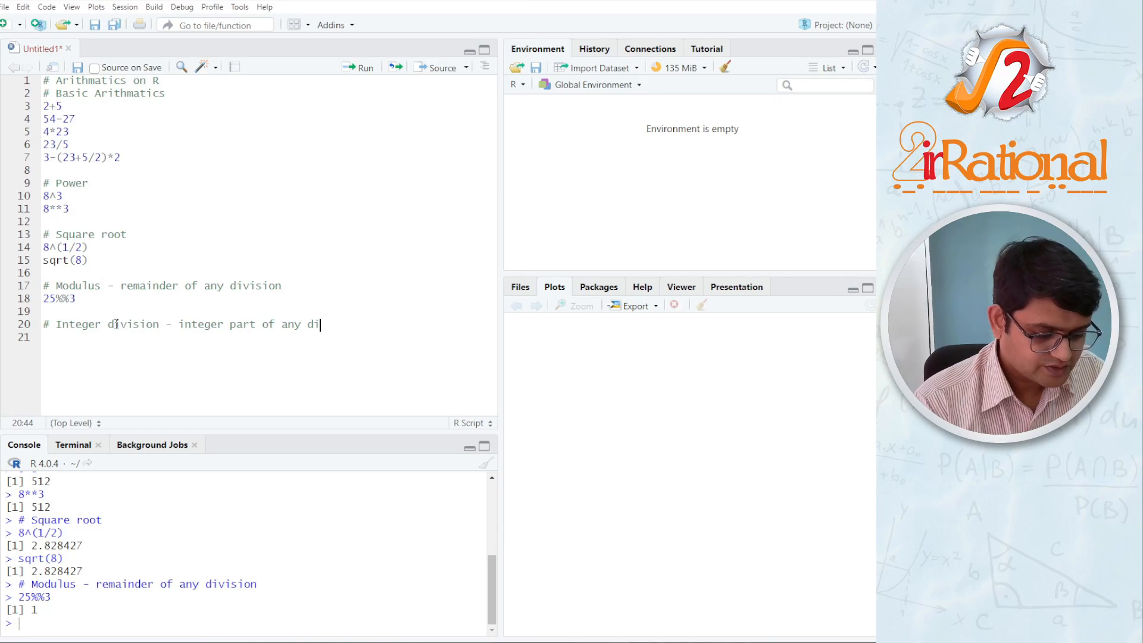
{"action": "type", "text": "vision"}
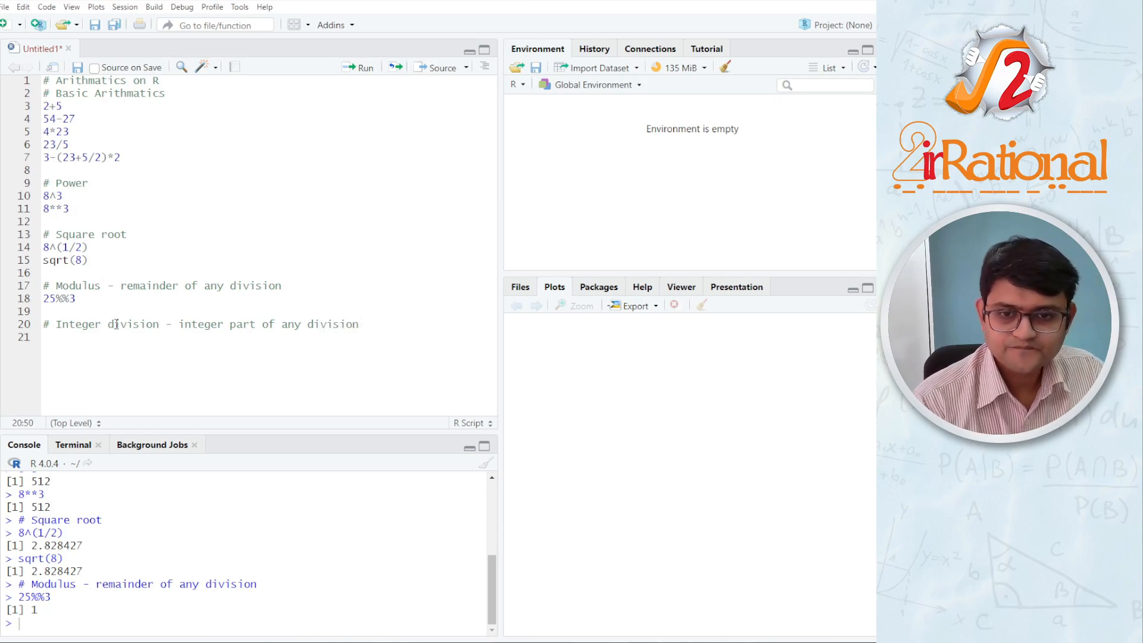
Step: Run 25%/%3 and point out the console result 8
{"action": "type", "text": "25"}
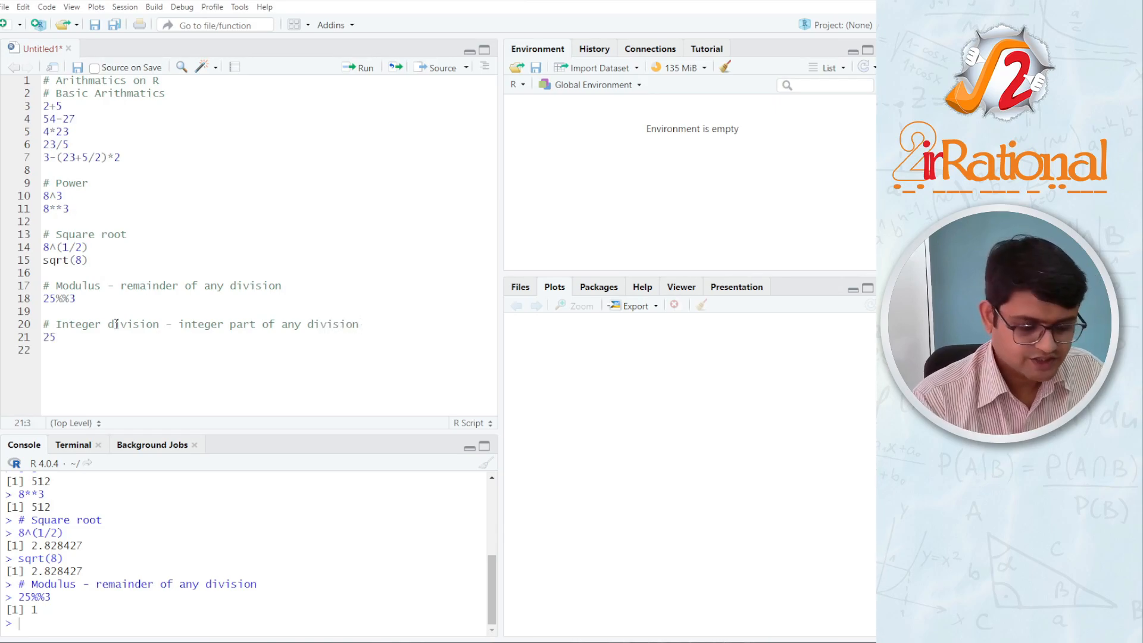
{"action": "type", "text": "%"}
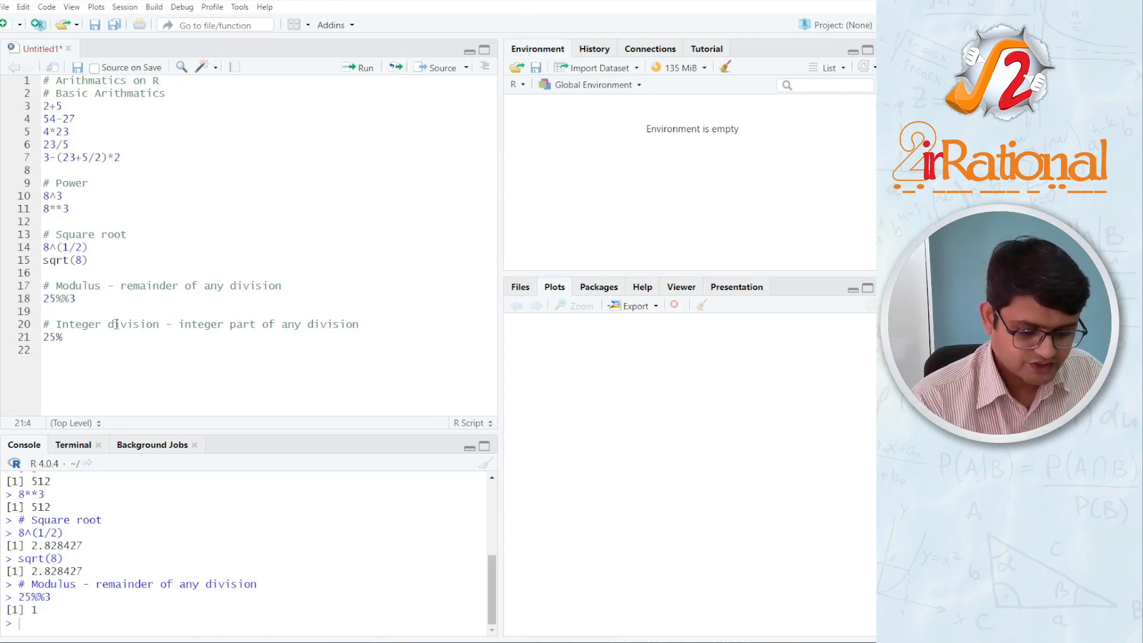
{"action": "type", "text": "/"}
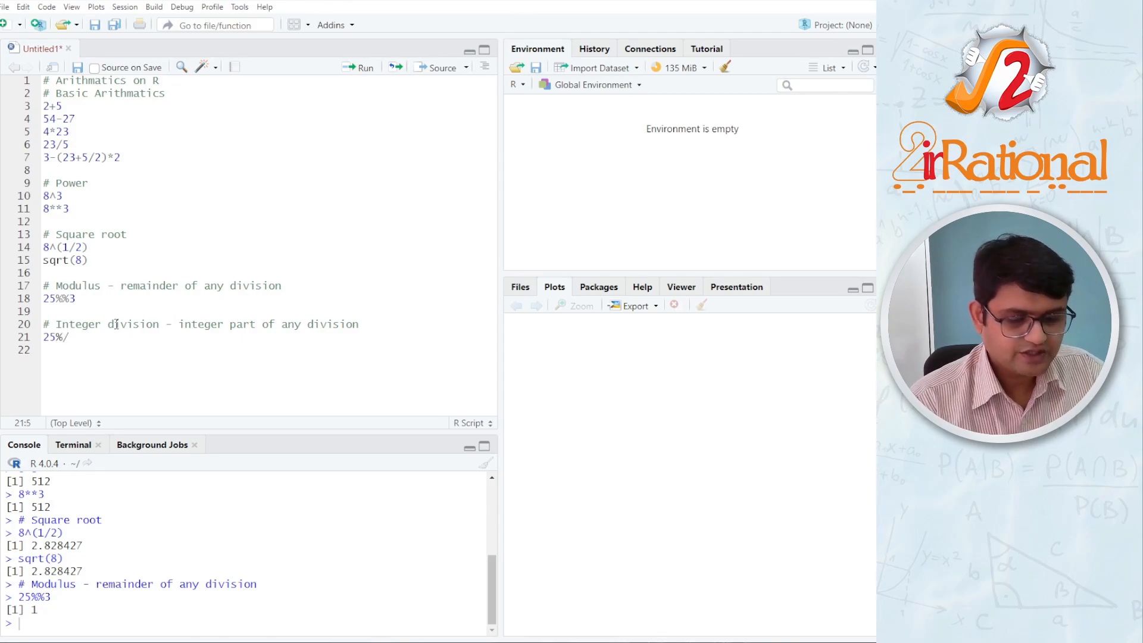
{"action": "type", "text": "%3"}
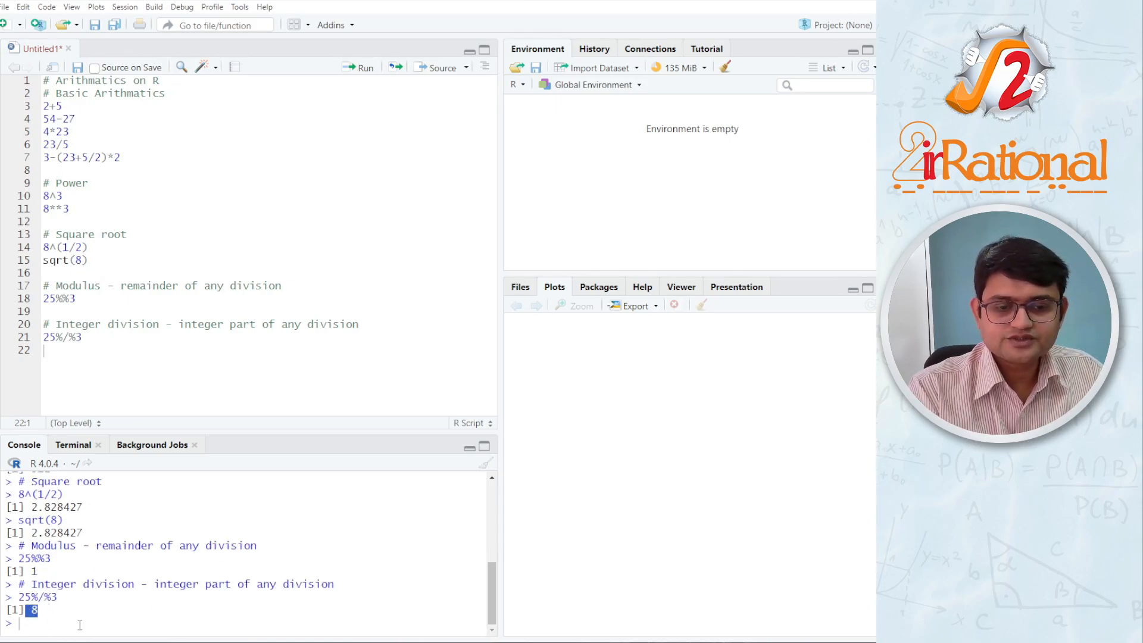
{"action": "double_click", "coordinate": [36, 597]}
{"action": "type", "text": "# O"}
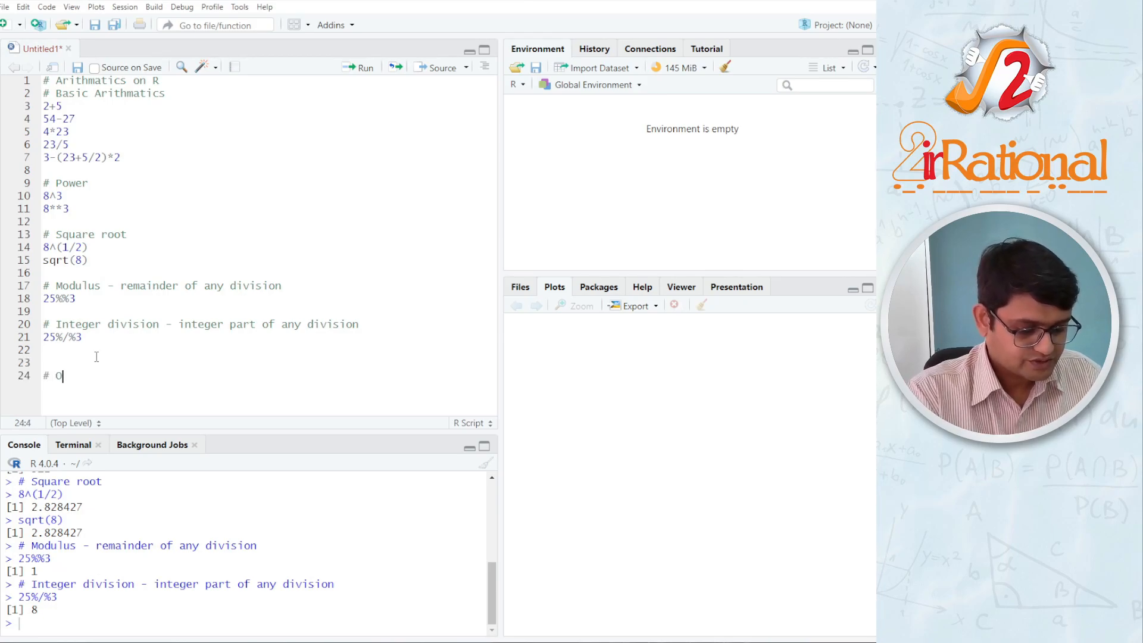
Step: Add a '# Objects' comment and run a = 5, adding a to the environment
{"action": "type", "text": "bjects"}
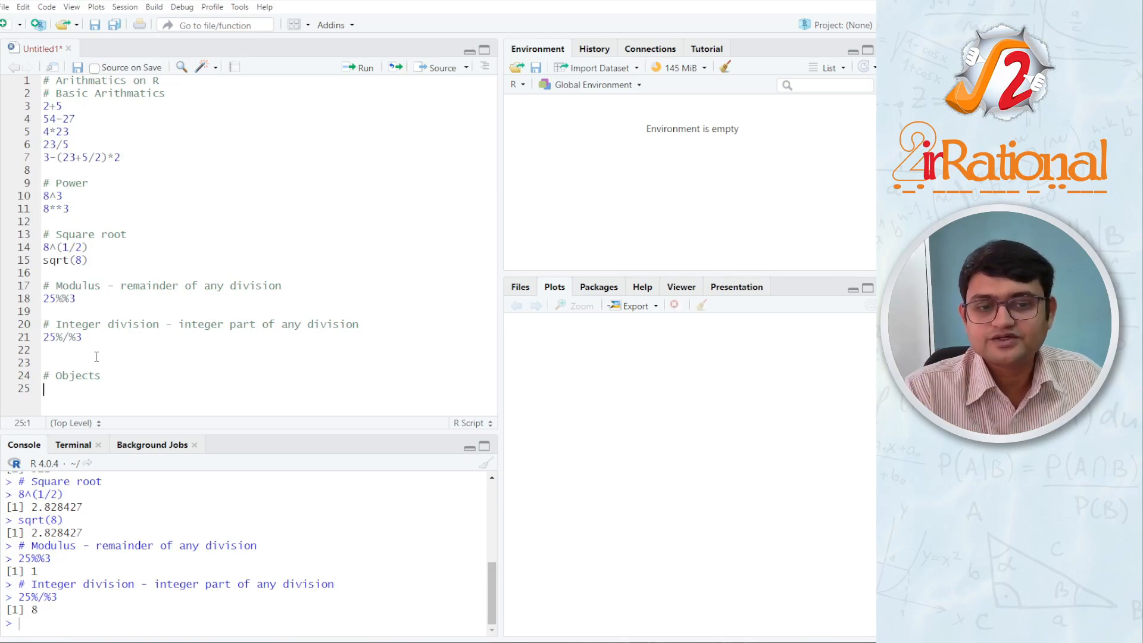
{"action": "type", "text": "a"}
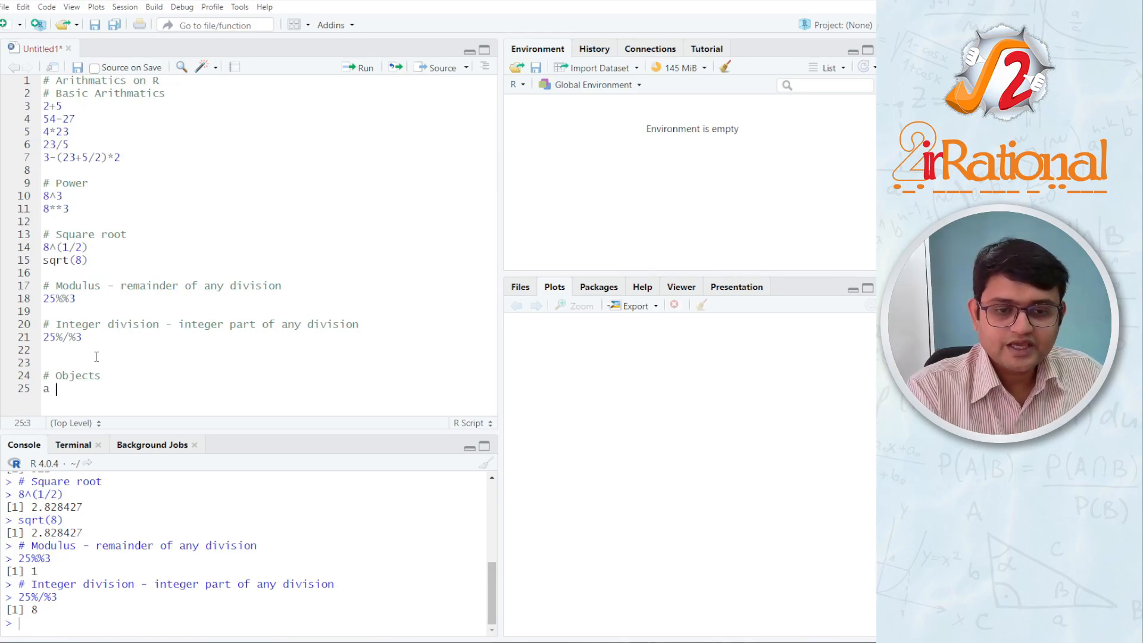
{"action": "type", "text": "= 5"}
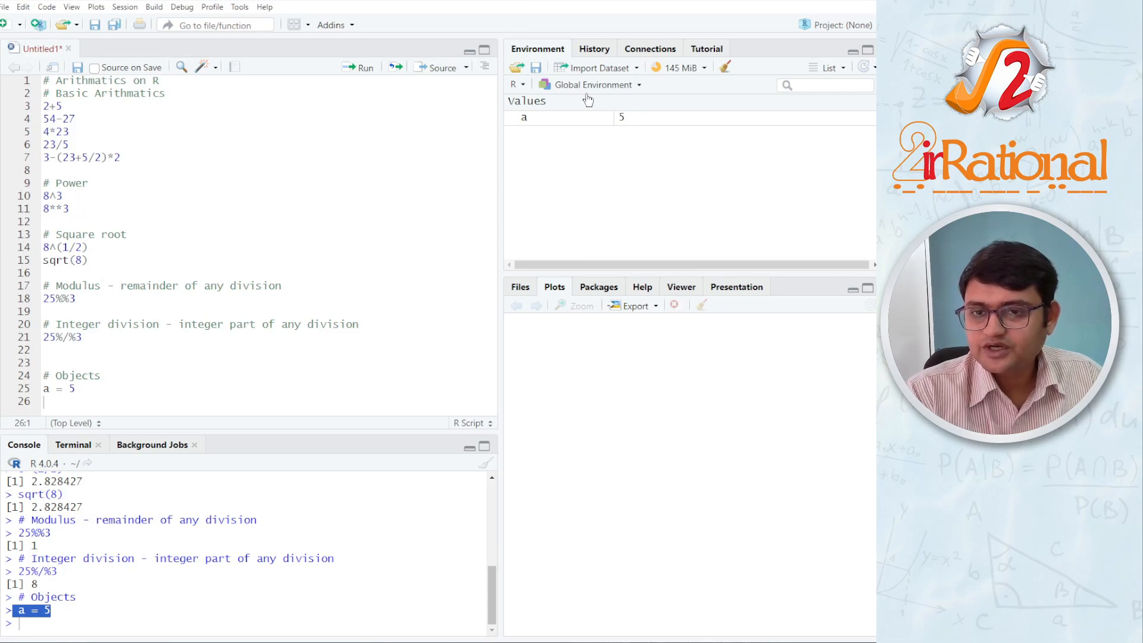
{"action": "mouse_move", "coordinate": [532, 130]}
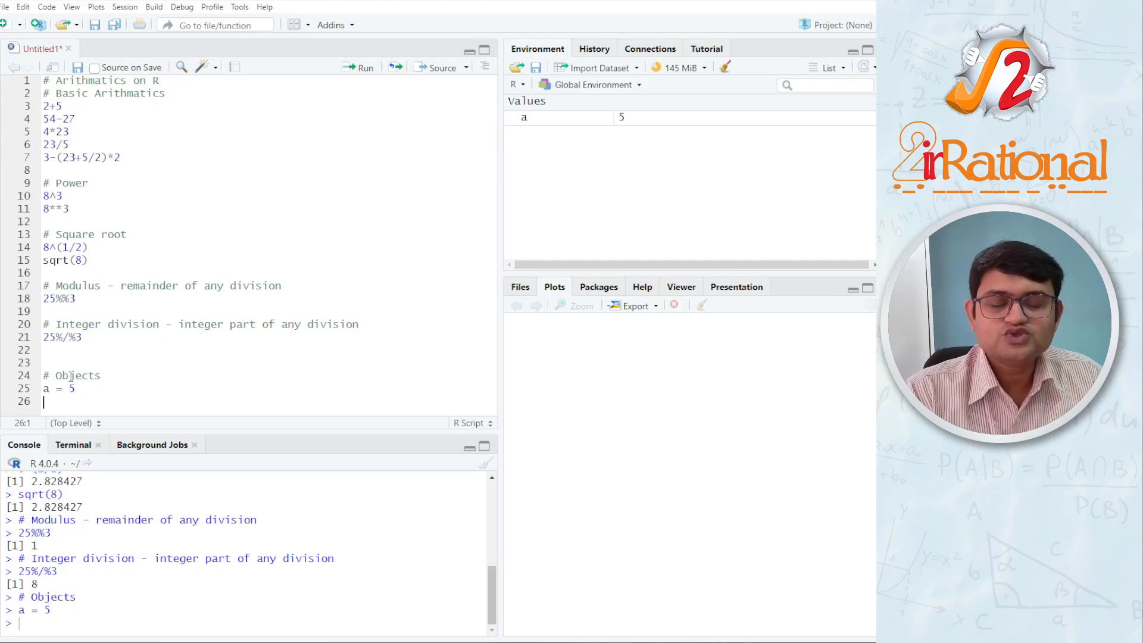
Step: Run b<- 4 and 6 -> c so b = 4 and c = 6 appear in Environment
{"action": "type", "text": "b"}
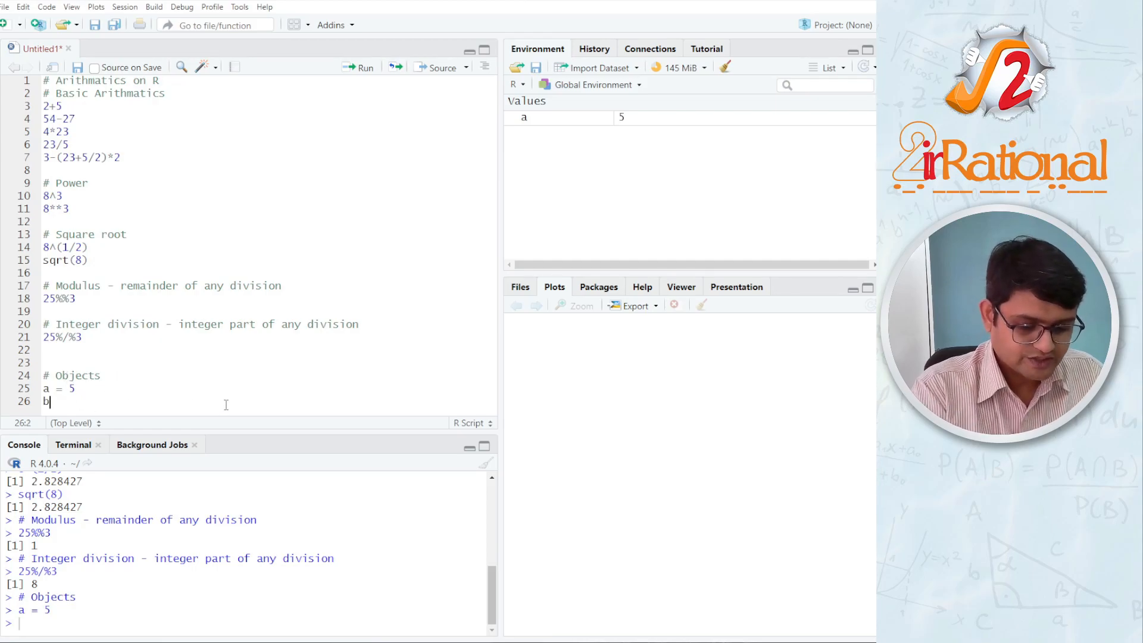
{"action": "type", "text": "<"}
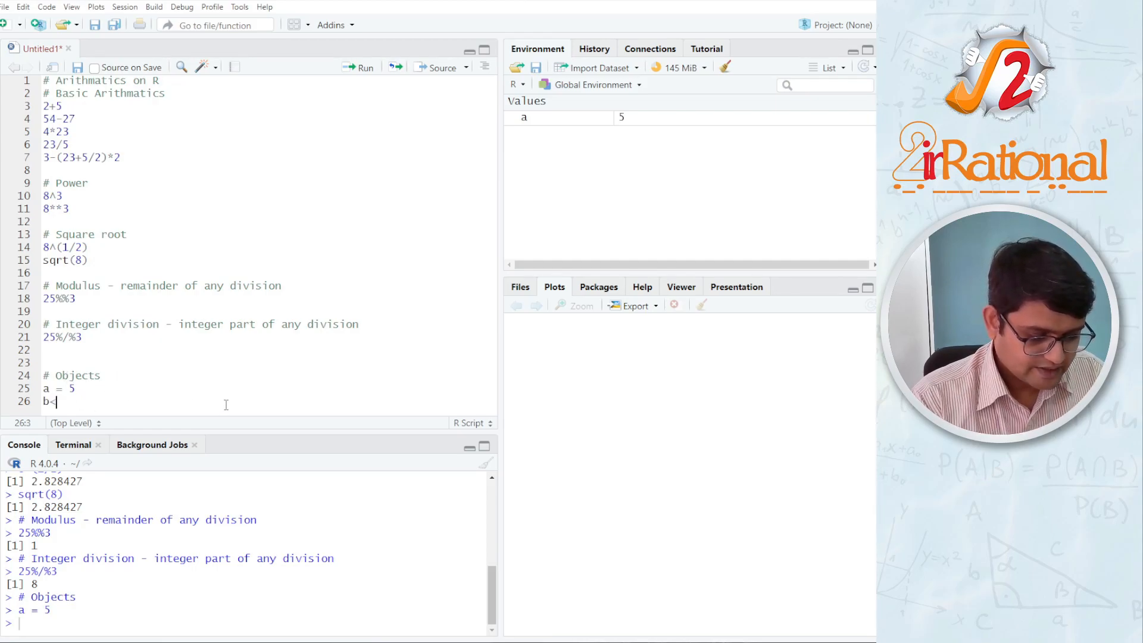
{"action": "type", "text": "- 4"}
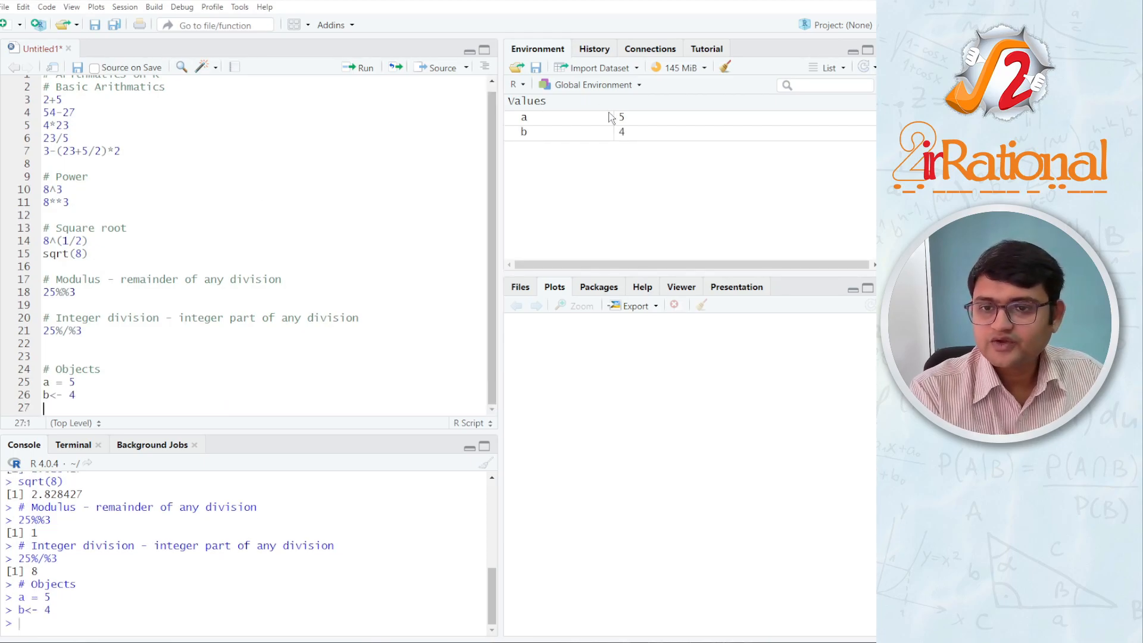
{"action": "mouse_move", "coordinate": [143, 402]}
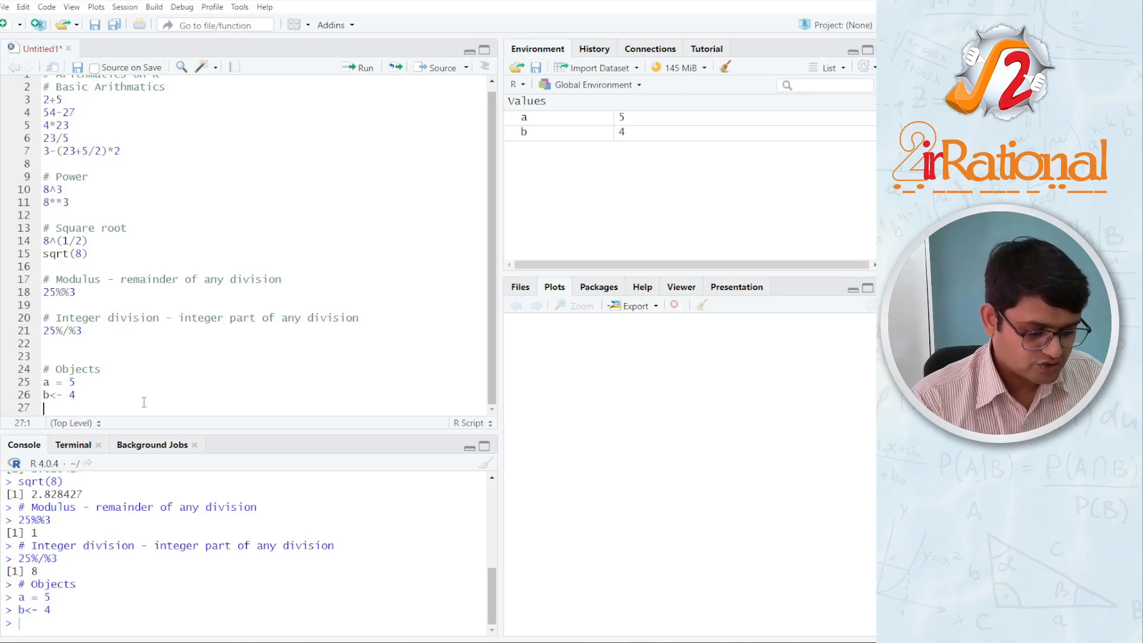
{"action": "type", "text": "6"}
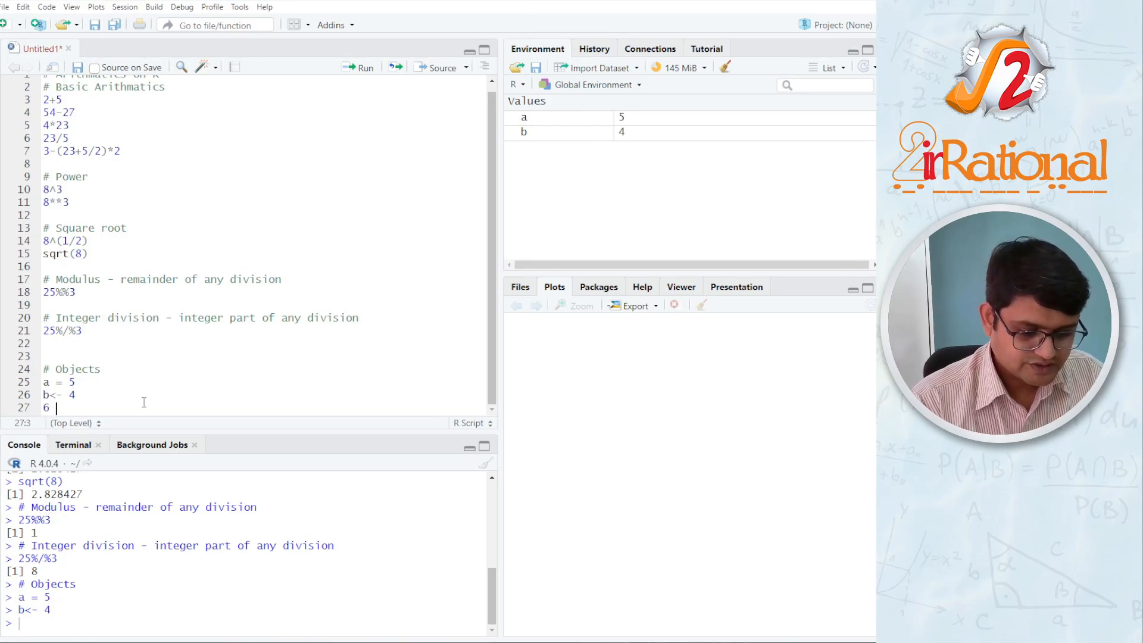
{"action": "type", "text": "-> c"}
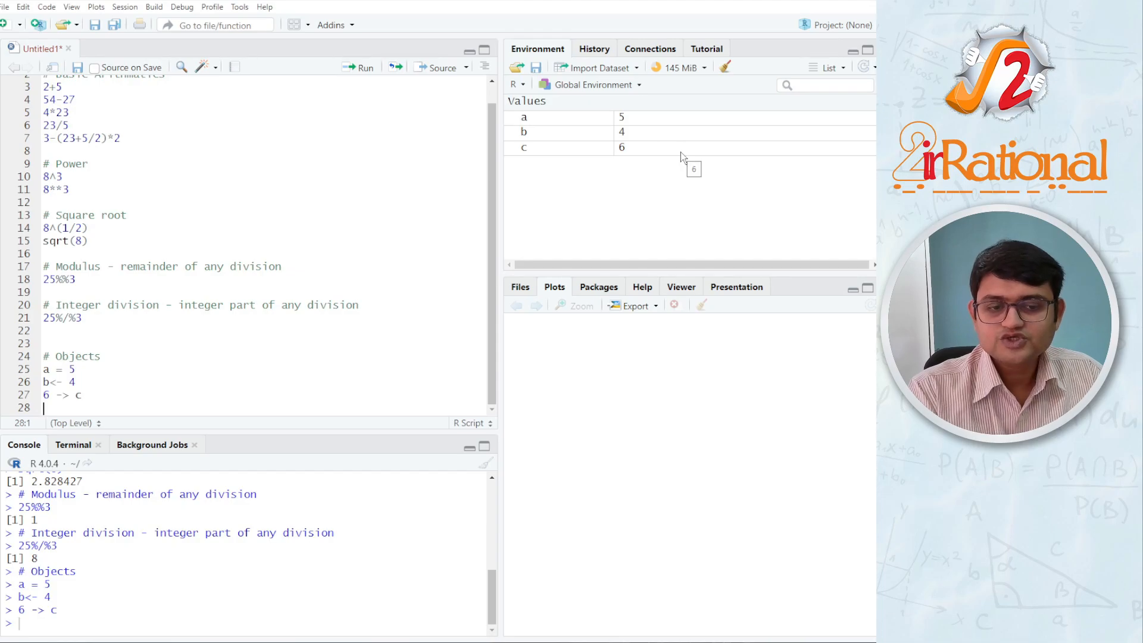
{"action": "mouse_move", "coordinate": [40, 419]}
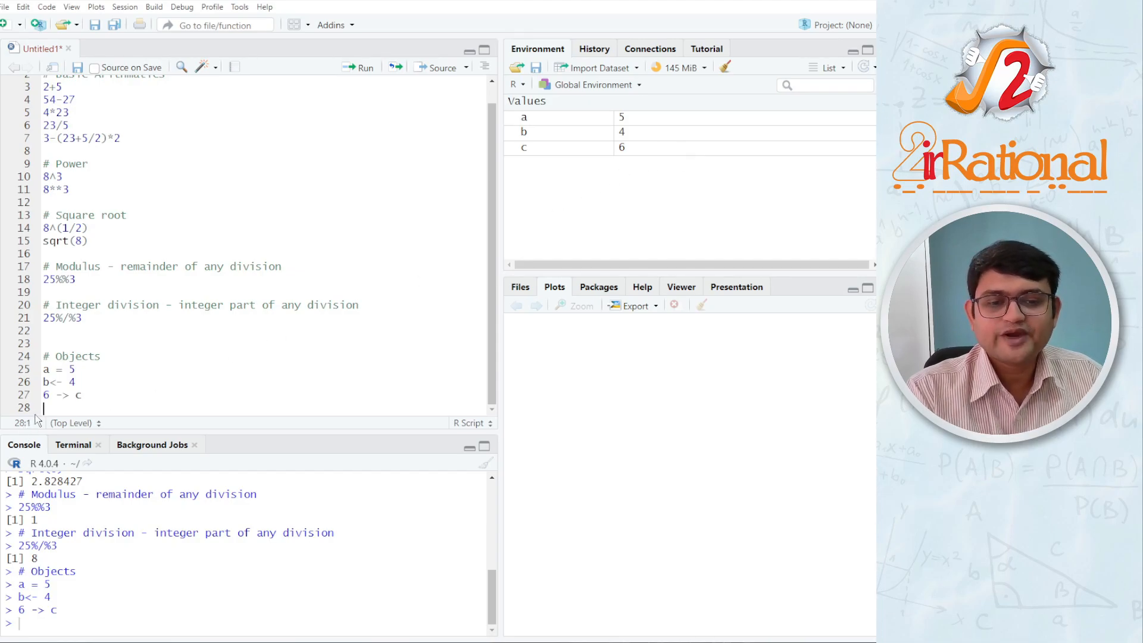
{"action": "left_click", "coordinate": [68, 394]}
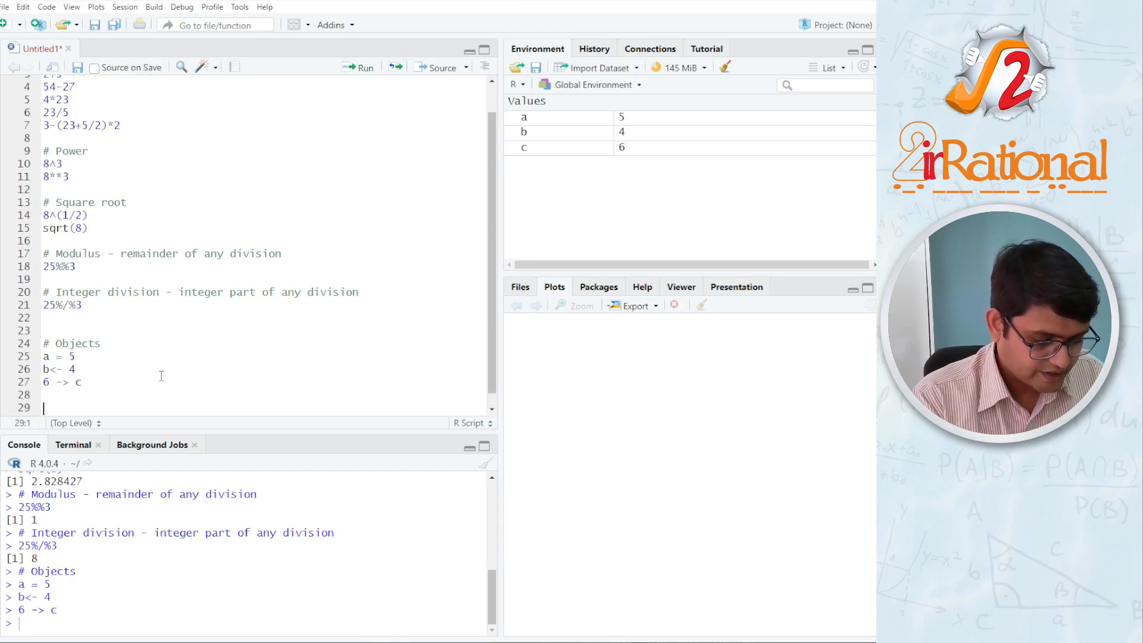
Step: Run c = 9, then remove(c), leaving only a and b listed
{"action": "type", "text": "c = 9"}
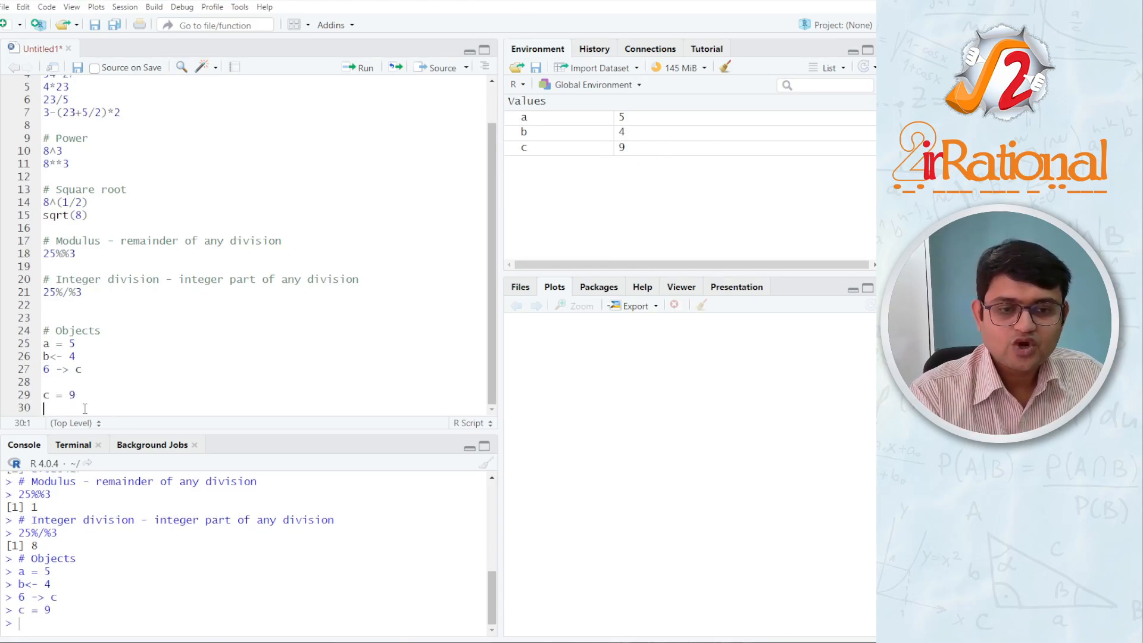
{"action": "type", "text": "re"}
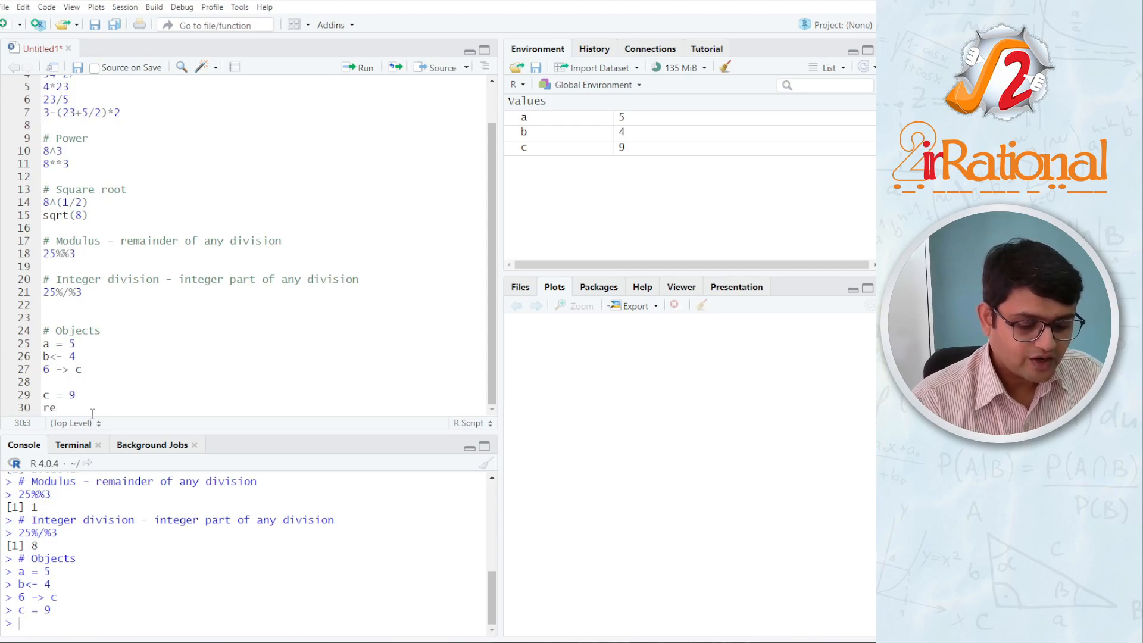
{"action": "type", "text": "move("}
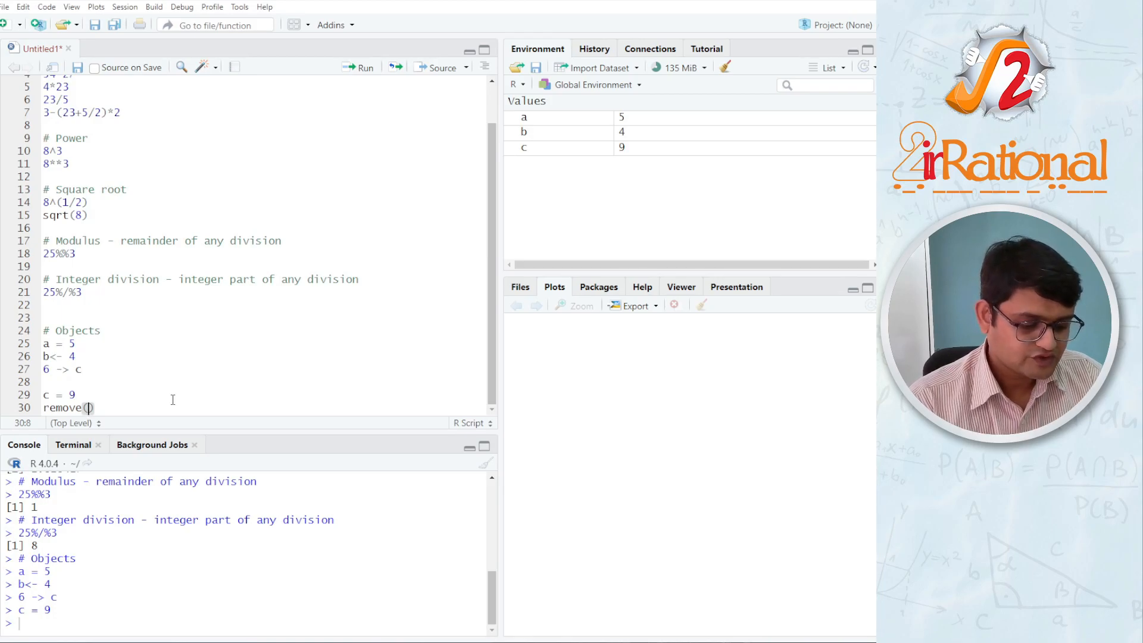
{"action": "type", "text": "c"}
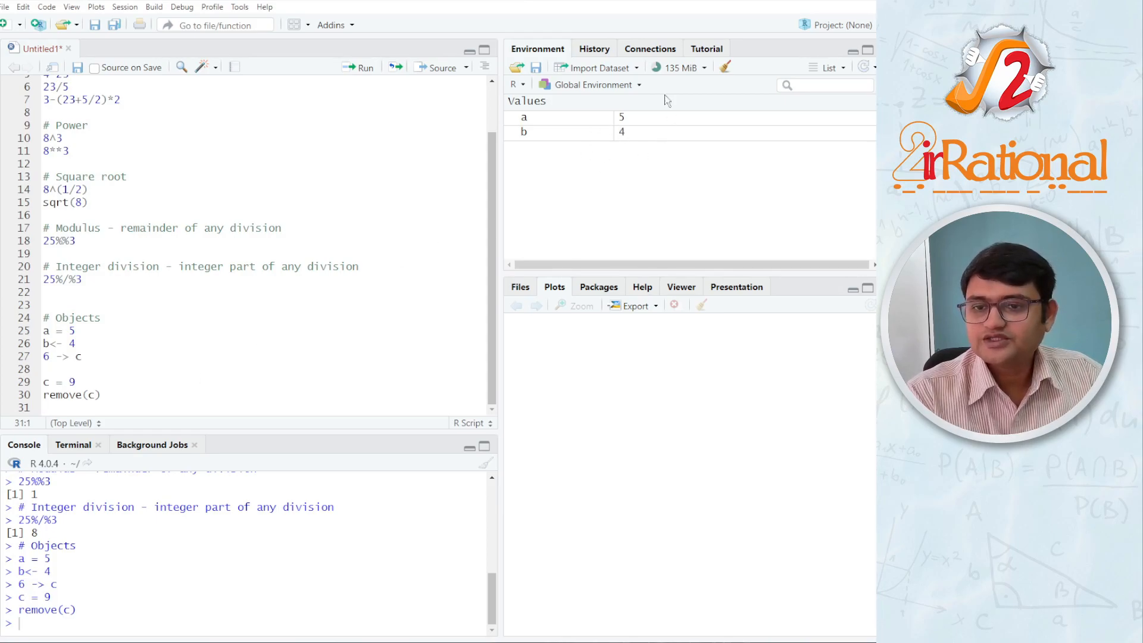
{"action": "mouse_move", "coordinate": [679, 143]}
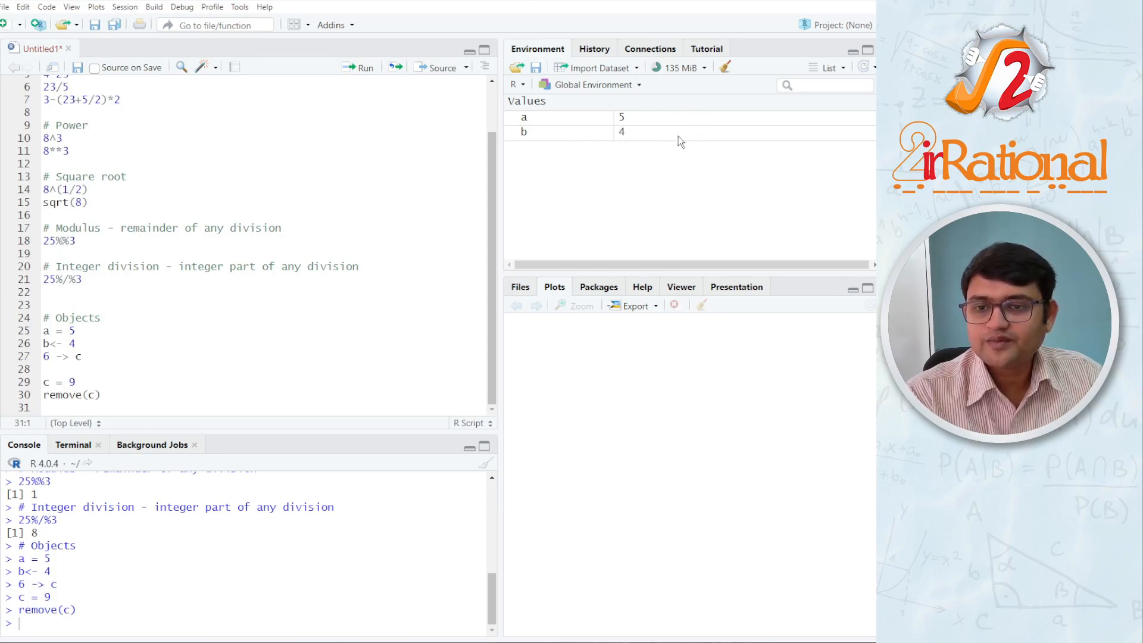
{"action": "mouse_move", "coordinate": [576, 168]}
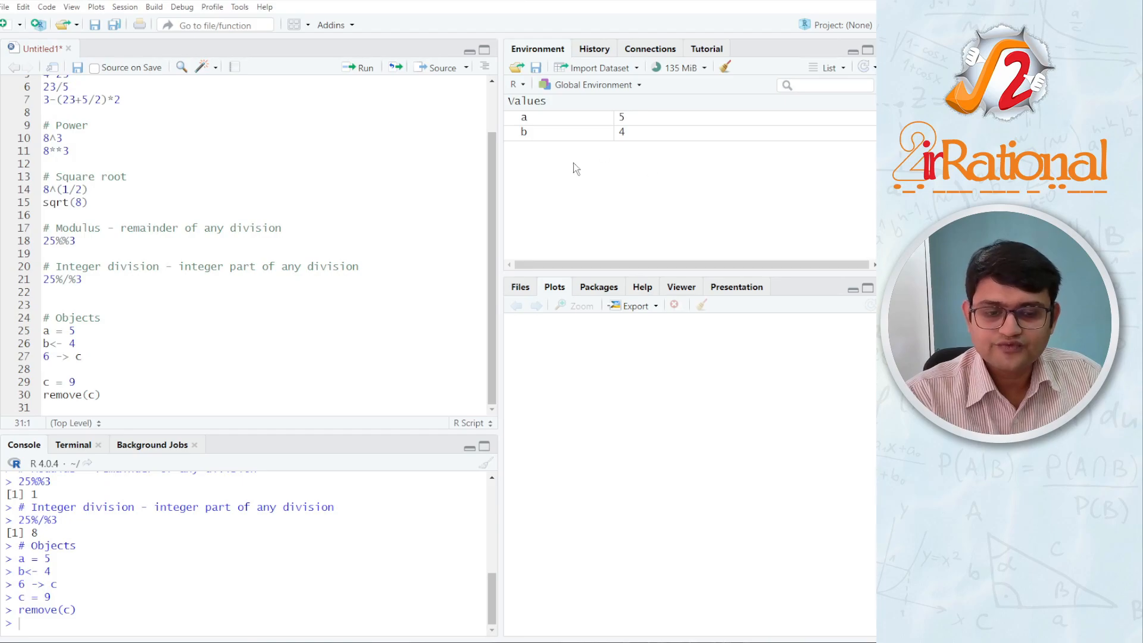
{"action": "mouse_move", "coordinate": [565, 179]}
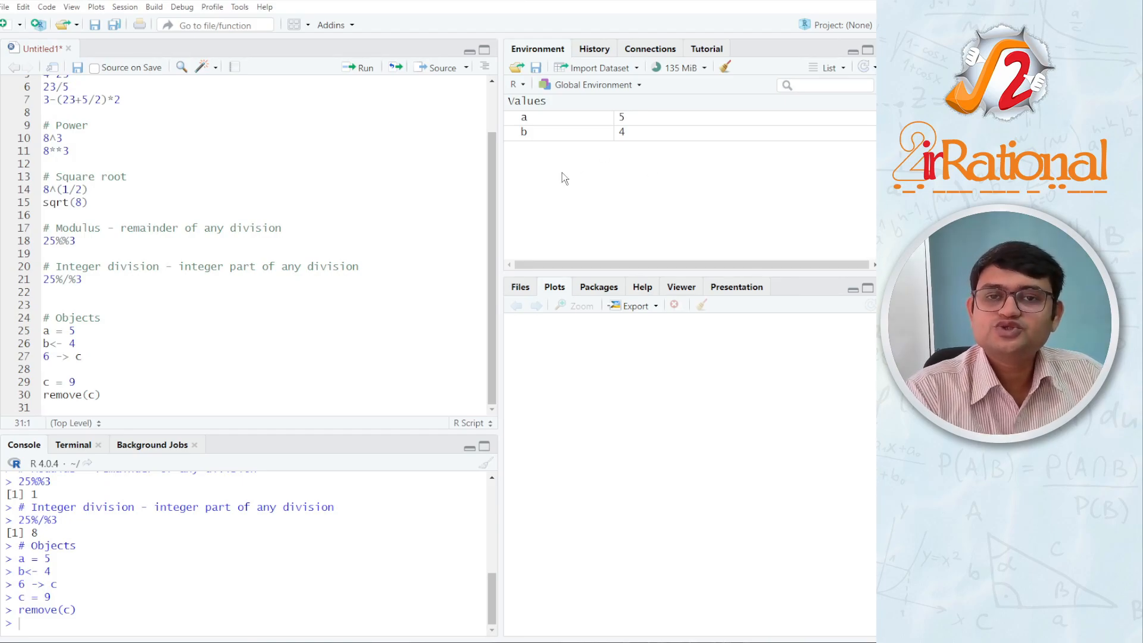
{"action": "type", "text": "name ="}
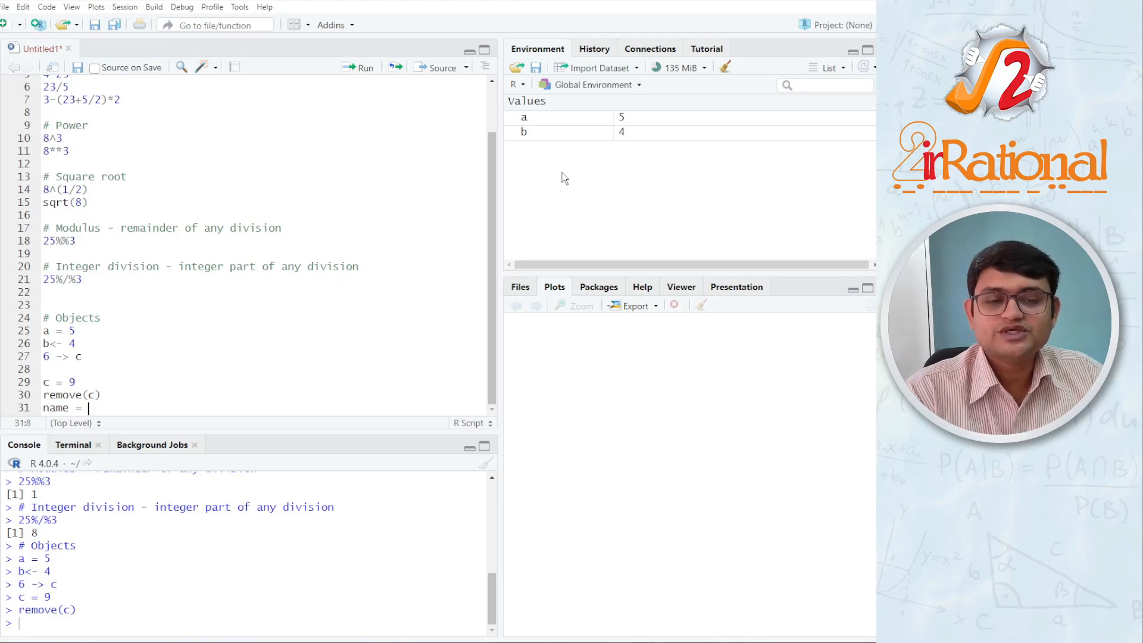
{"action": "type", "text": "''"}
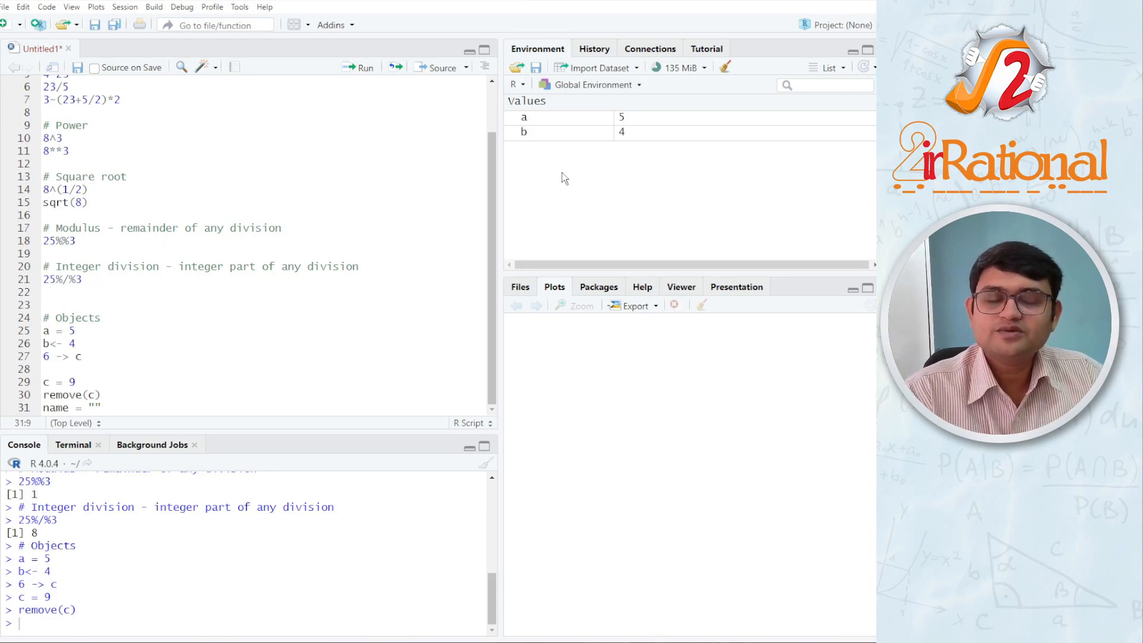
{"action": "type", "text": "P"}
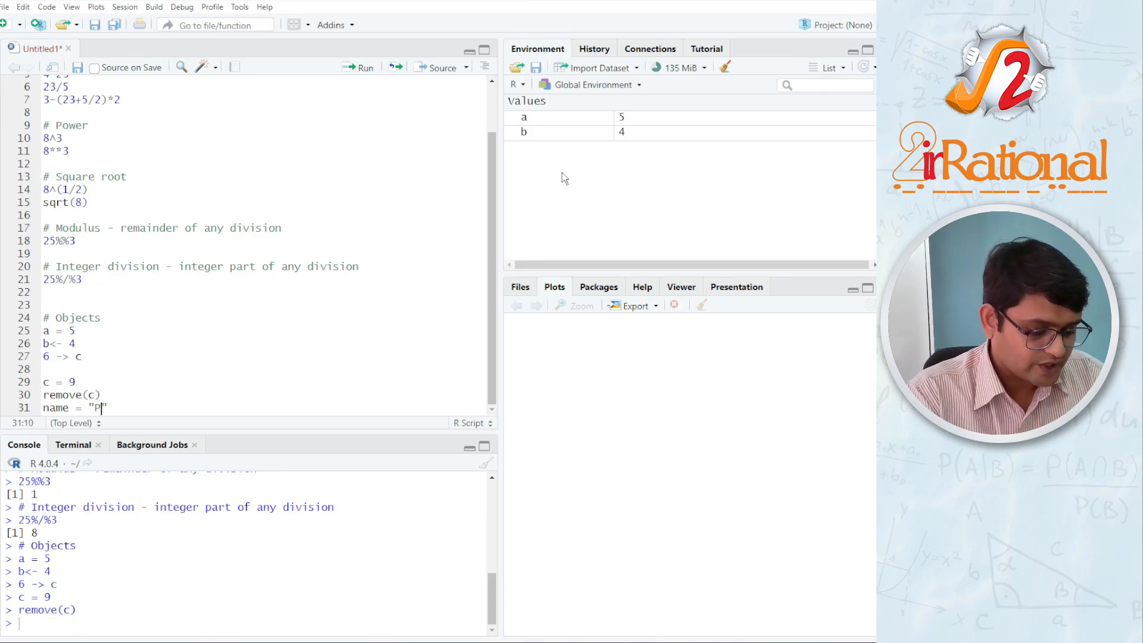
{"action": "type", "text": "ranay"}
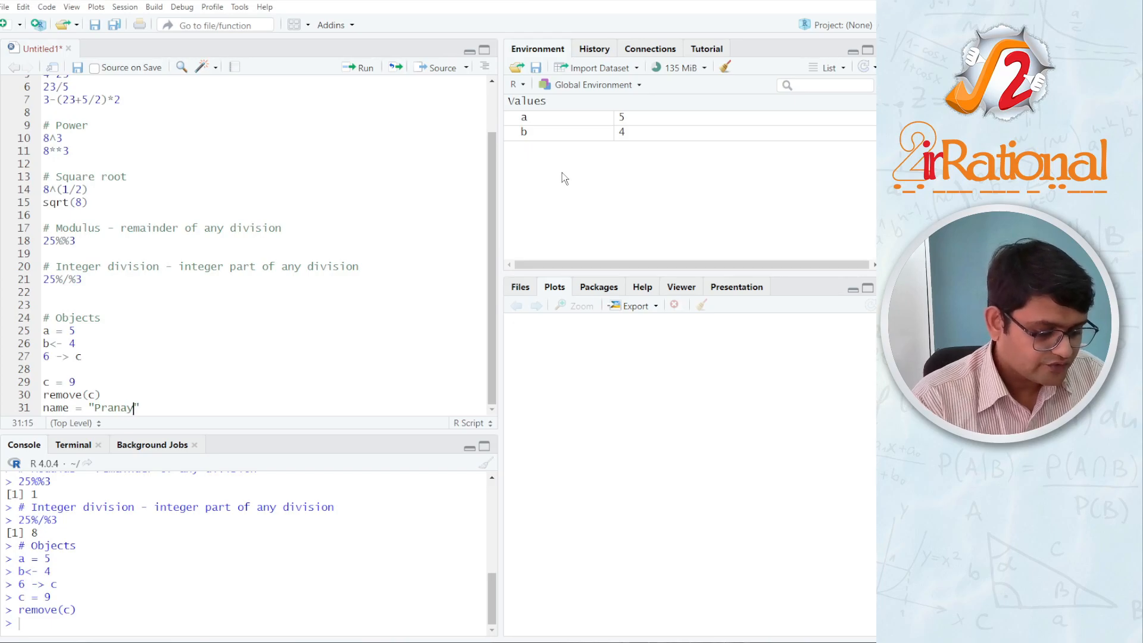
{"action": "type", "text": "Sha"}
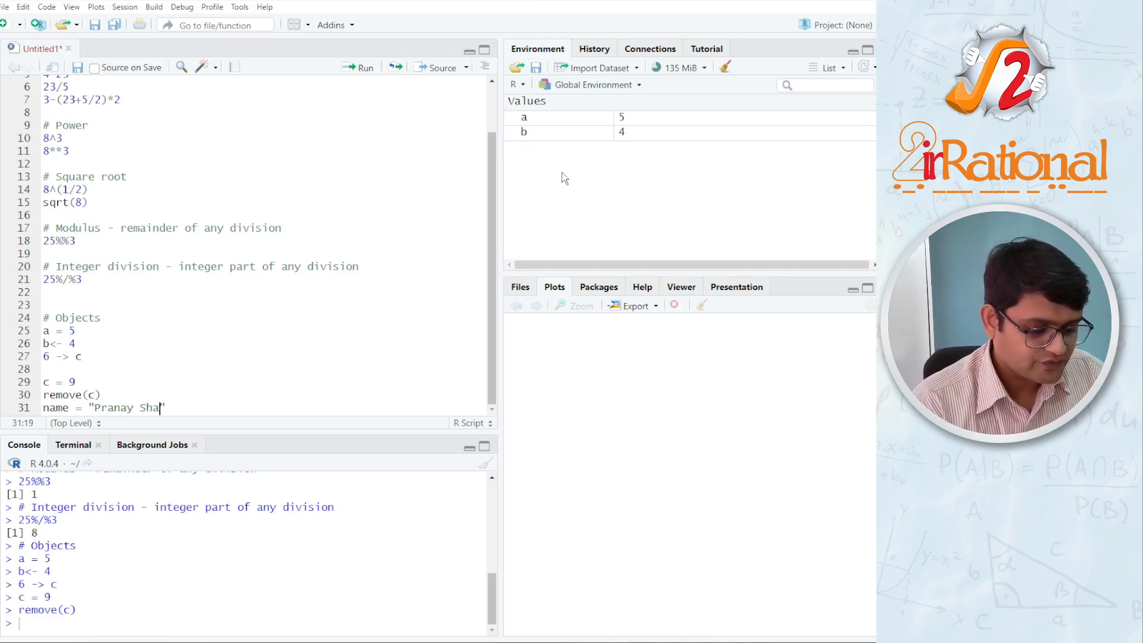
{"action": "type", "text": "rma"}
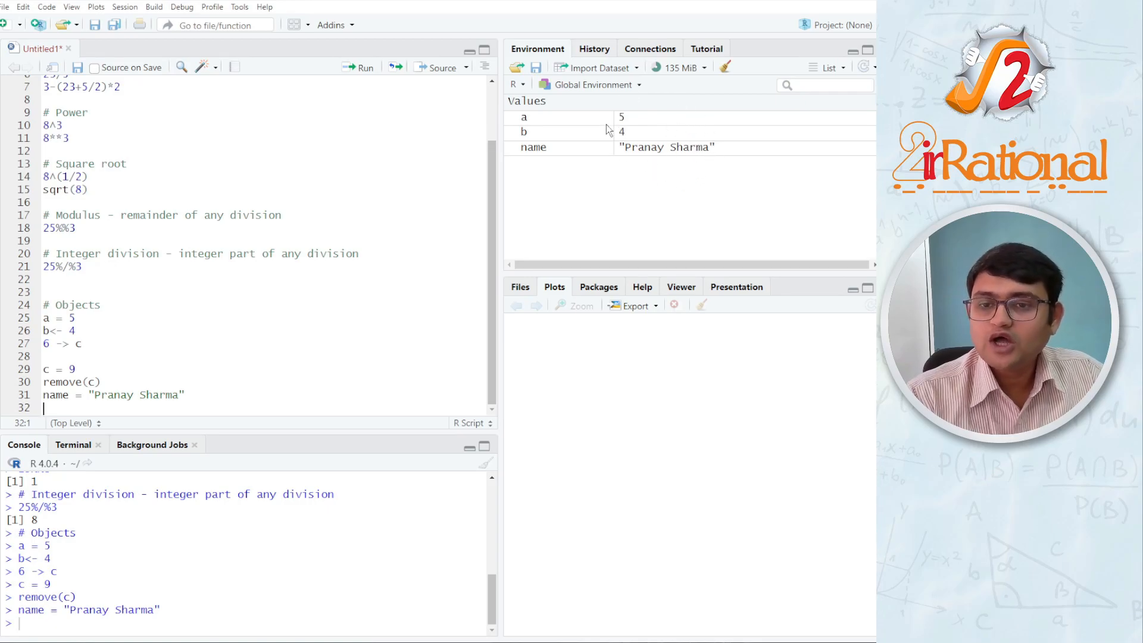
{"action": "mouse_move", "coordinate": [726, 199]}
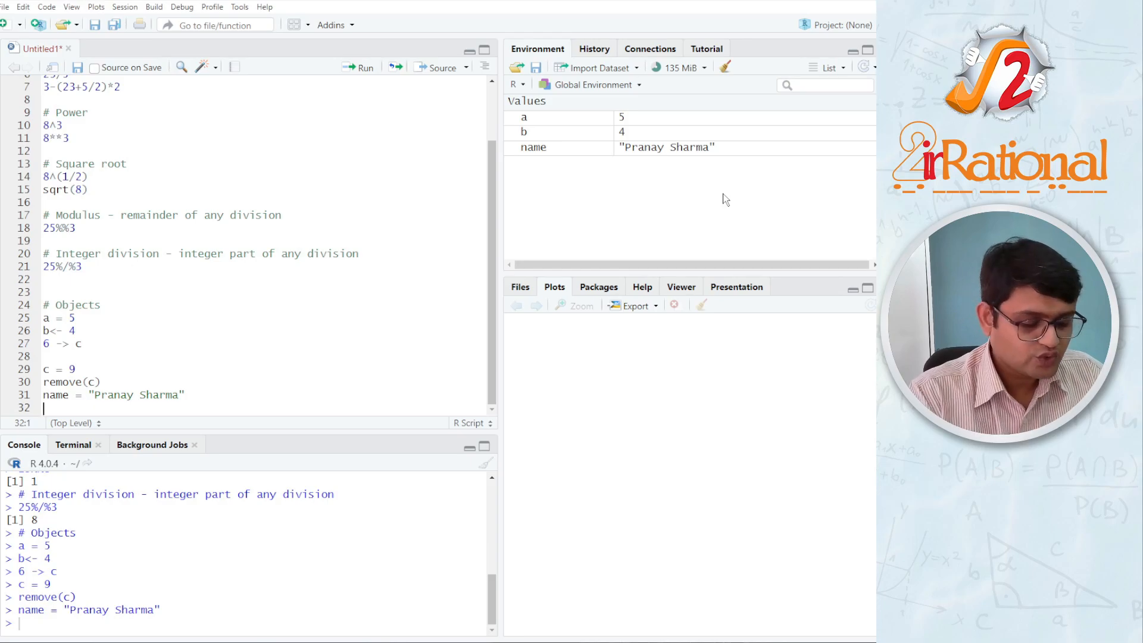
{"action": "type", "text": "name"}
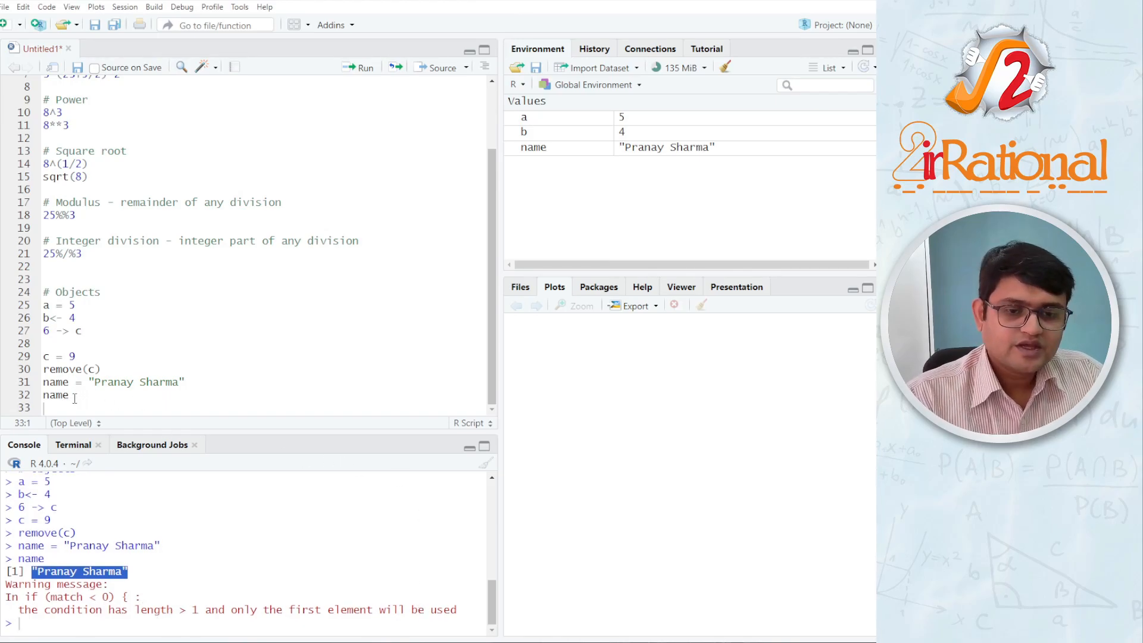
{"action": "left_click", "coordinate": [134, 394]}
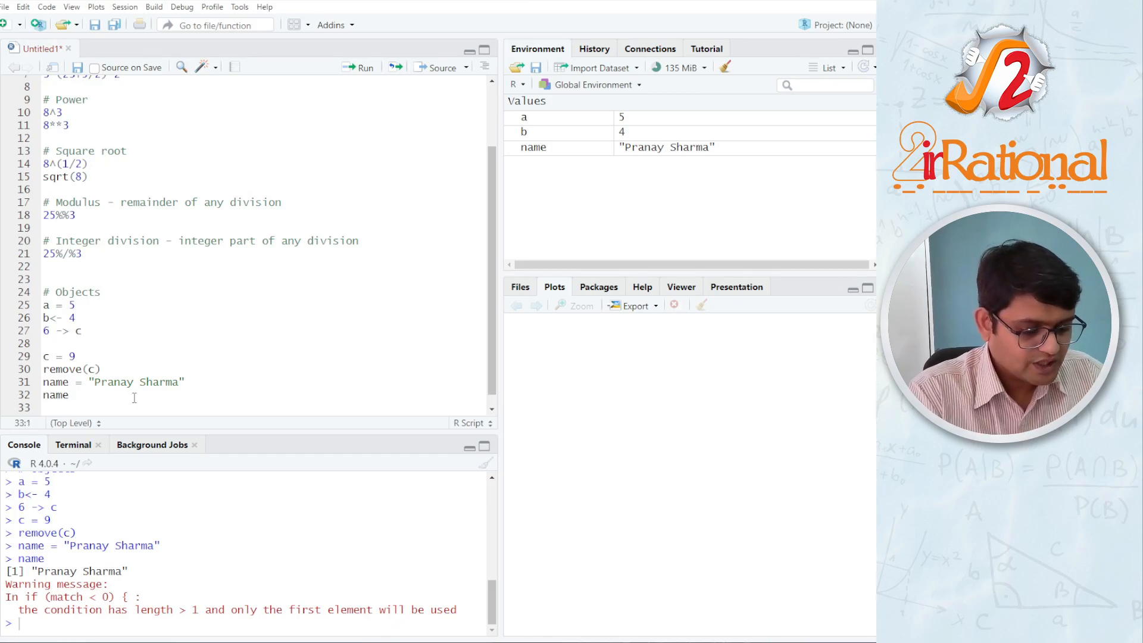
{"action": "type", "text": "print("}
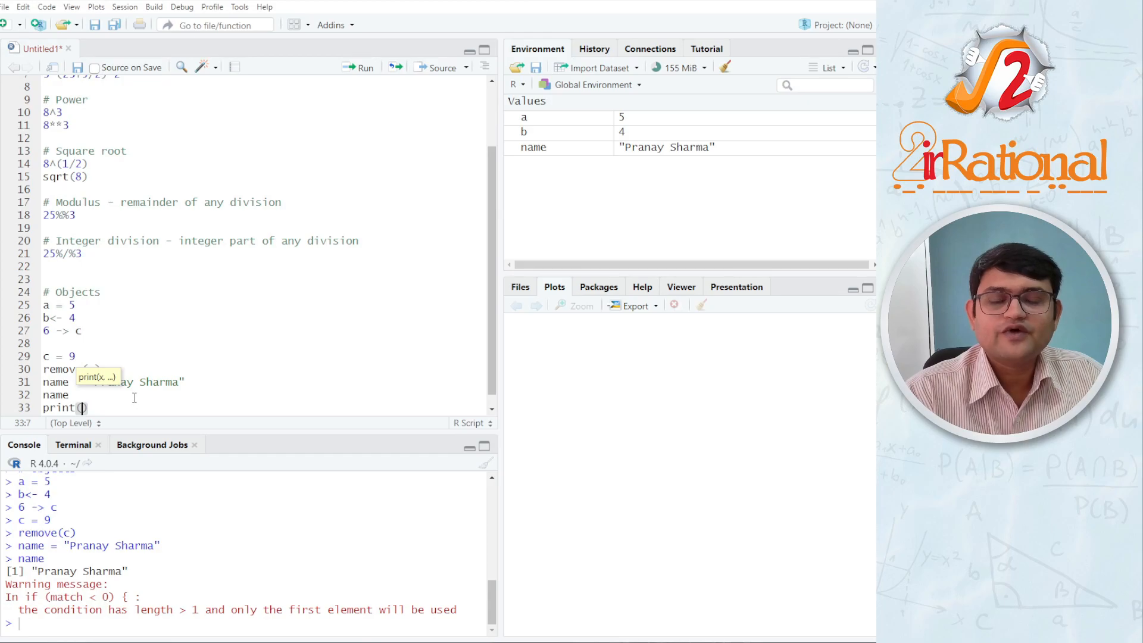
{"action": "type", "text": "name"}
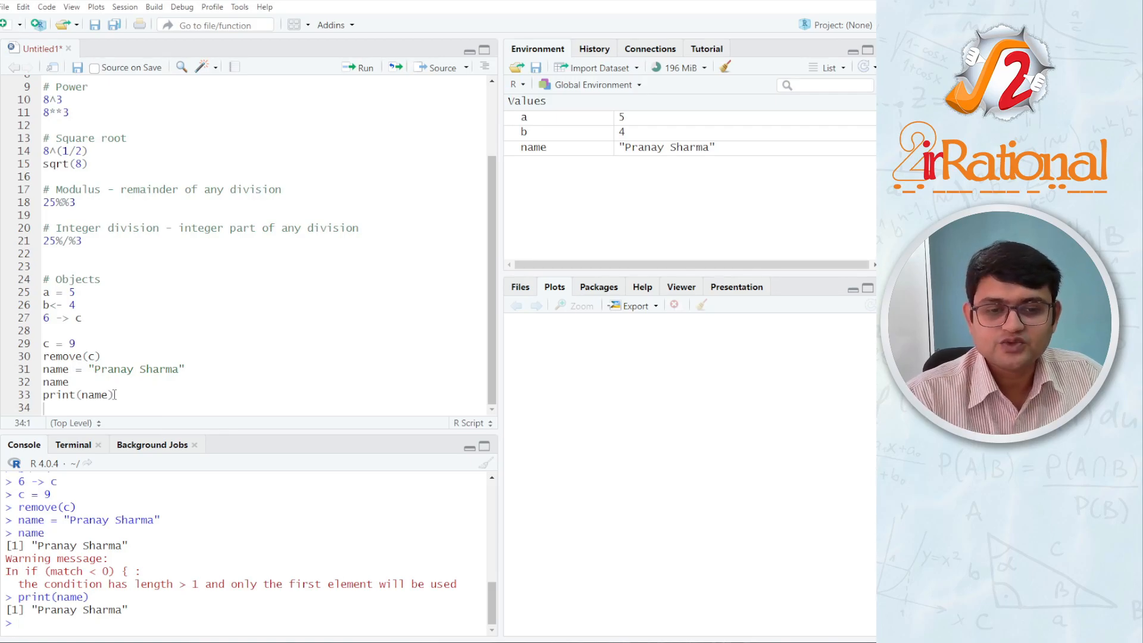
{"action": "double_click", "coordinate": [93, 394]}
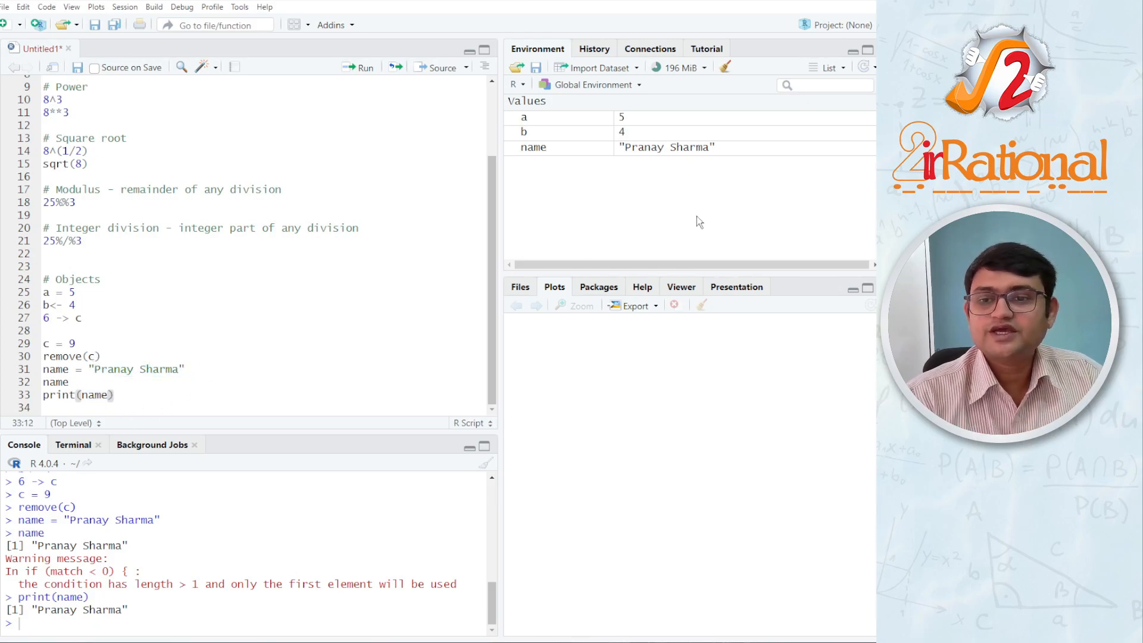
{"action": "mouse_move", "coordinate": [678, 155]}
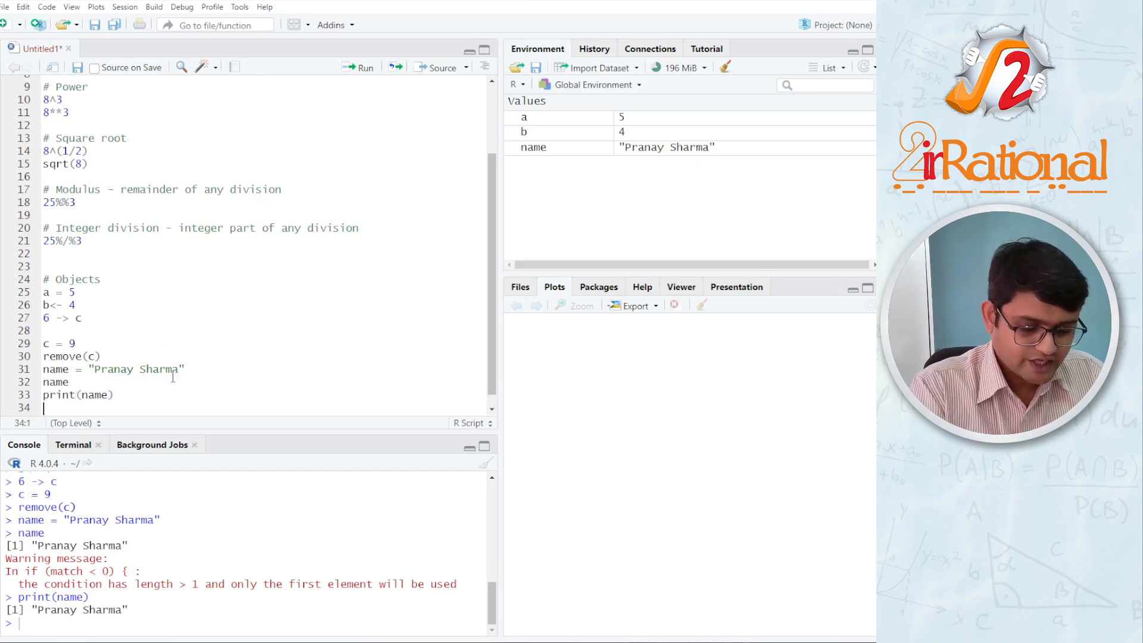
Step: Run print(paste("My name is", name)) to output "My name is Pranay Sharma"
{"action": "type", "text": "print("}
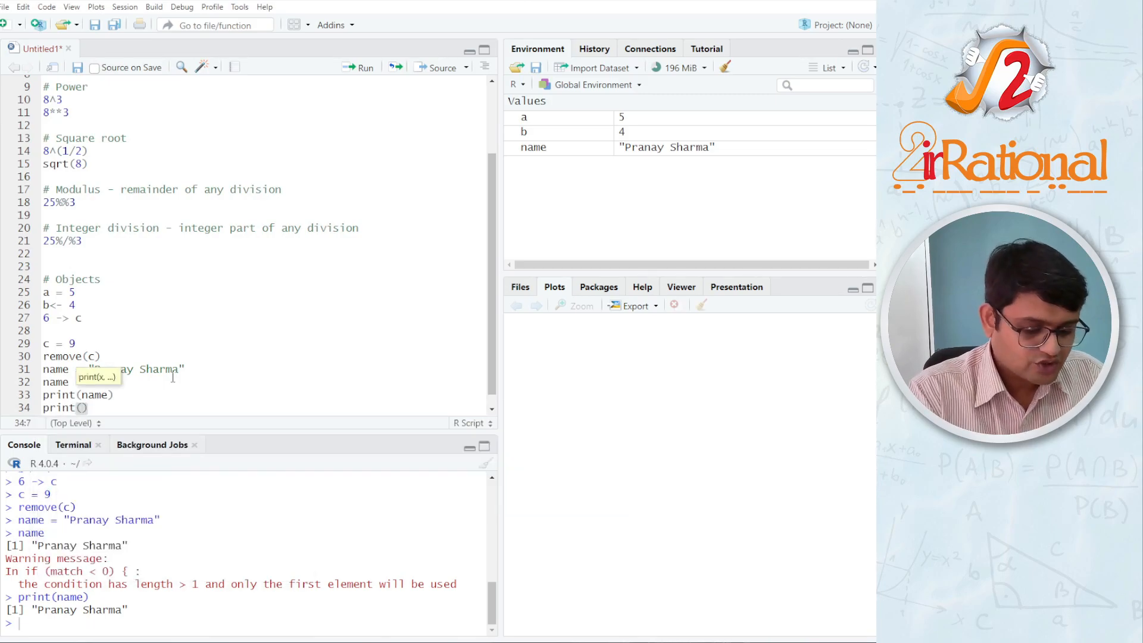
{"action": "type", "text": "paste"}
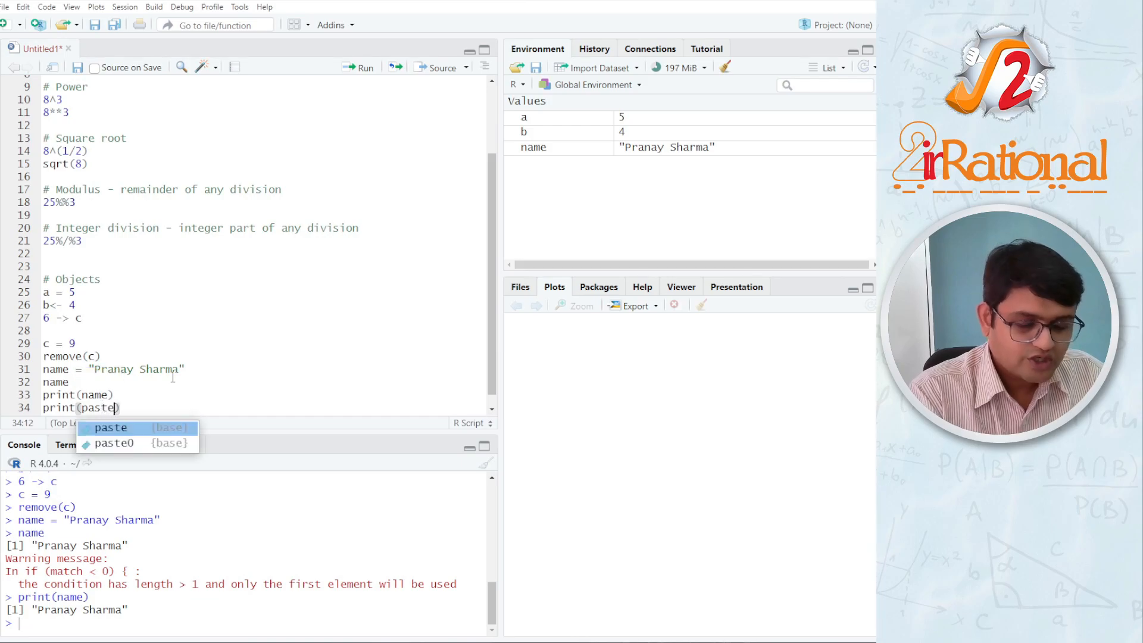
{"action": "left_click", "coordinate": [111, 428]}
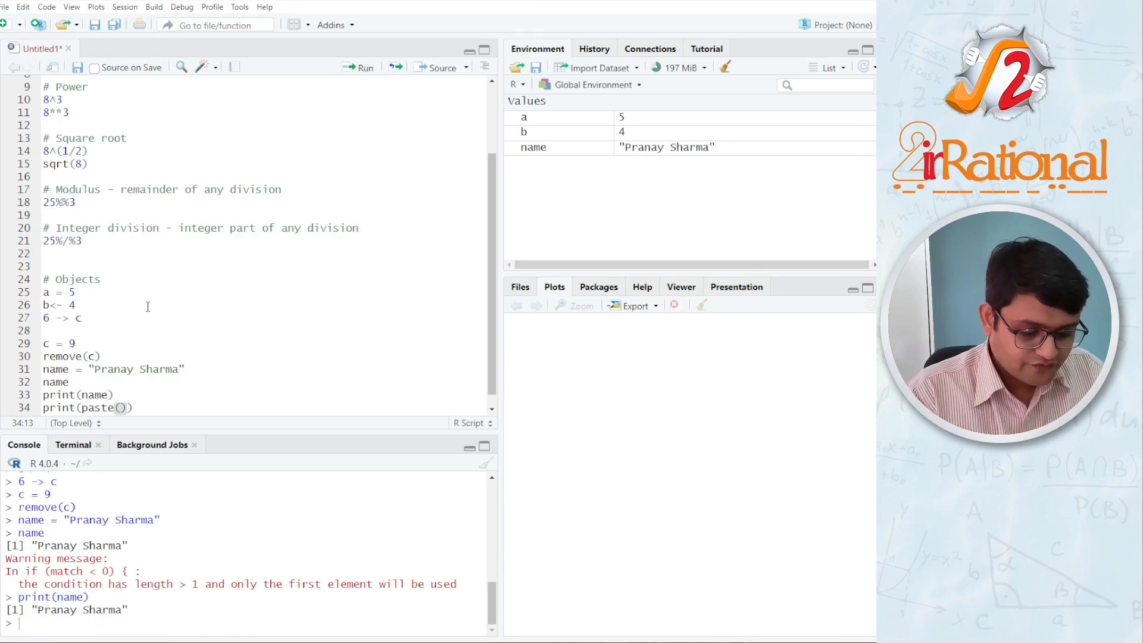
{"action": "type", "text": "\"\""}
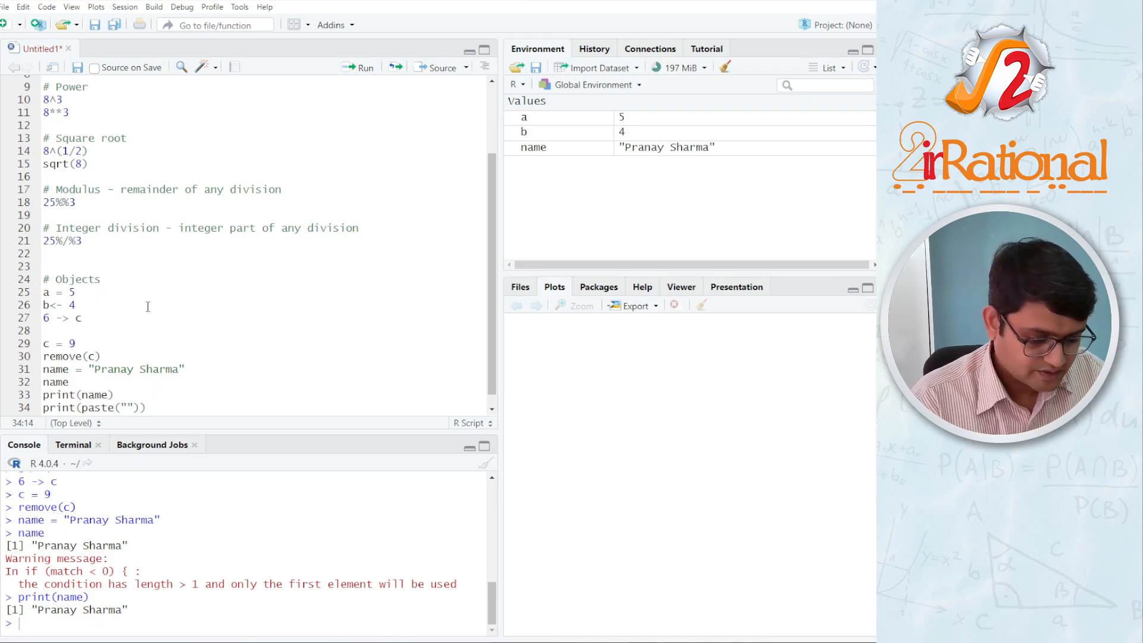
{"action": "type", "text": "My"}
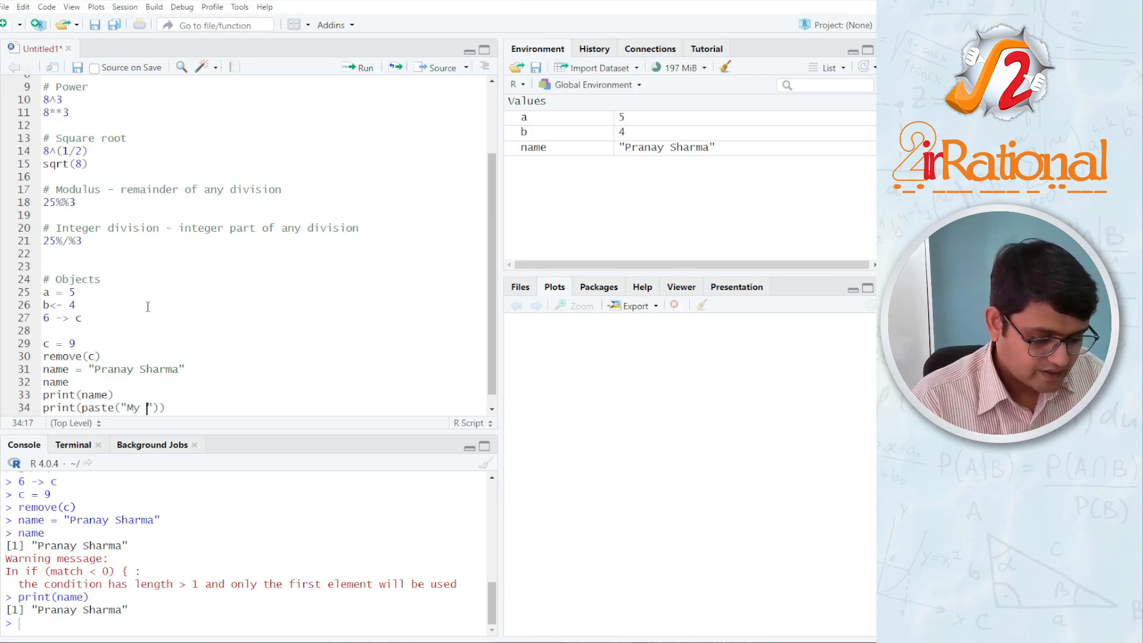
{"action": "type", "text": "name is"}
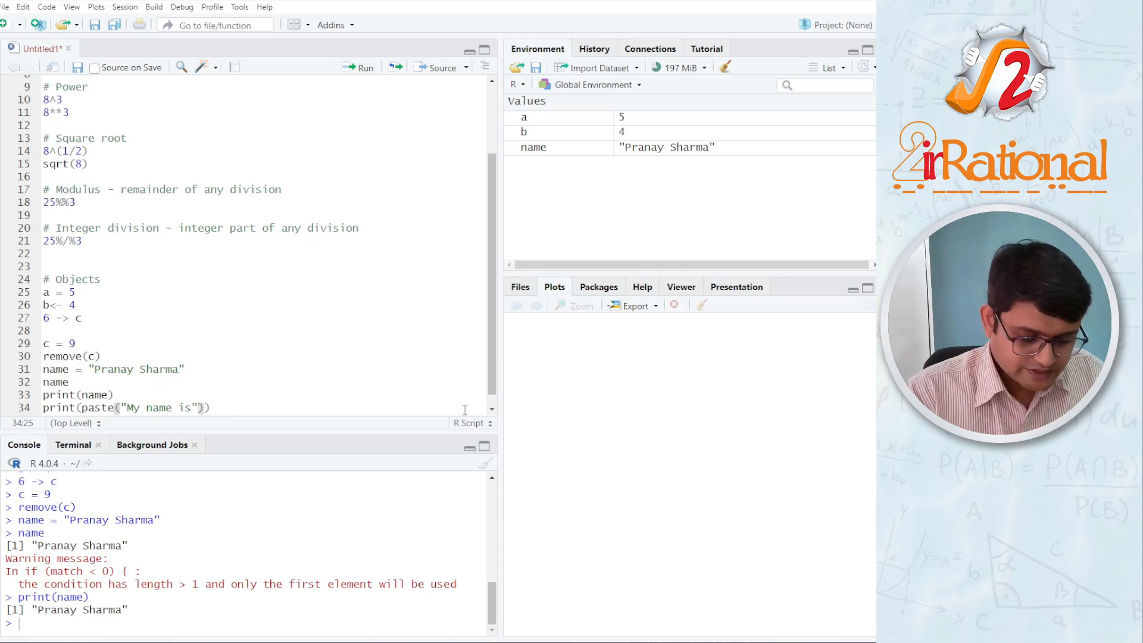
{"action": "type", "text": ","}
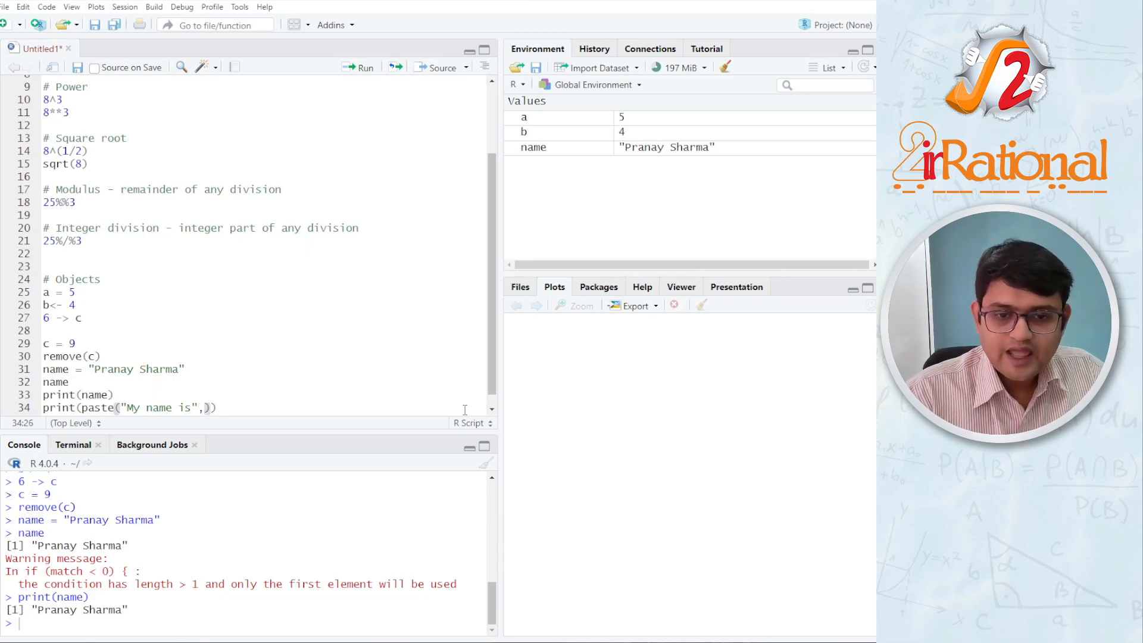
{"action": "type", "text": "name"}
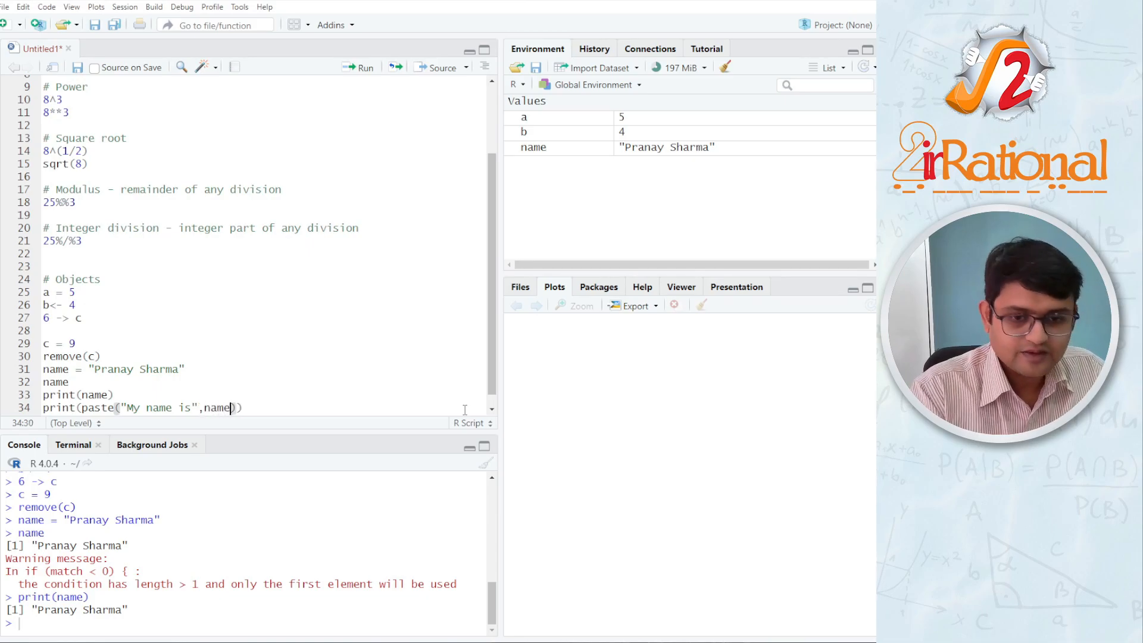
{"action": "left_click", "coordinate": [127, 408]}
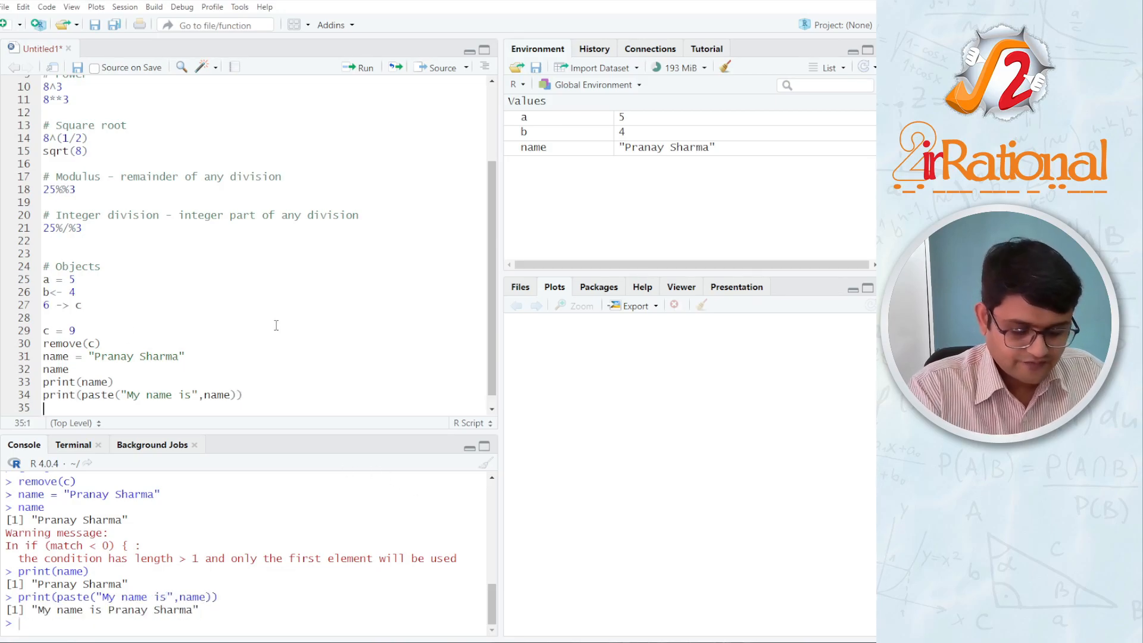
Step: Run print(paste("the value of a is", a)), printing "the value of a is 5"
{"action": "type", "text": "print(p"}
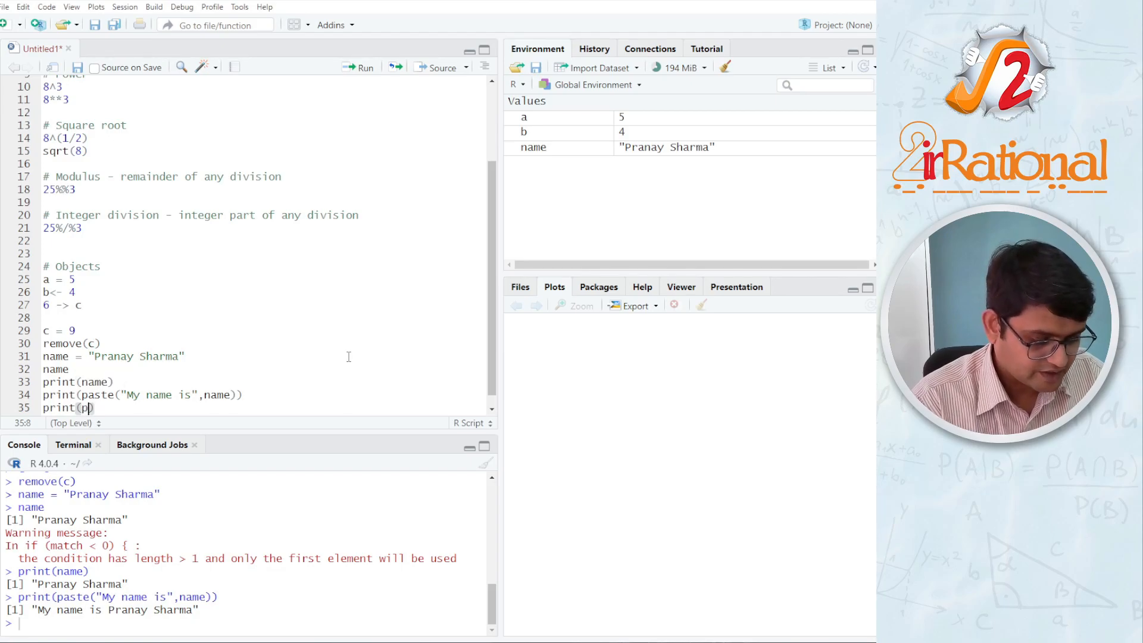
{"action": "type", "text": "aste(\""}
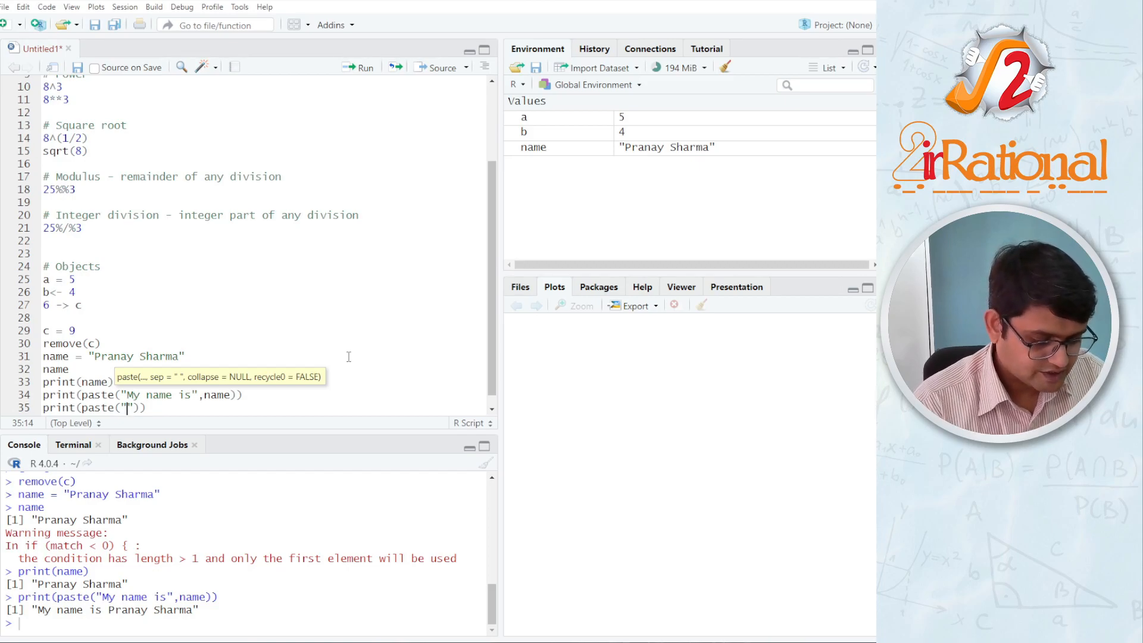
{"action": "type", "text": "the"}
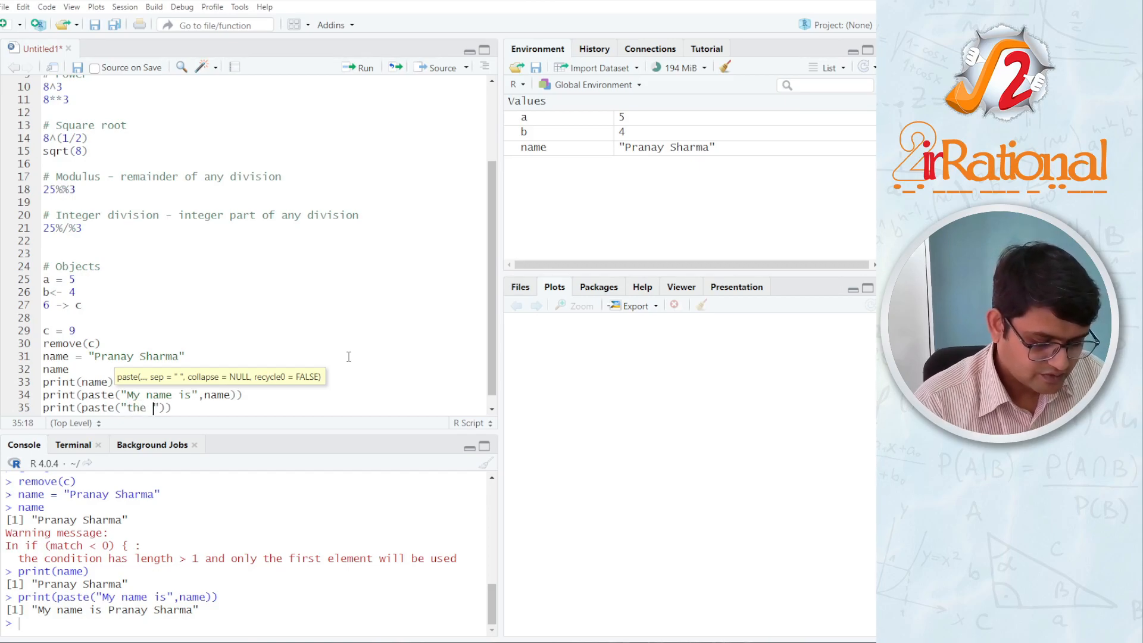
{"action": "type", "text": "value of a"}
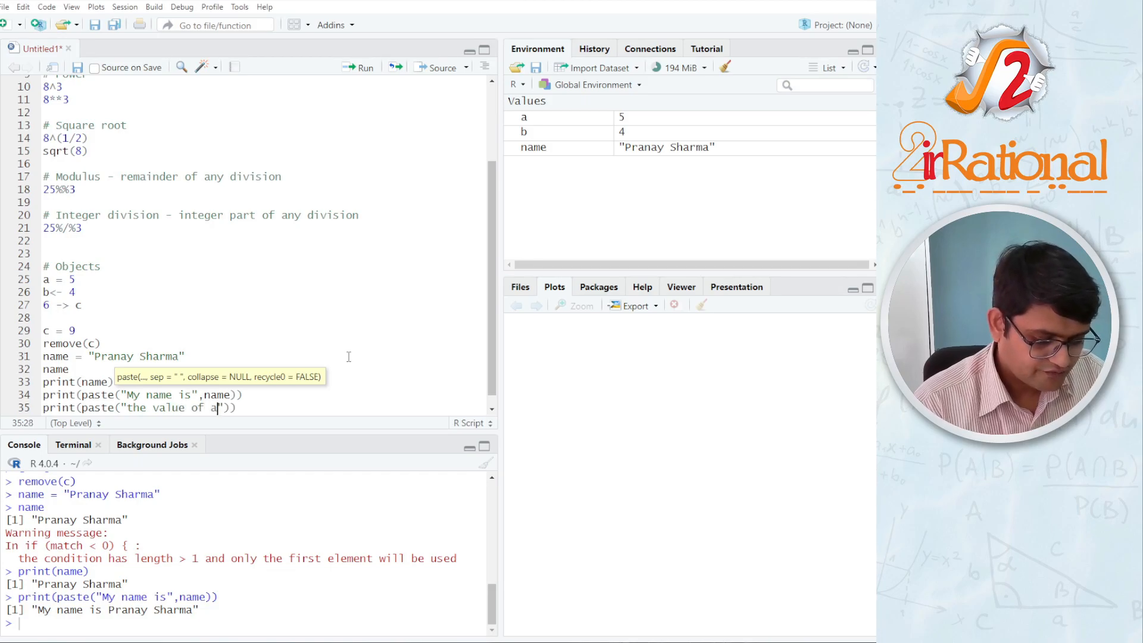
{"action": "type", "text": "is"}
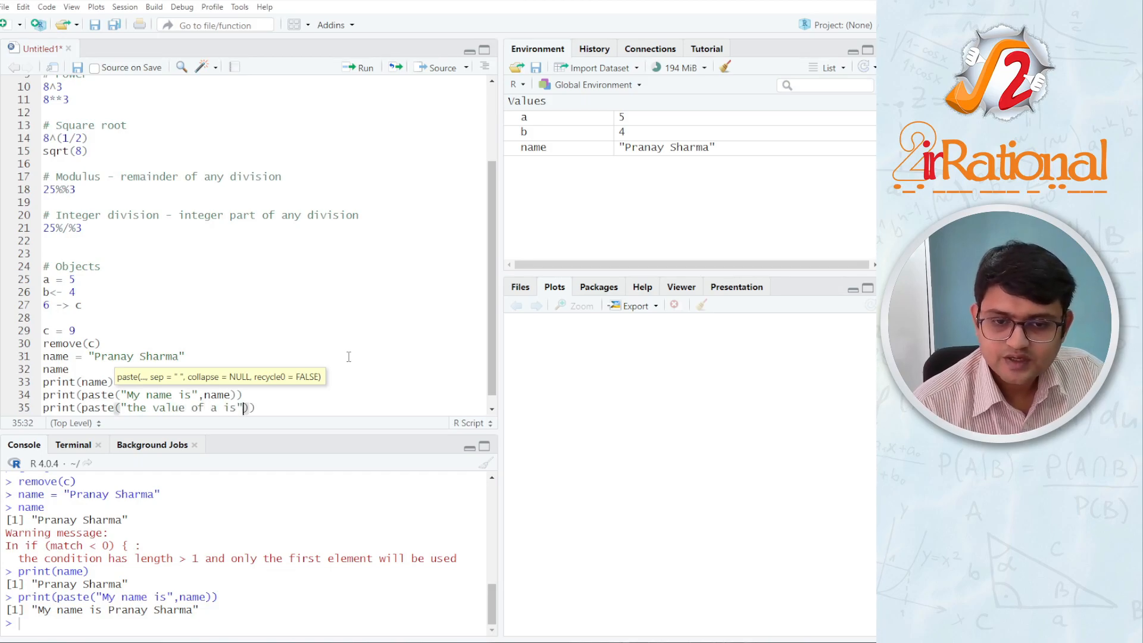
{"action": "type", "text": ","}
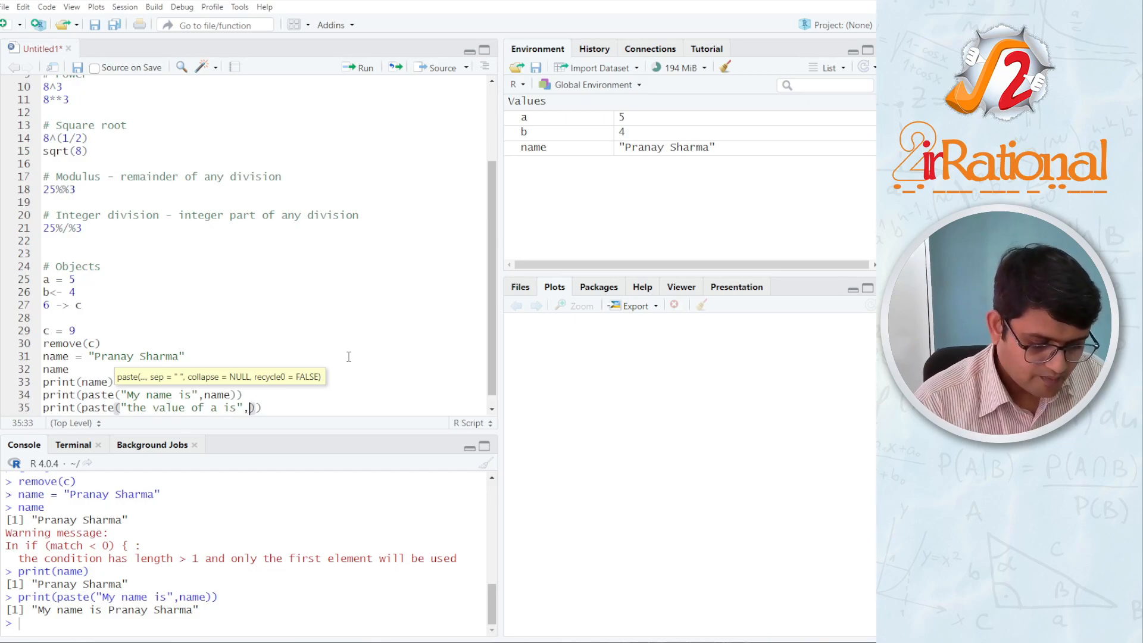
{"action": "type", "text": "a)"}
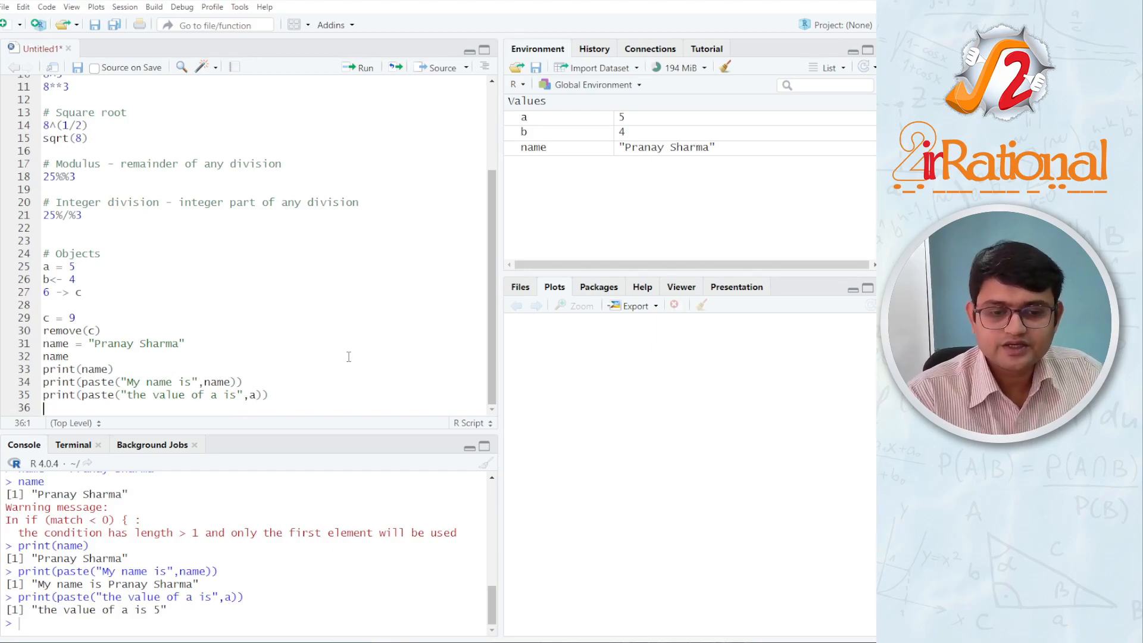
{"action": "double_click", "coordinate": [47, 611]}
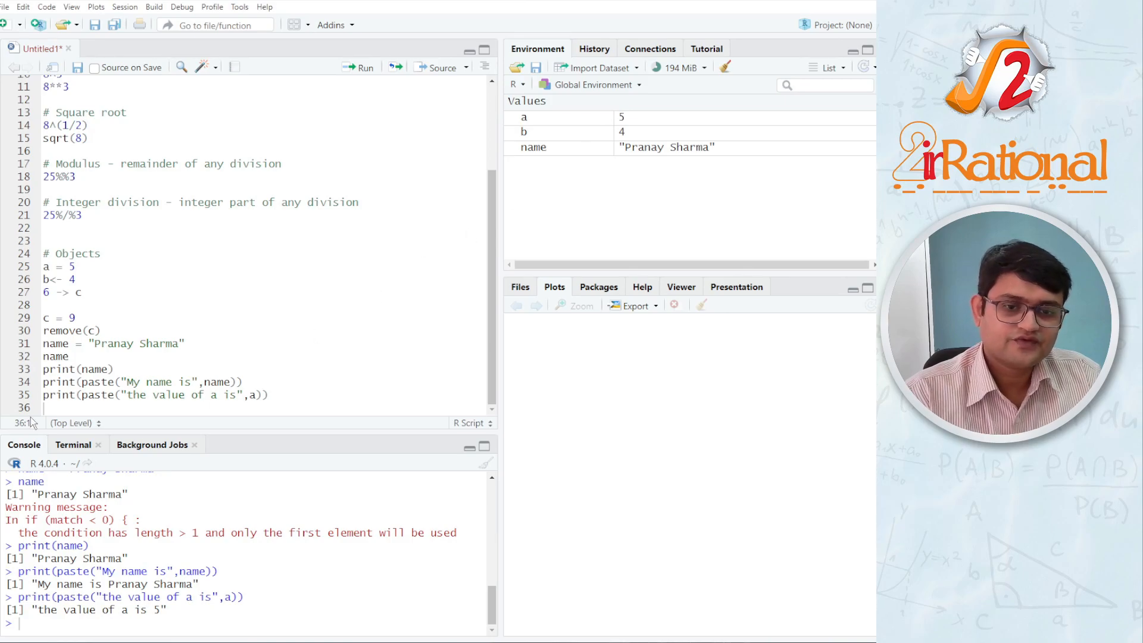
{"action": "left_click", "coordinate": [112, 270]}
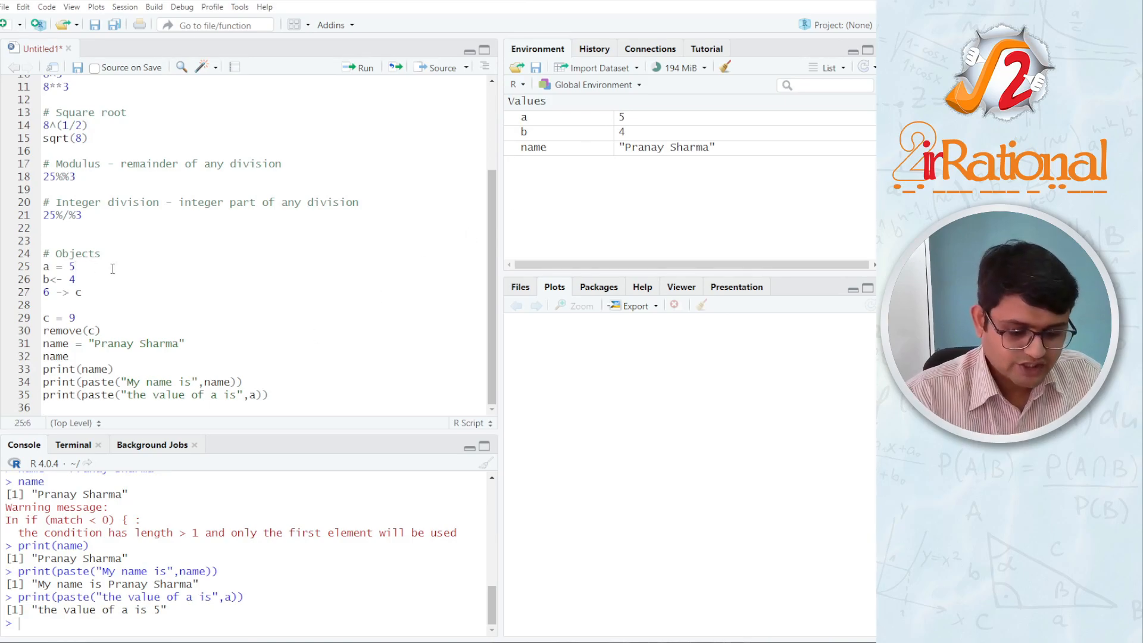
{"action": "key", "text": "Backspace"}
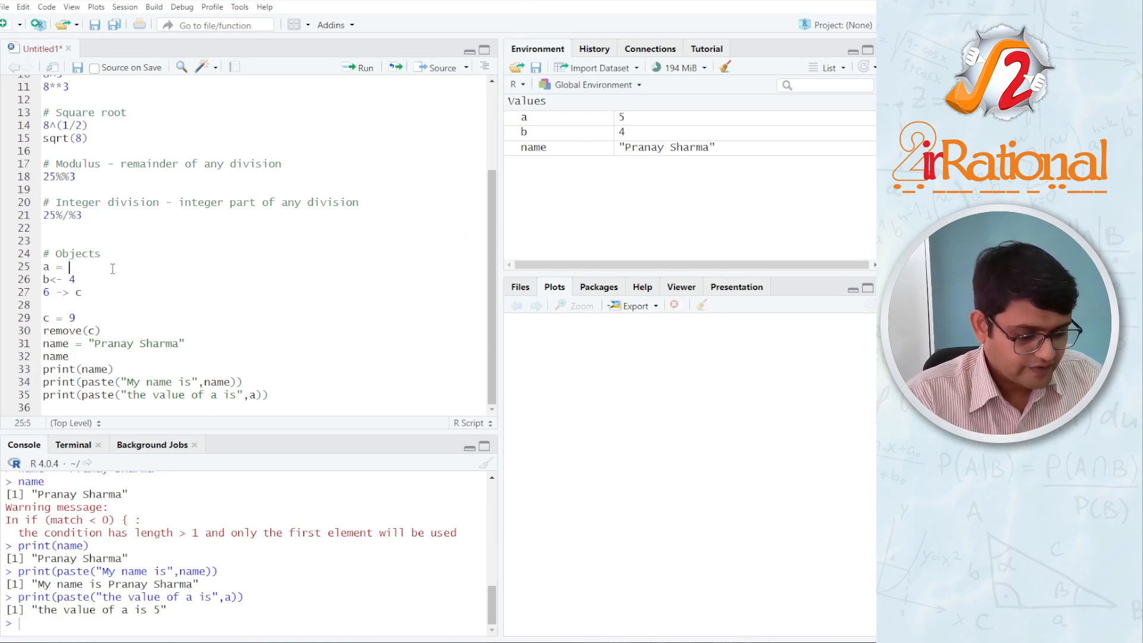
{"action": "type", "text": "14"}
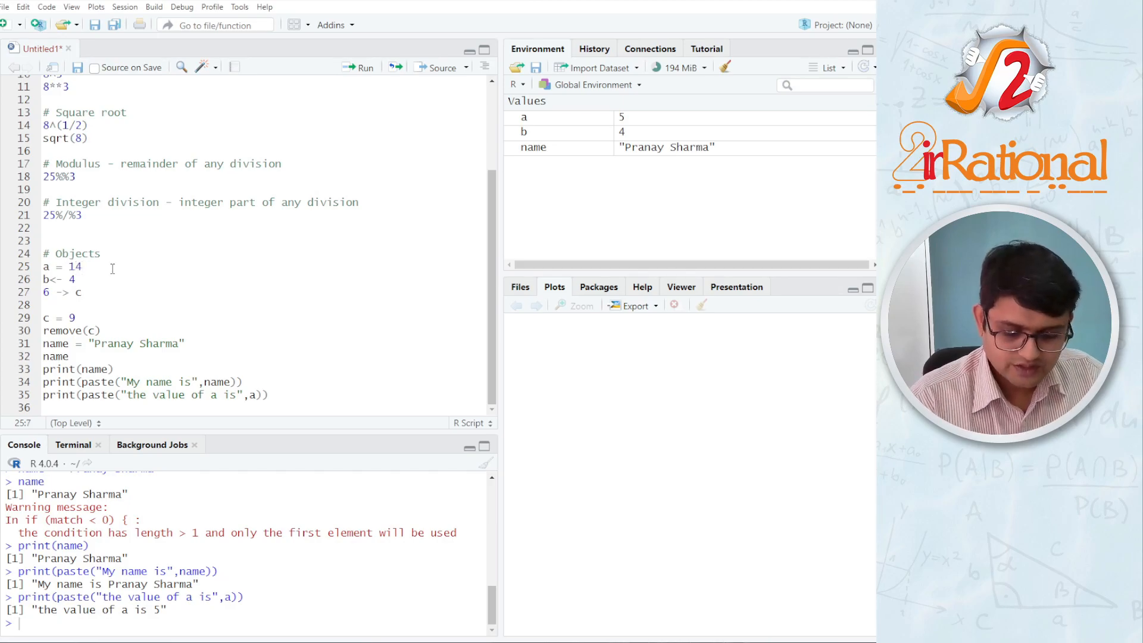
{"action": "left_click", "coordinate": [358, 68]}
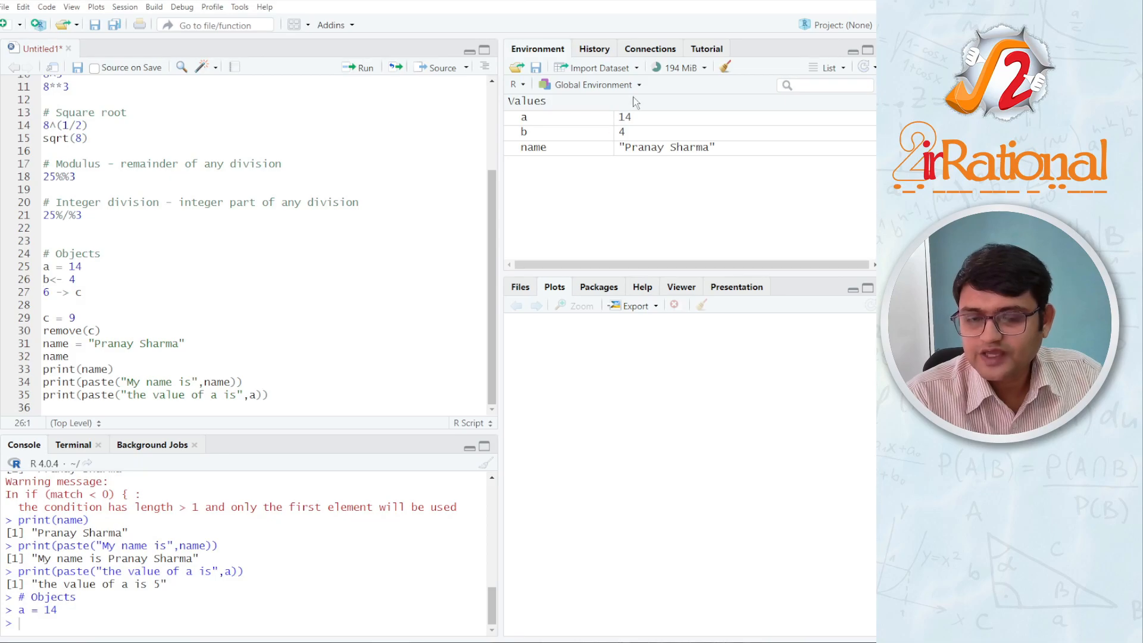
{"action": "left_click", "coordinate": [269, 394]}
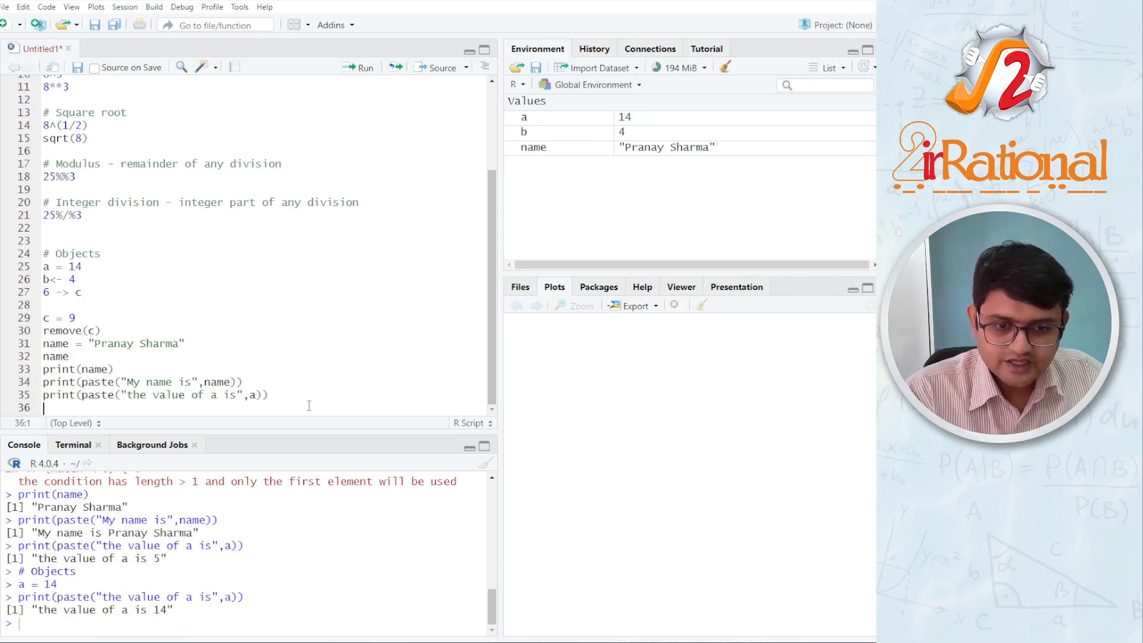
{"action": "double_click", "coordinate": [58, 610]}
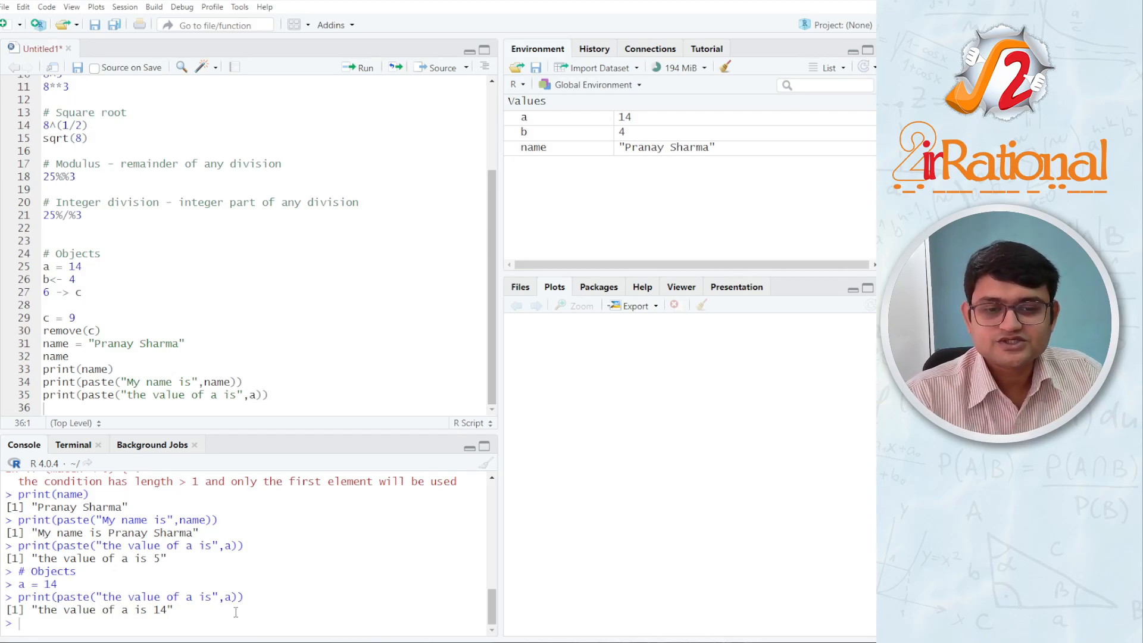
Step: Compute a+b and a/b (18 and 3.5) and store c = a-b as 10
{"action": "scroll", "scroll_direction": "up", "scroll_amount": 3}
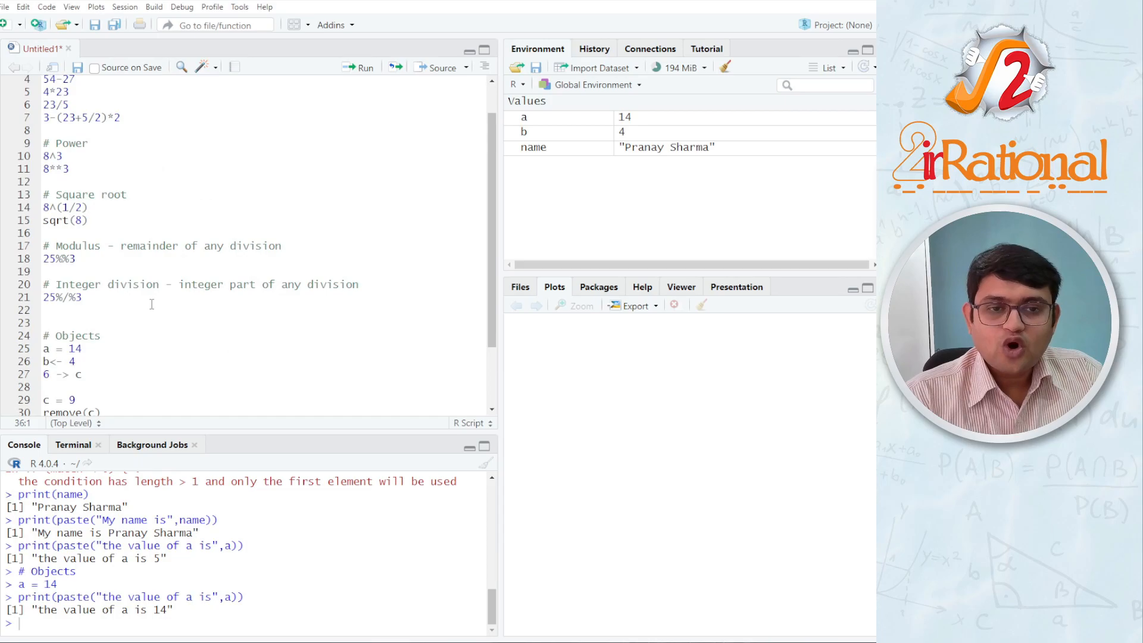
{"action": "scroll", "scroll_direction": "down", "scroll_amount": 3}
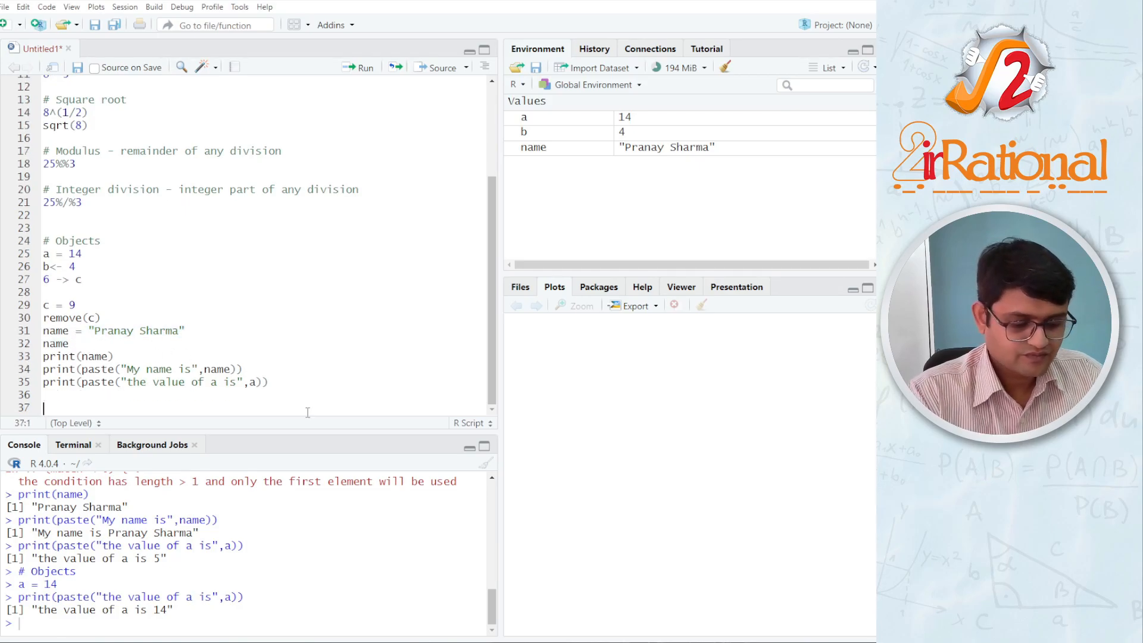
{"action": "type", "text": "a+b"}
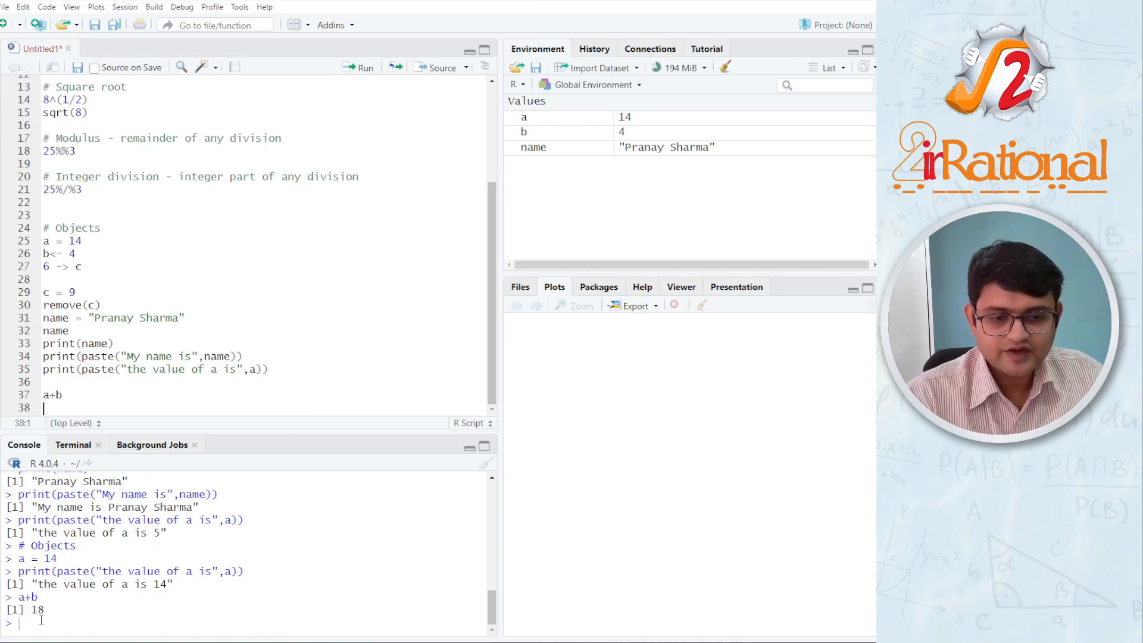
{"action": "type", "text": "a/b"}
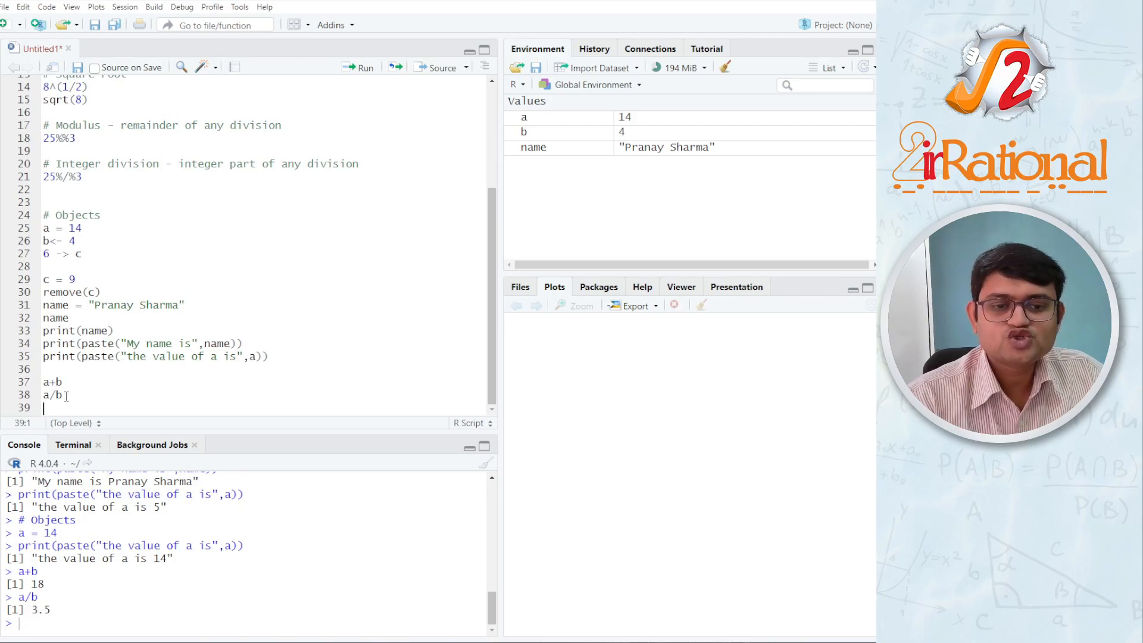
{"action": "type", "text": "c"}
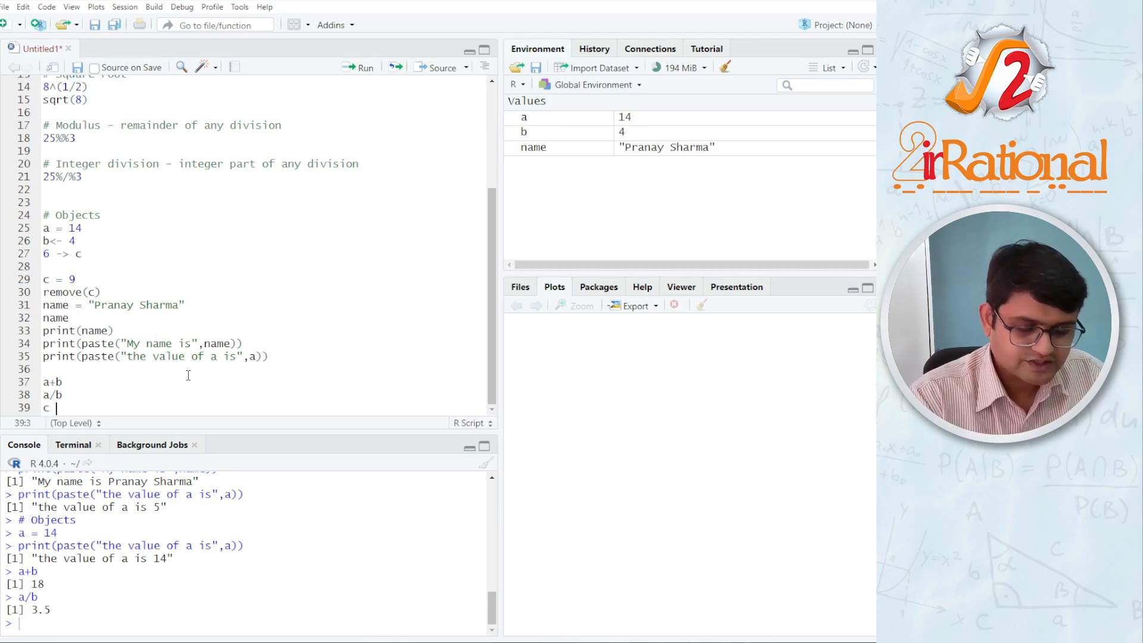
{"action": "type", "text": "= a"}
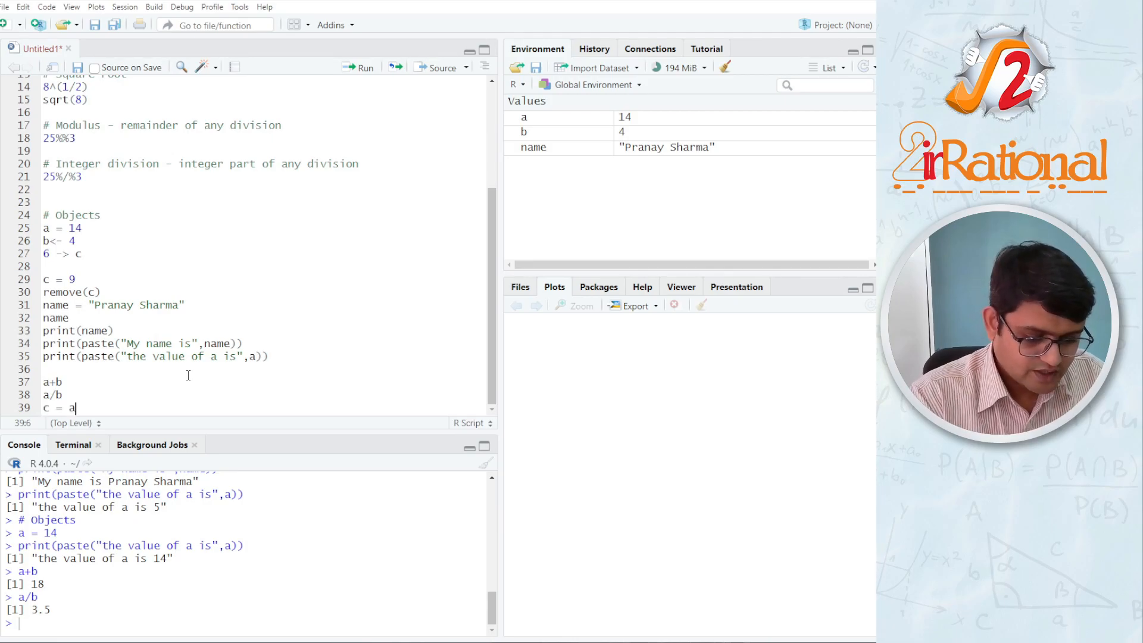
{"action": "type", "text": "-b"}
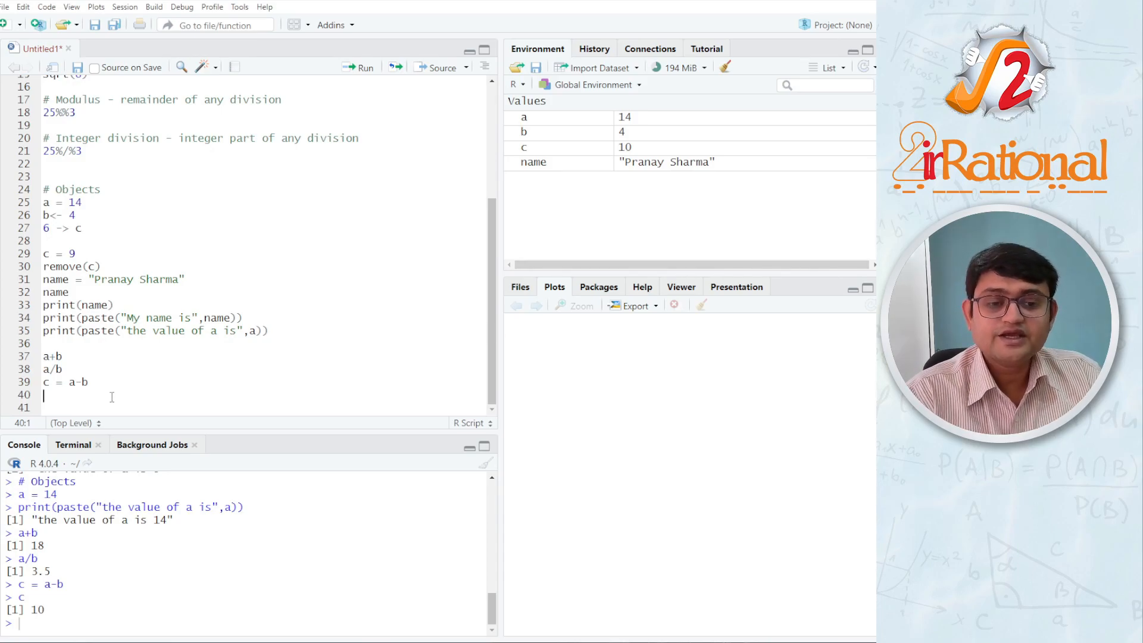
Step: Try assigning "Abhay Jain" to a name containing a space, then store it as name_2
{"action": "type", "text": "n"}
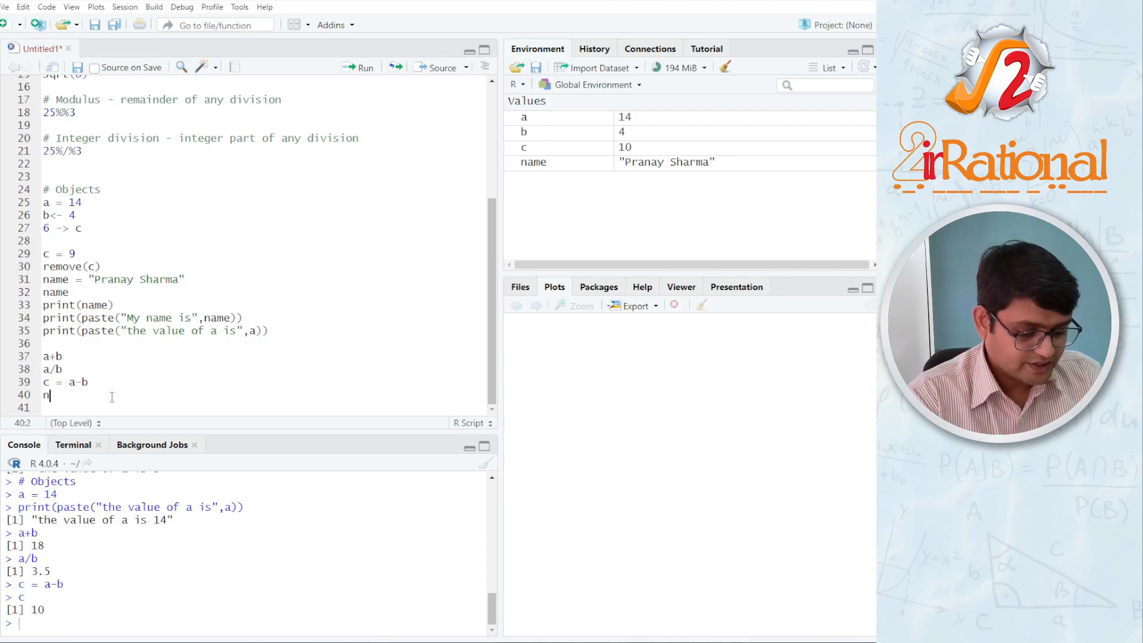
{"action": "type", "text": "ame 2"}
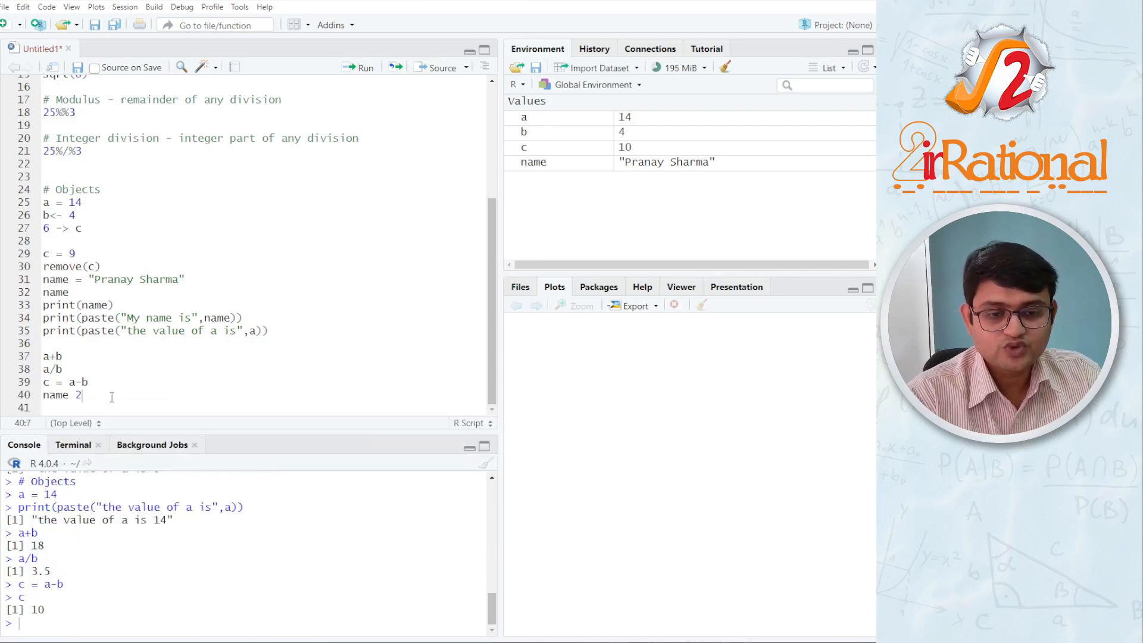
{"action": "type", "text": "= \"\""}
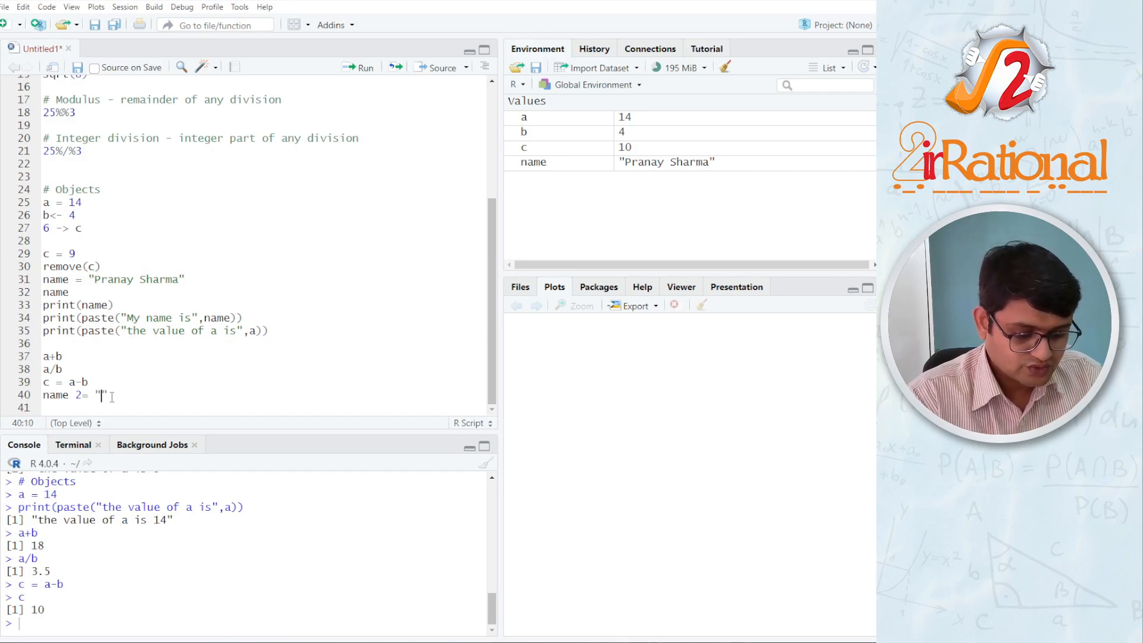
{"action": "type", "text": "Abhay"}
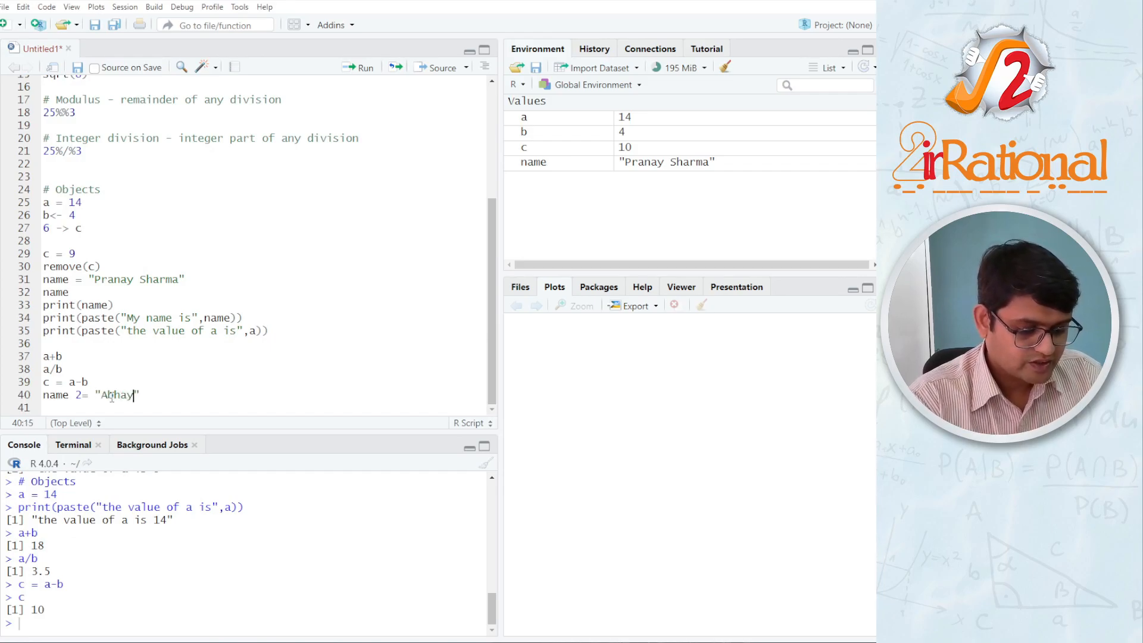
{"action": "type", "text": "Ja"}
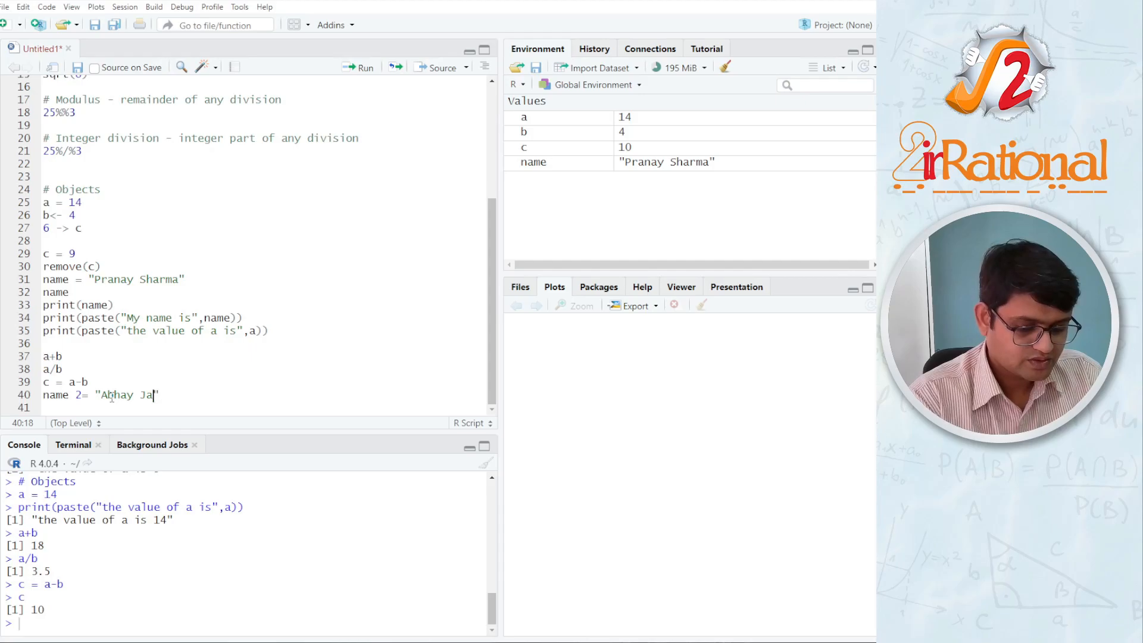
{"action": "key", "text": "Return"}
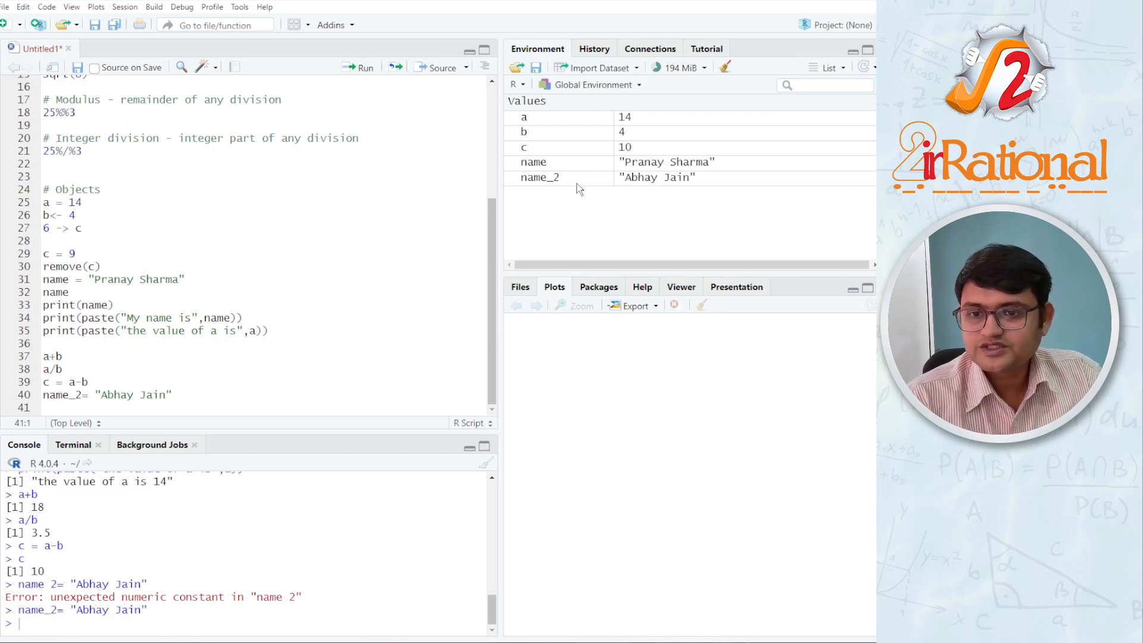
{"action": "mouse_move", "coordinate": [686, 183]}
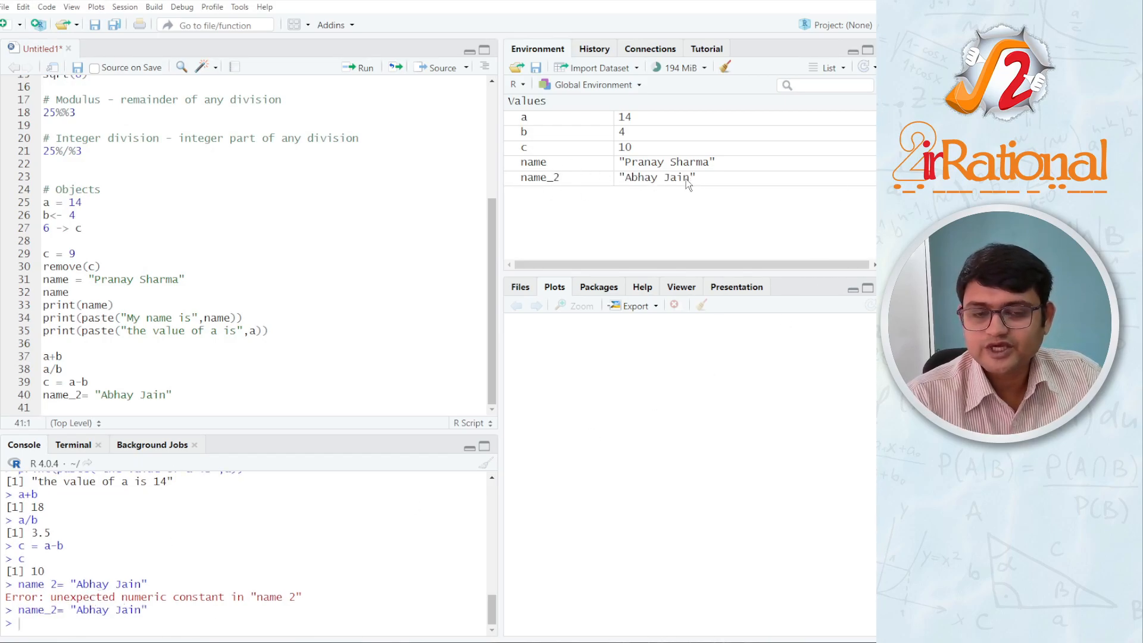
{"action": "mouse_move", "coordinate": [674, 204]}
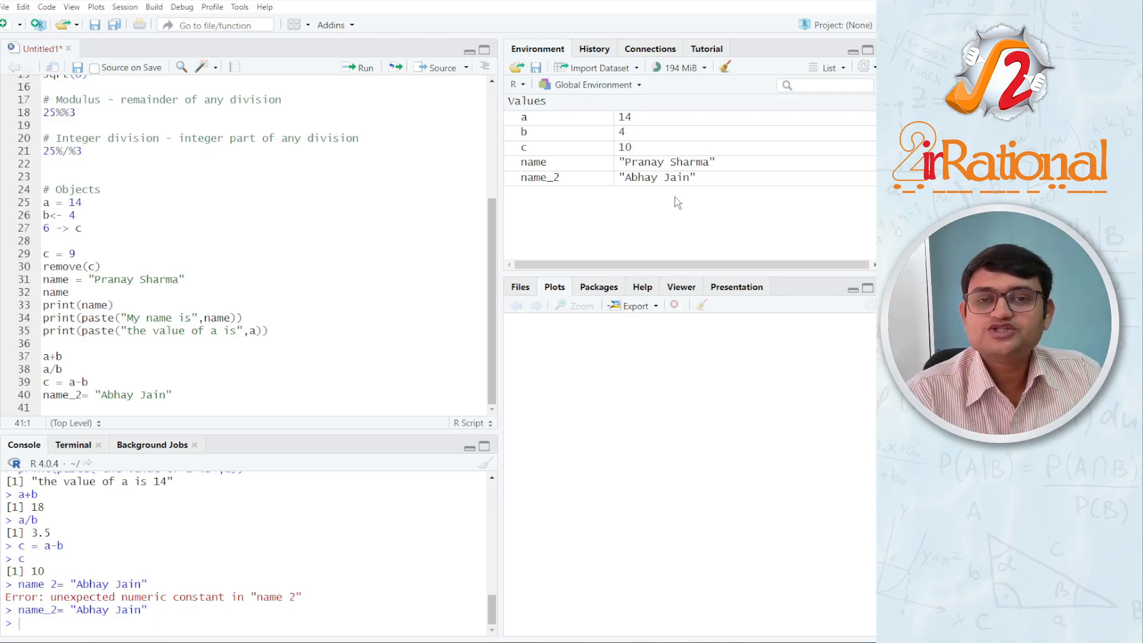
Step: Show 2a and 2a = 12 fail as names, then run a = 12
{"action": "type", "text": "2"}
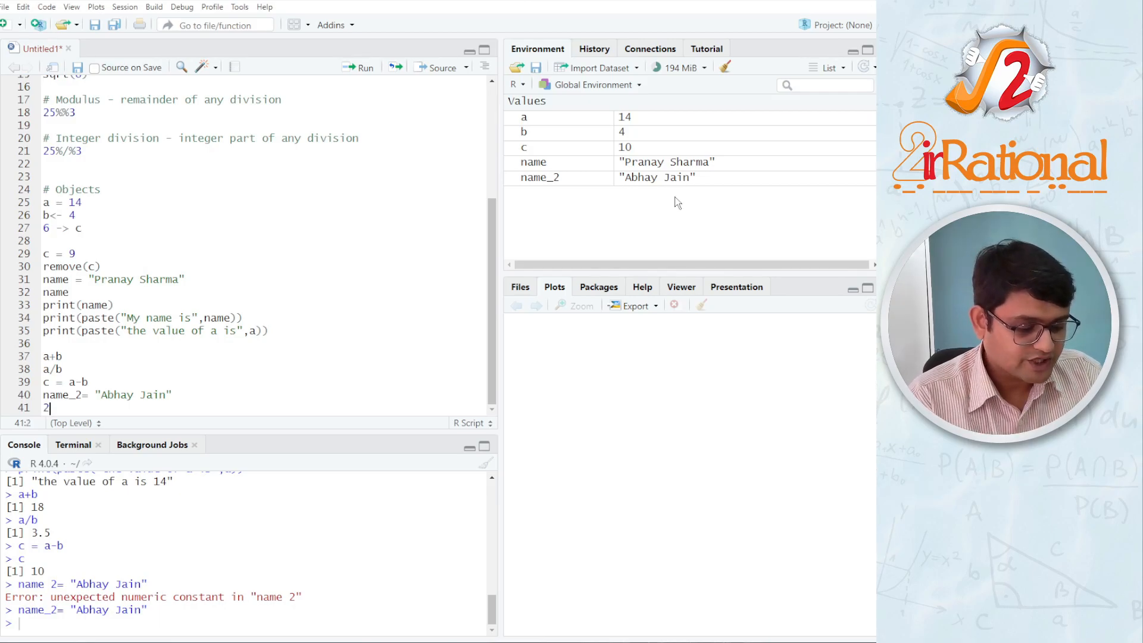
{"action": "type", "text": "a"}
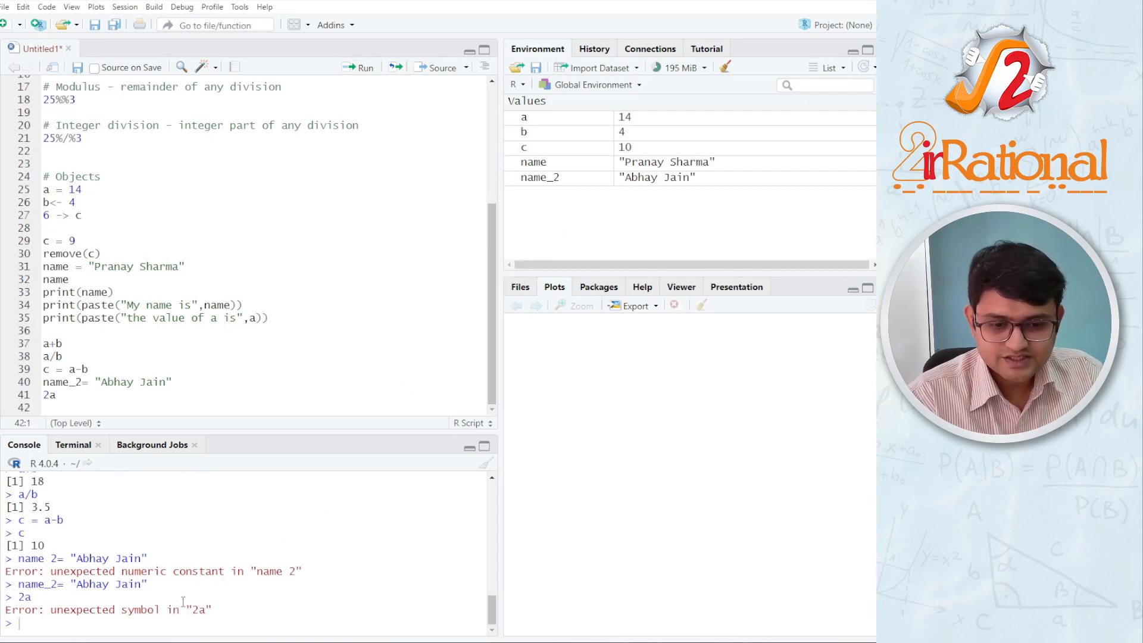
{"action": "left_click", "coordinate": [58, 395]}
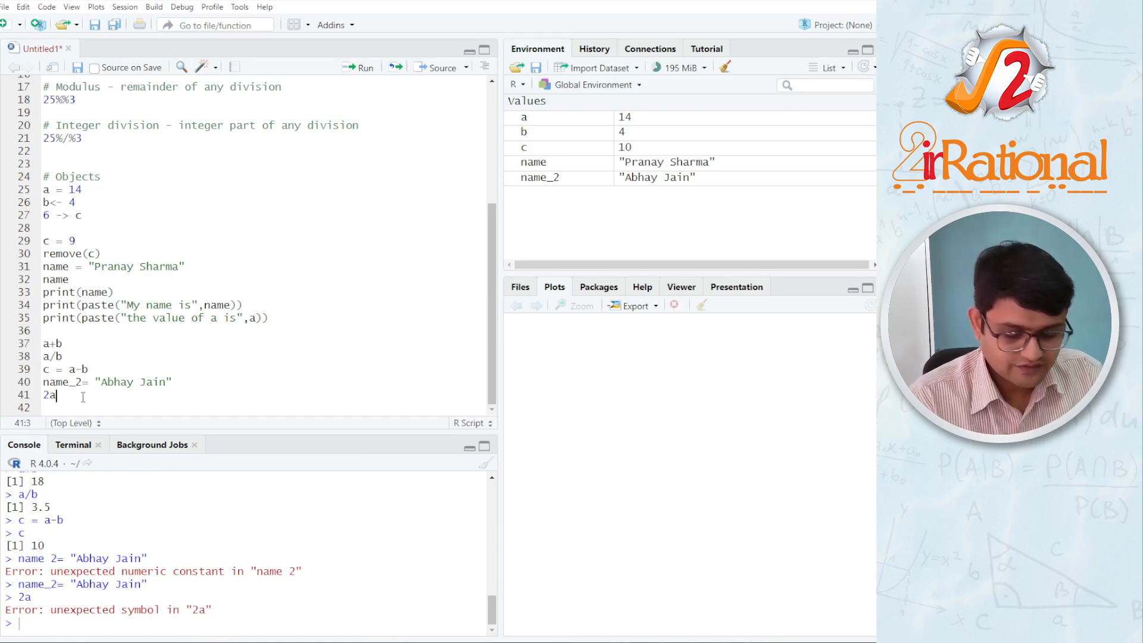
{"action": "type", "text": "= 12"}
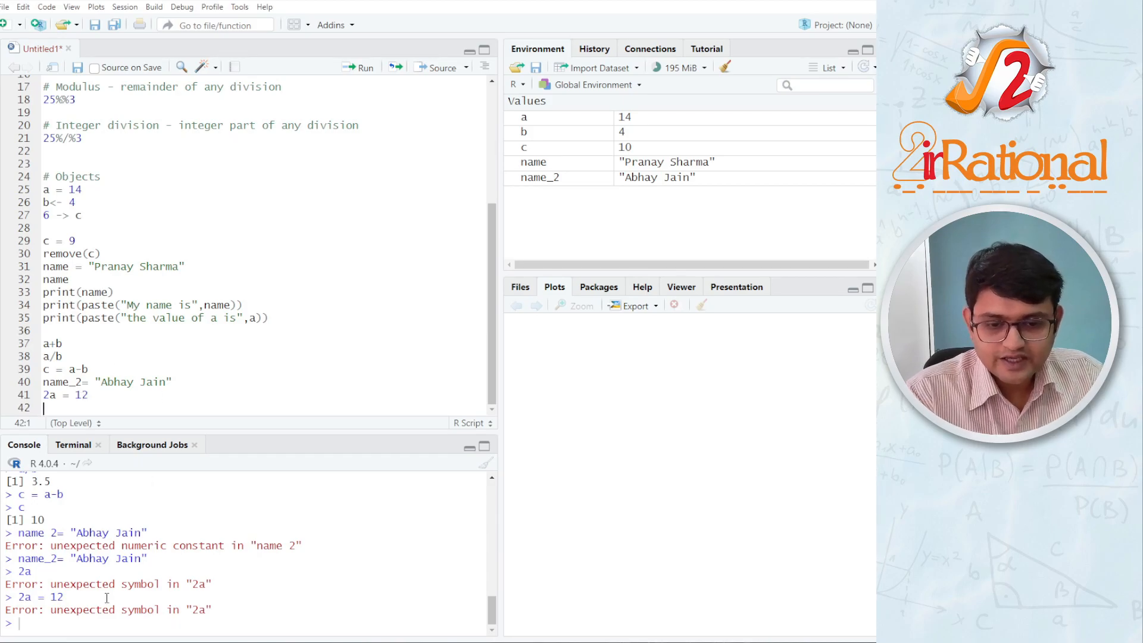
{"action": "double_click", "coordinate": [109, 610]}
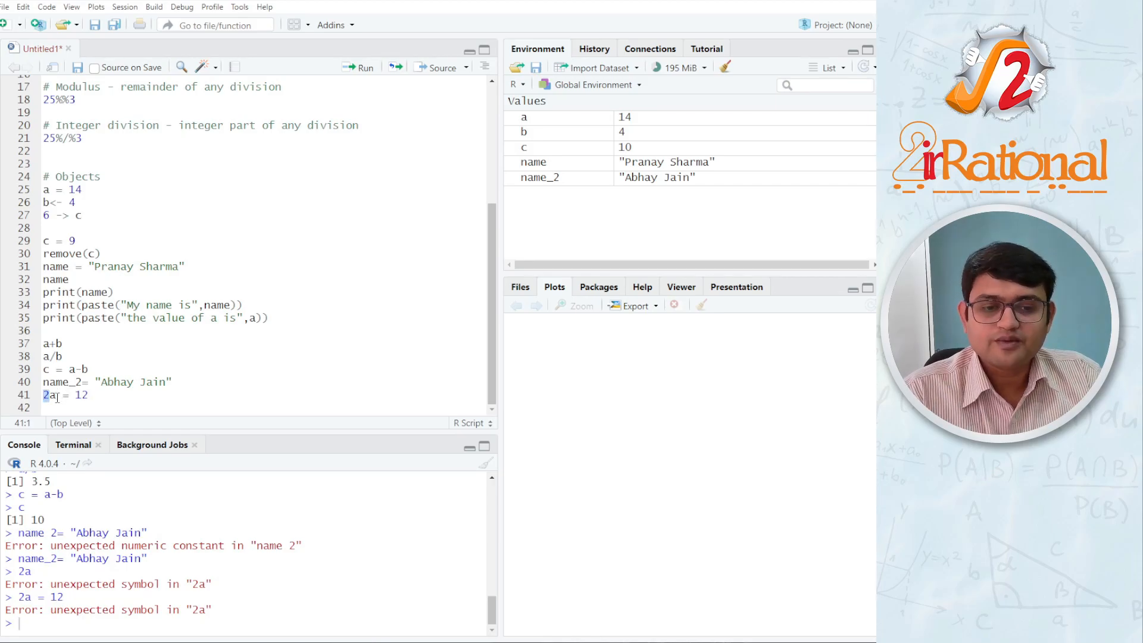
{"action": "key", "text": "BackSpace"}
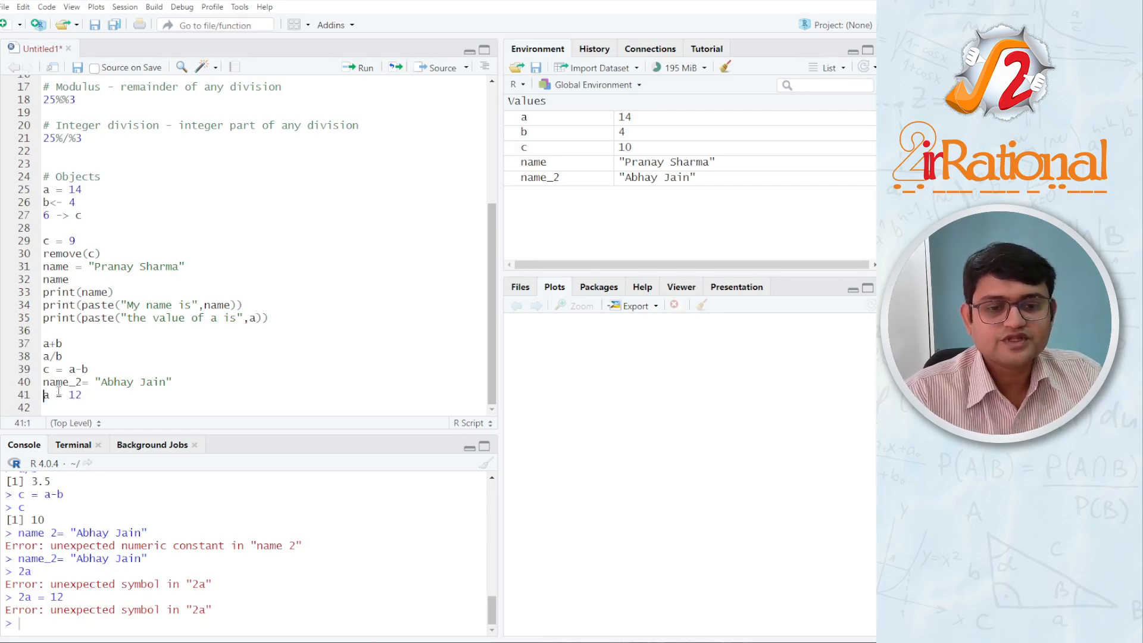
{"action": "double_click", "coordinate": [46, 394]}
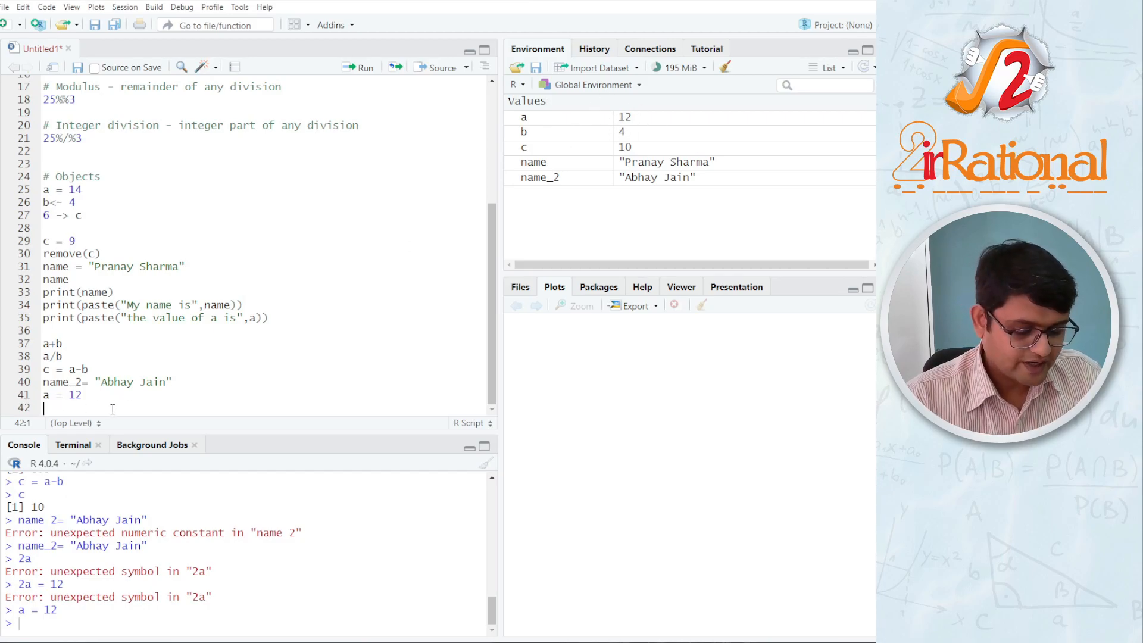
Step: Create A = 14 and run Name to get an object 'Name' not found error
{"action": "type", "text": "A = 14"}
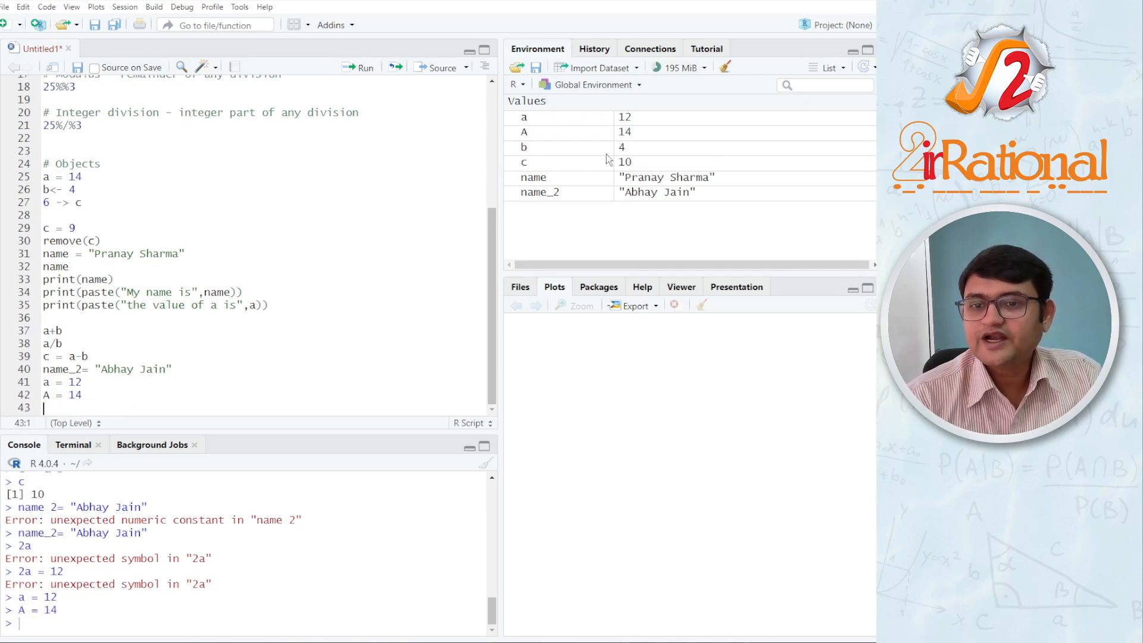
{"action": "mouse_move", "coordinate": [656, 122]}
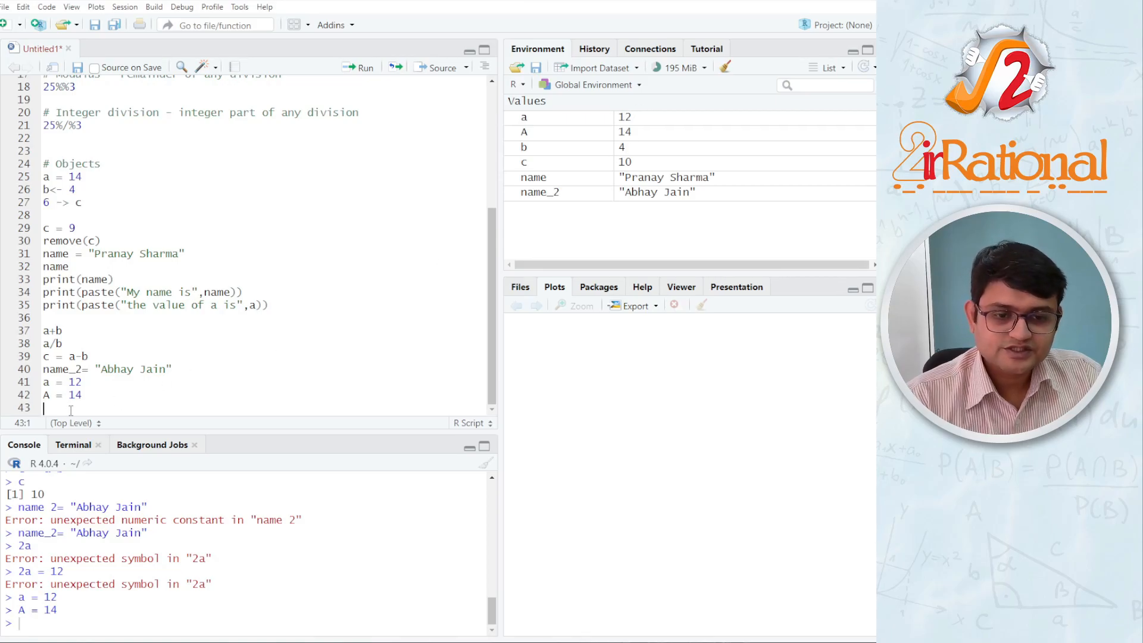
{"action": "type", "text": "N"}
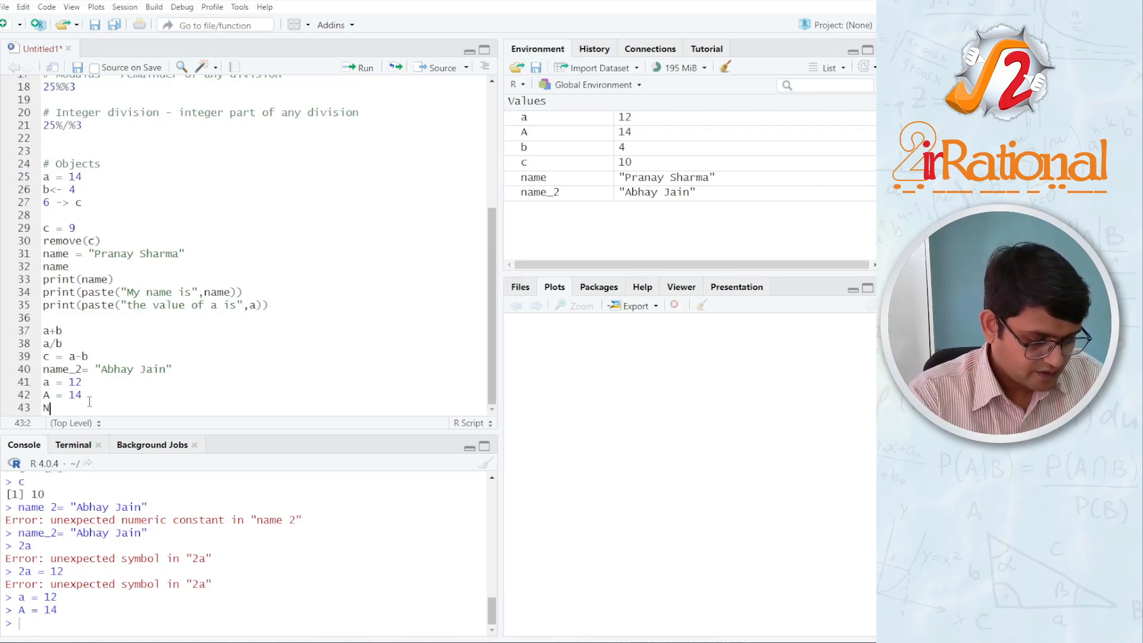
{"action": "type", "text": "ame ="}
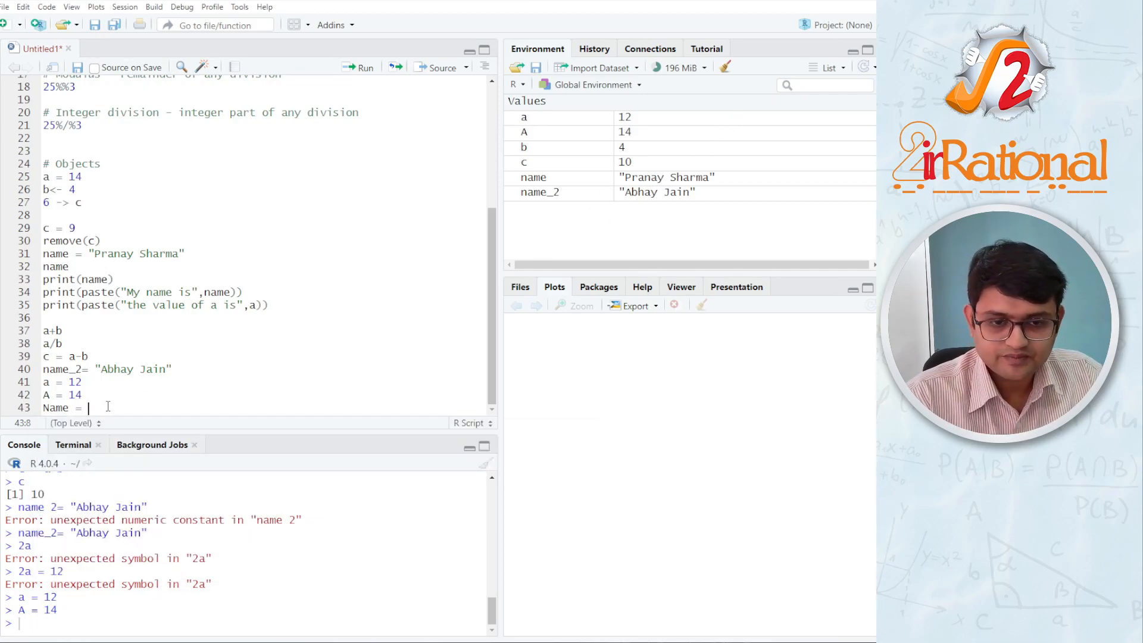
{"action": "key", "text": "BackSpace"}
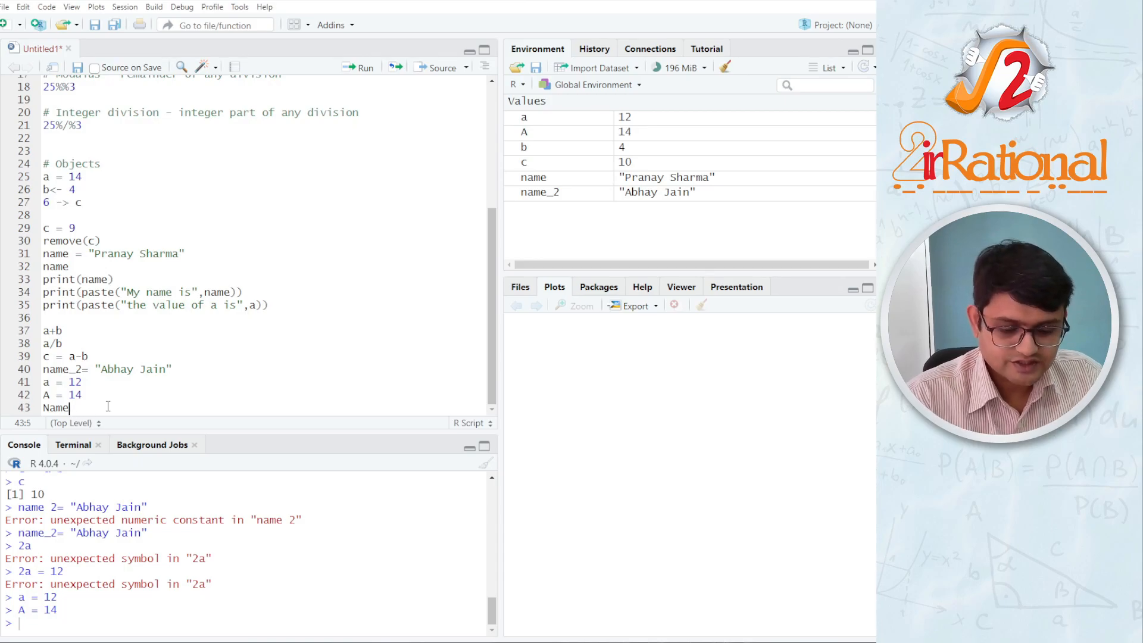
{"action": "key", "text": "Return"}
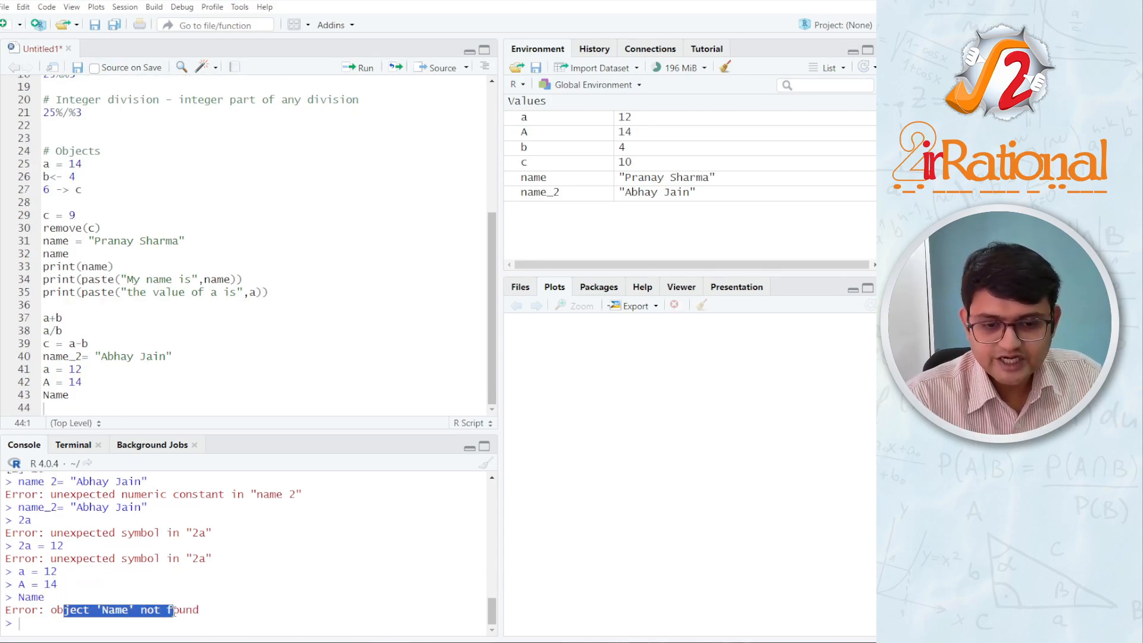